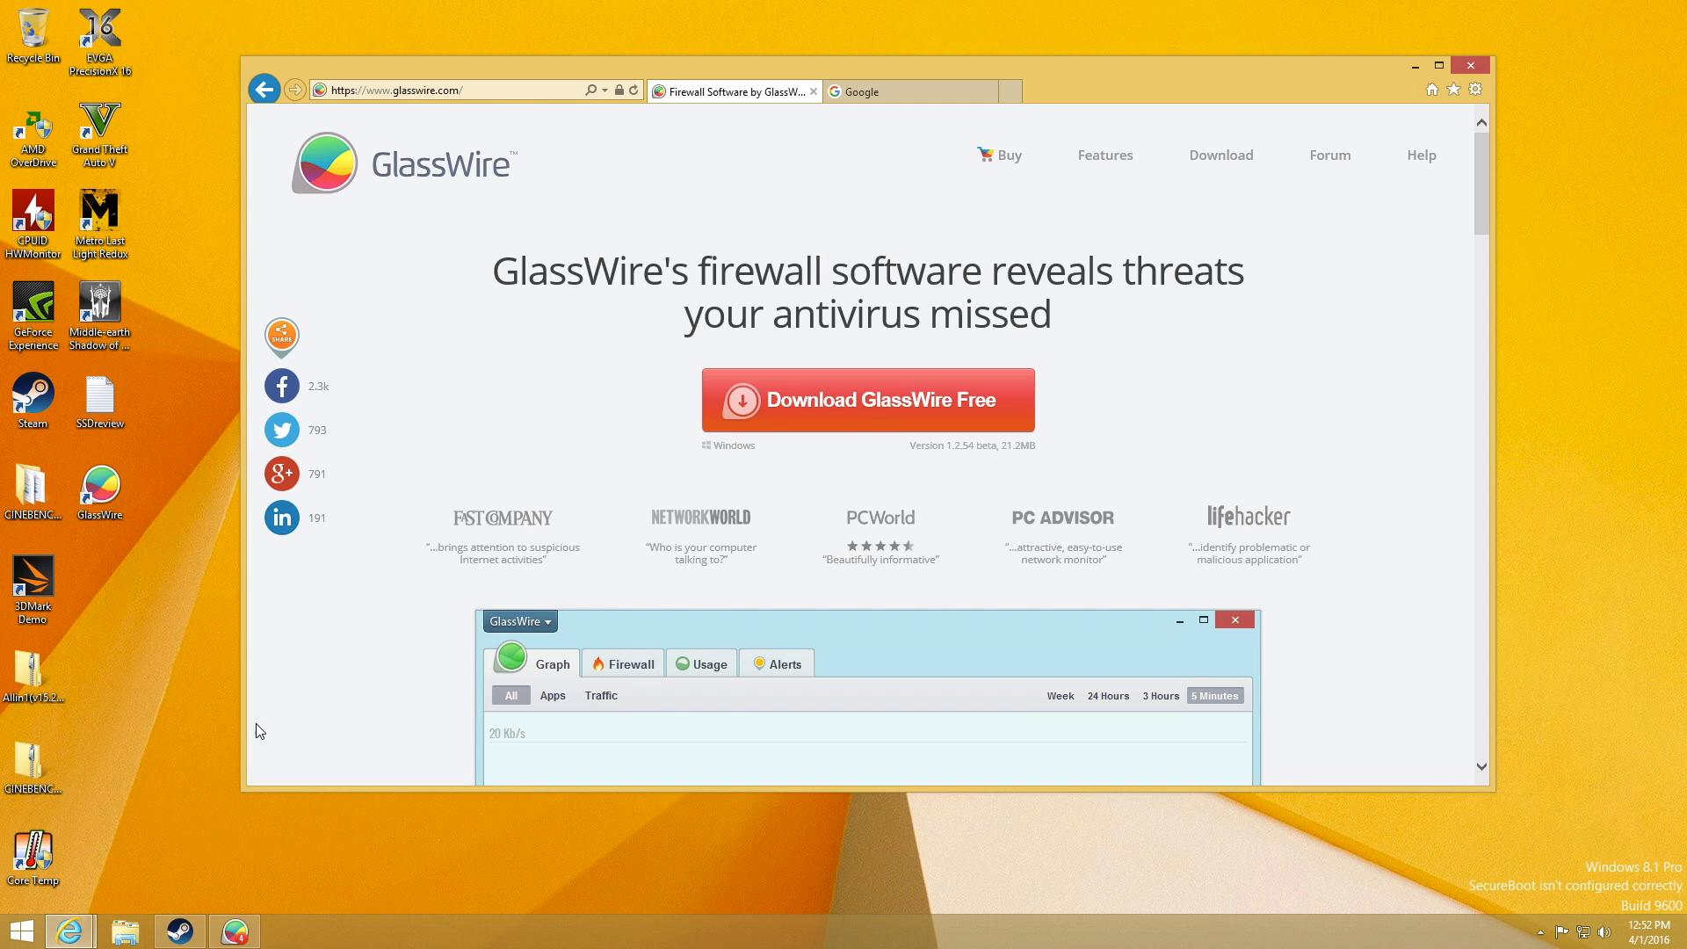
{"action": "mouse_move", "coordinate": [228, 914]}
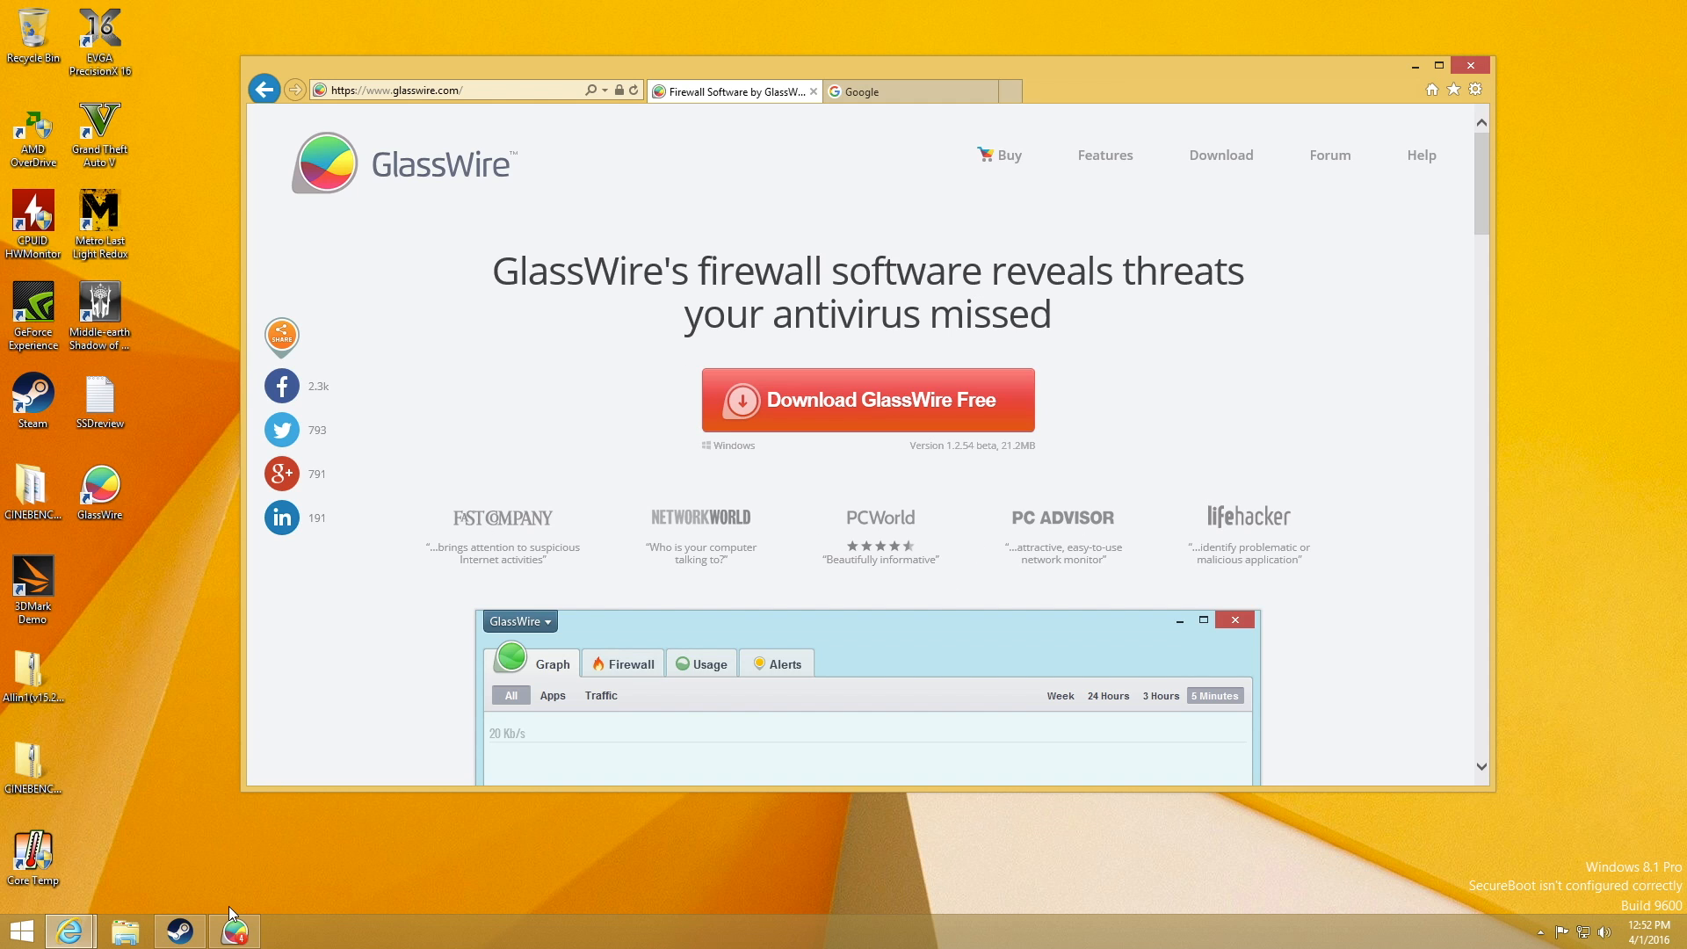
{"action": "mouse_move", "coordinate": [246, 897]}
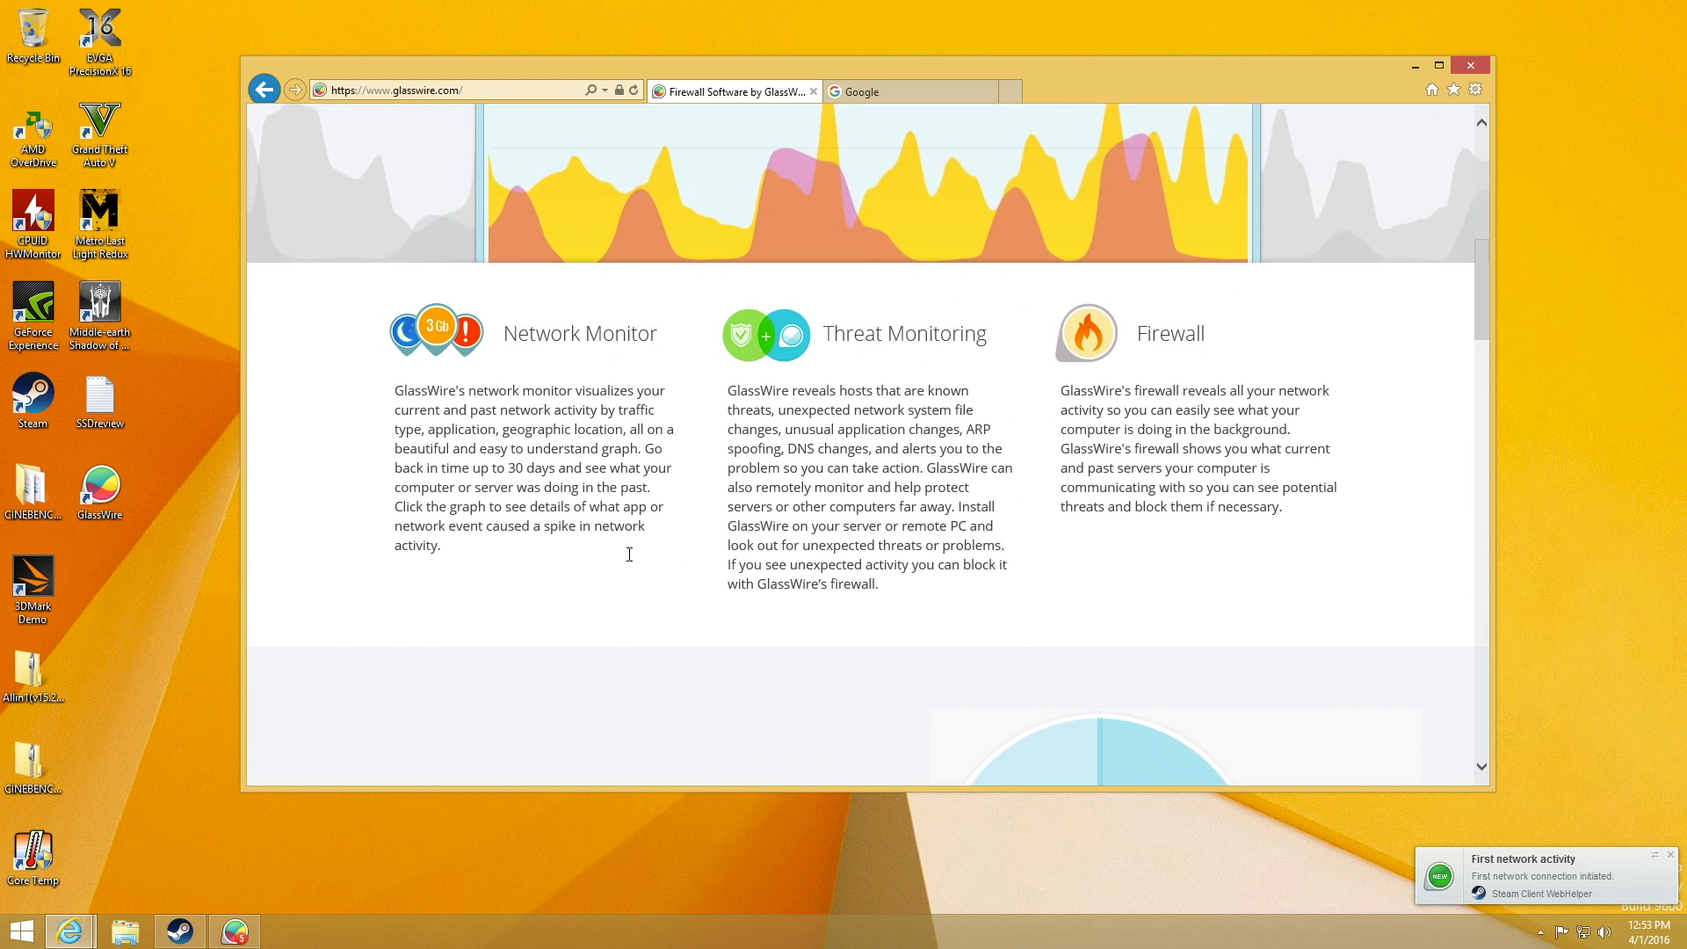
Bring up the GlassWire network graph from the taskbar
{"action": "scroll", "scroll_direction": "down", "scroll_amount": 3}
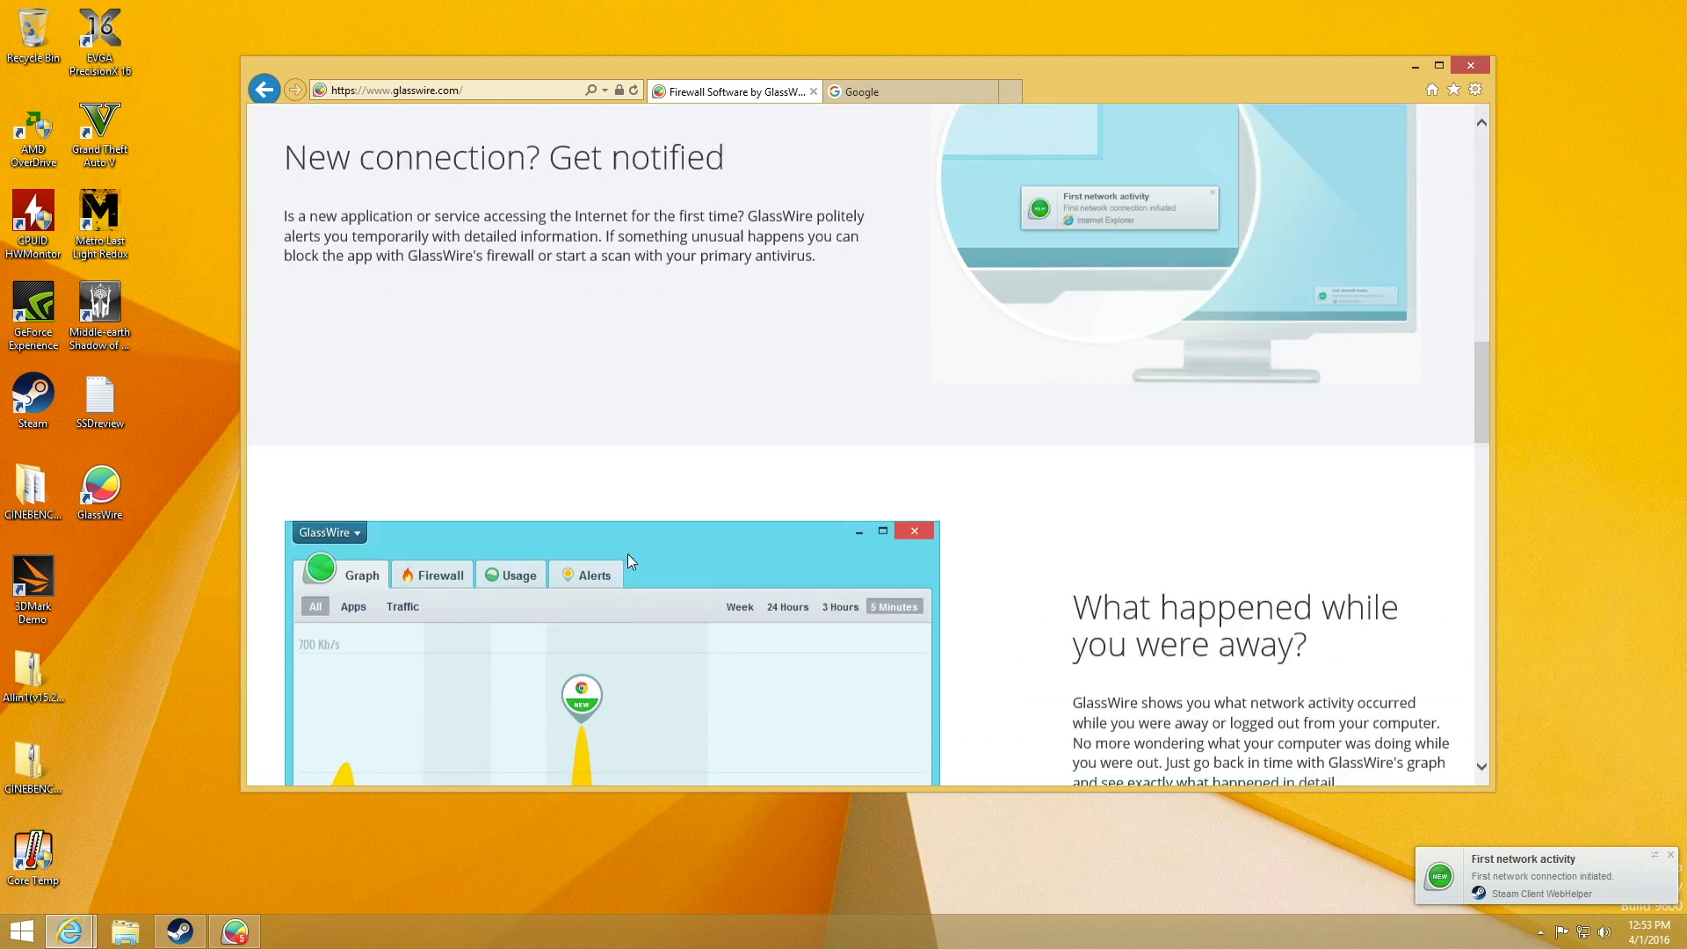
{"action": "scroll", "scroll_direction": "down", "scroll_amount": 3}
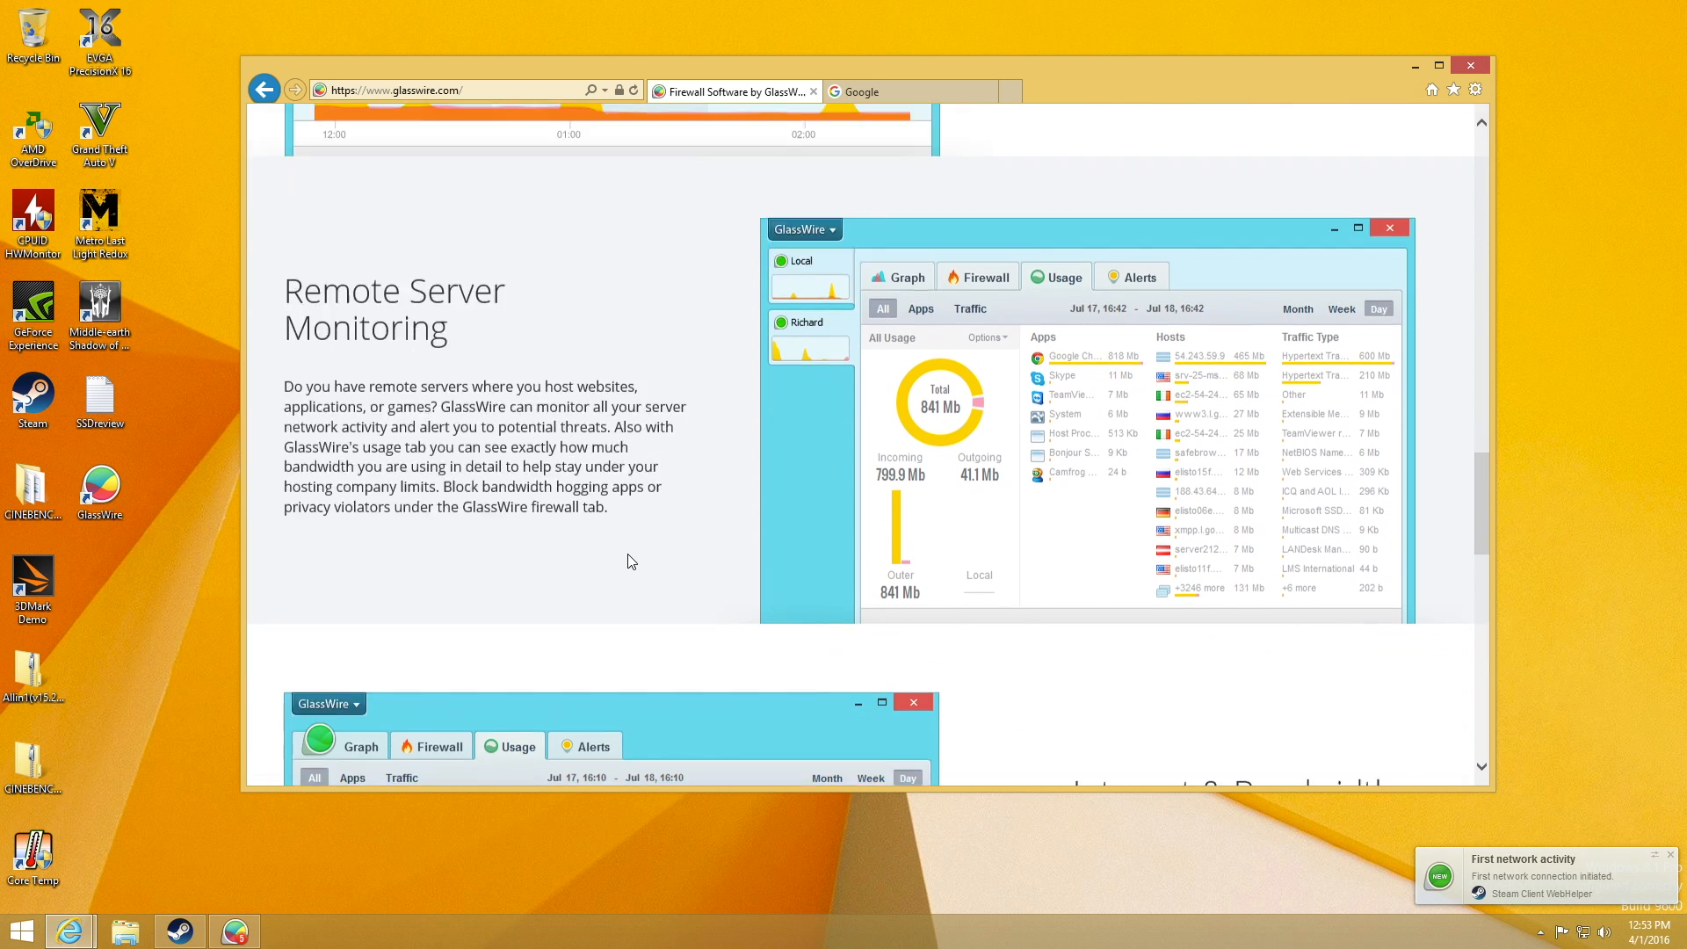
{"action": "scroll", "scroll_direction": "down", "scroll_amount": 3}
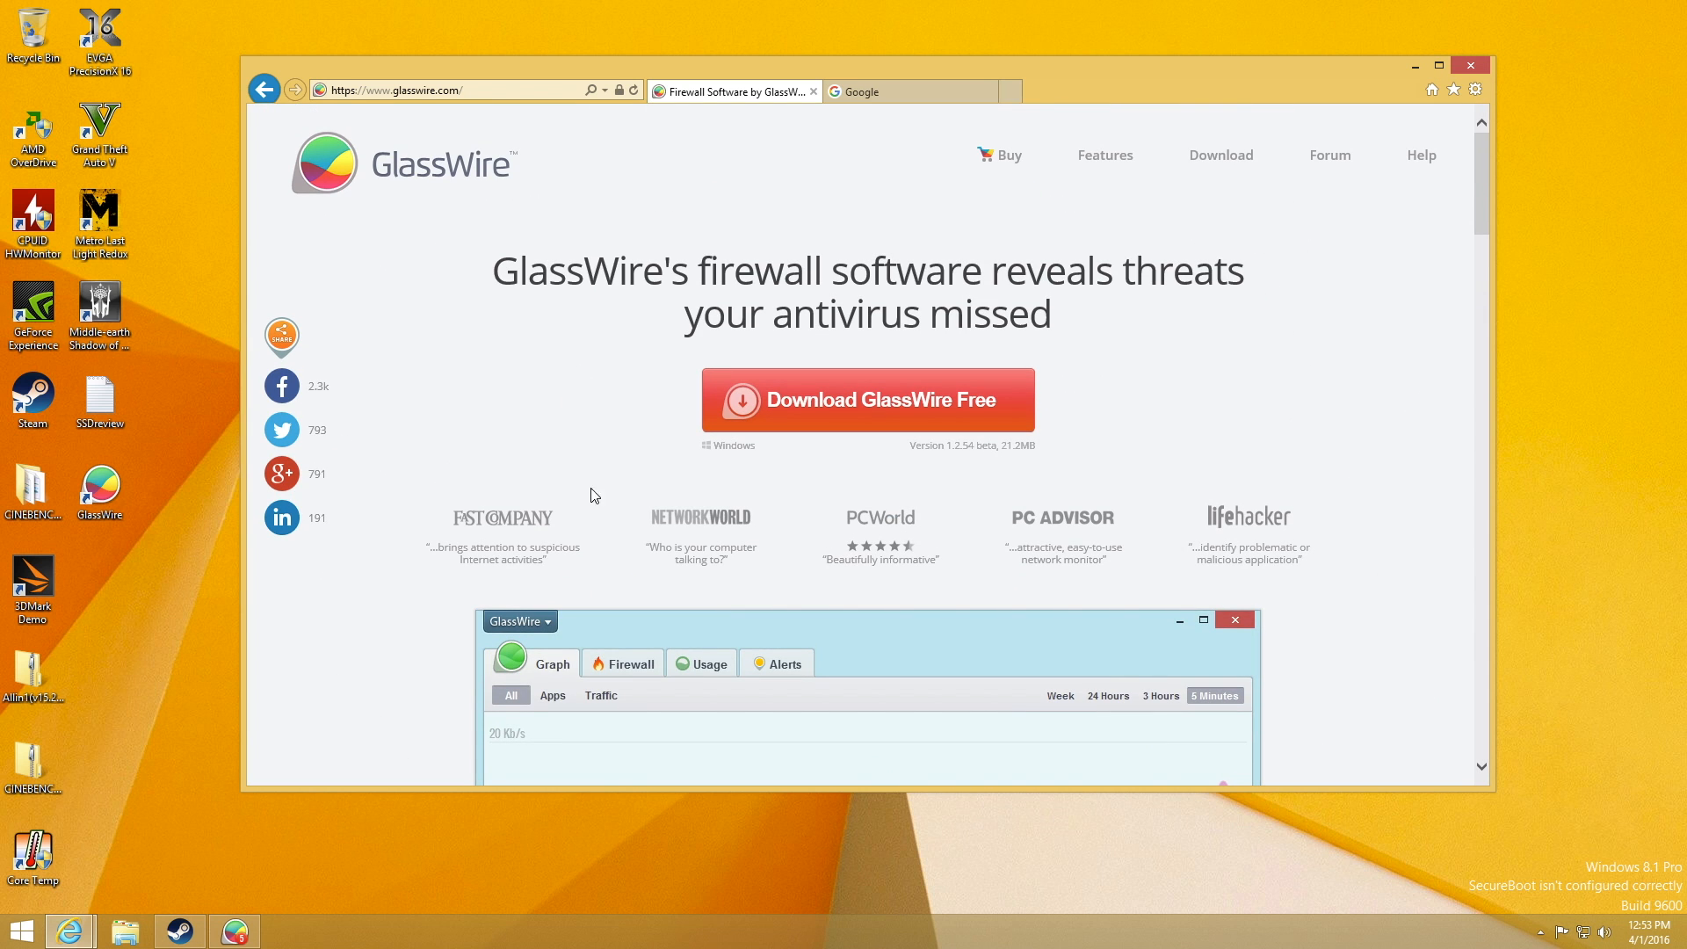
{"action": "mouse_move", "coordinate": [424, 266]}
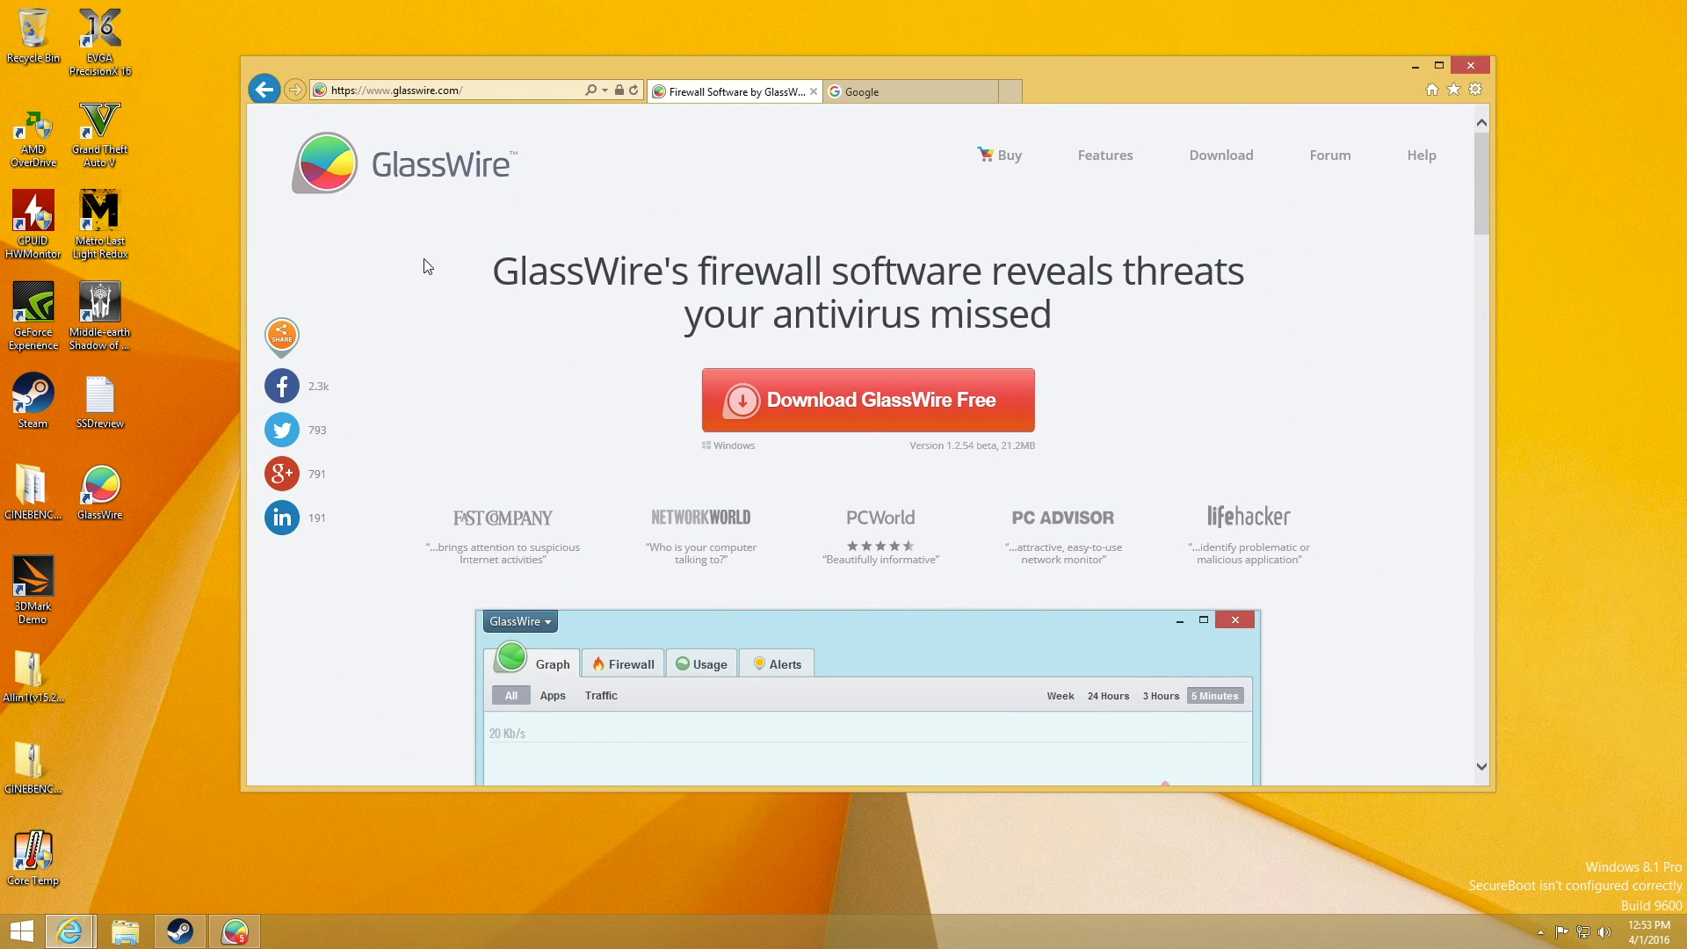
{"action": "mouse_move", "coordinate": [631, 622]}
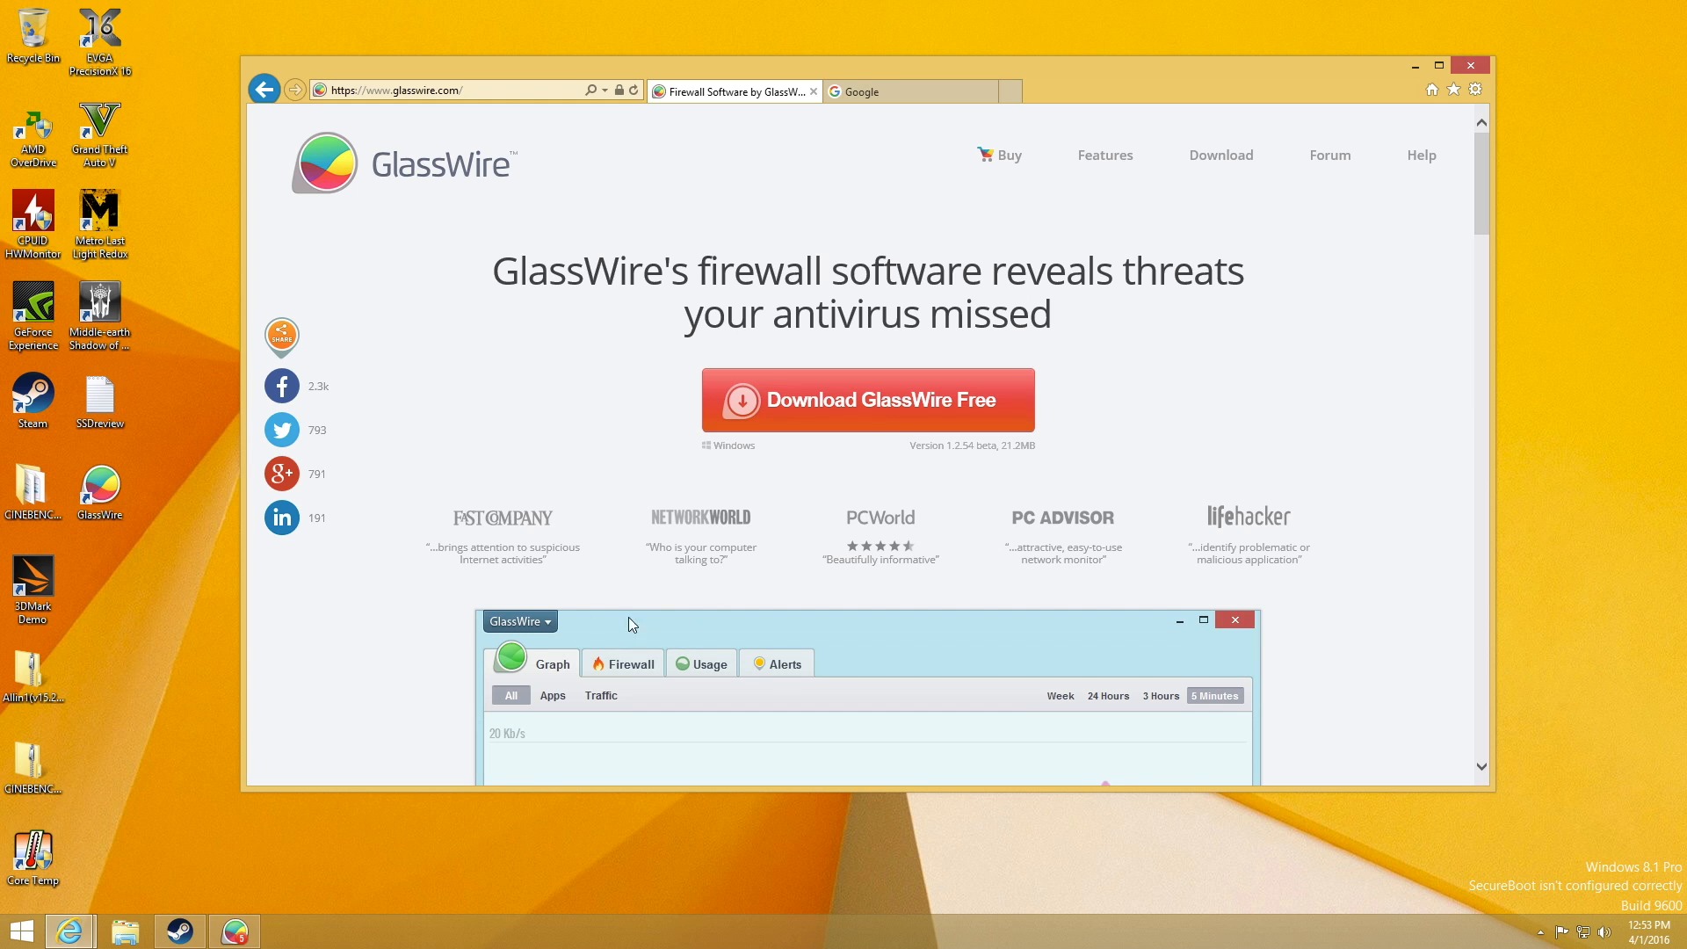
{"action": "double_click", "coordinate": [659, 547]}
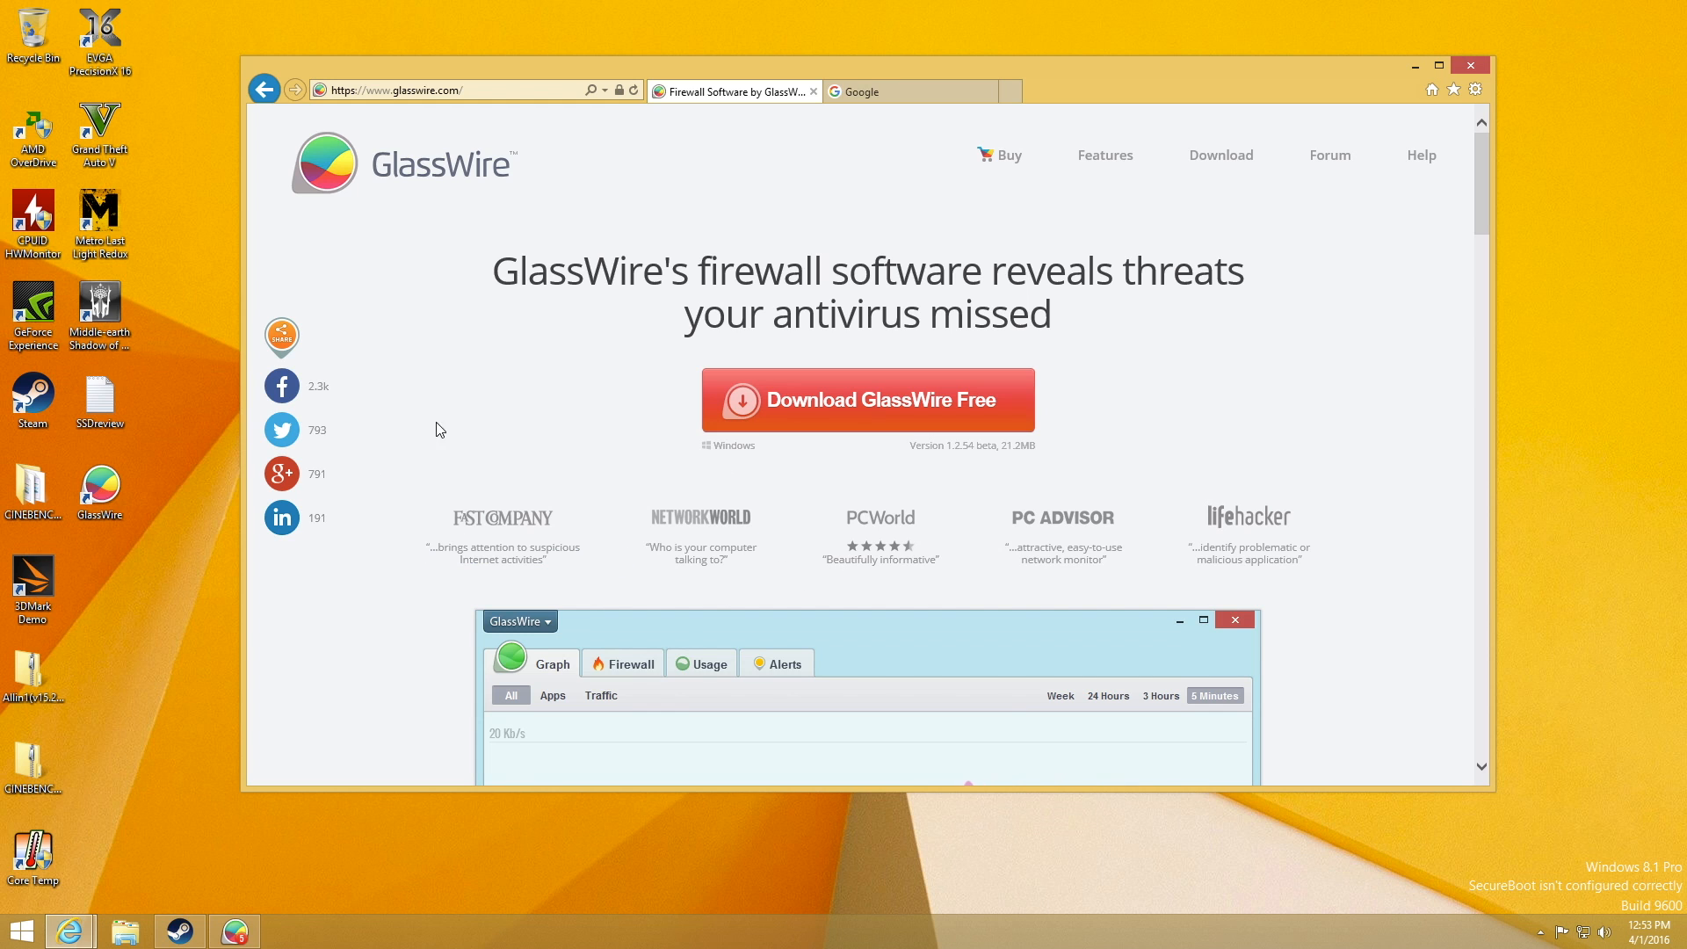
{"action": "left_click", "coordinate": [232, 932]}
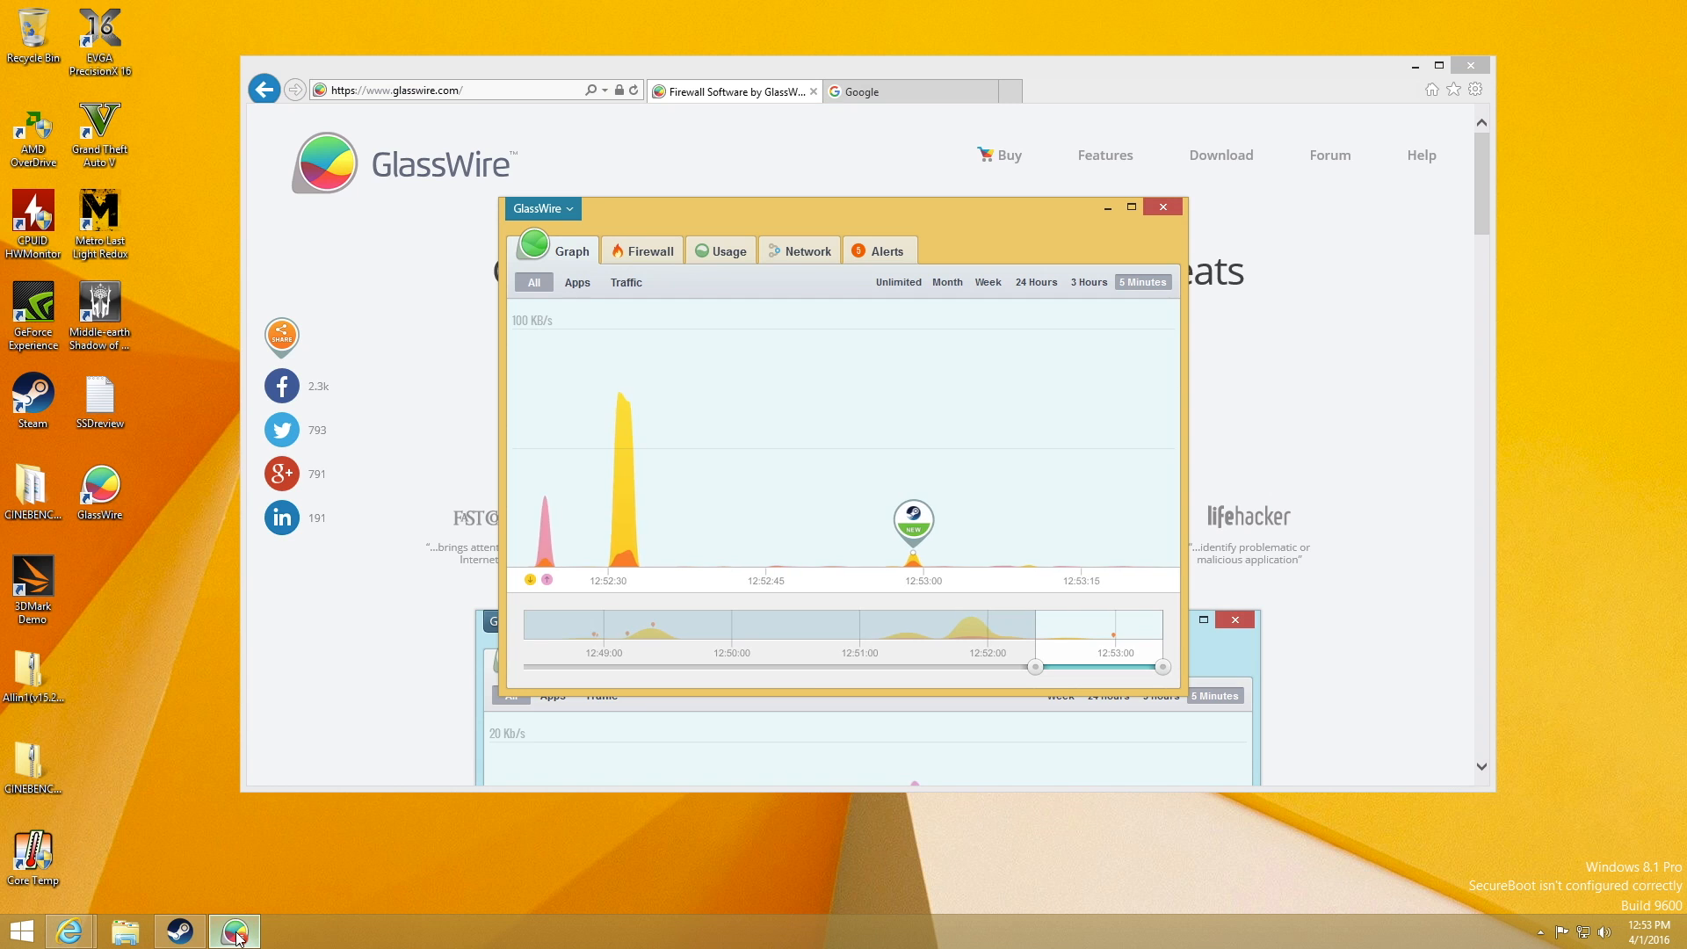
Inspect a network event, stretch the graph back to 12:50 and the full timeline, then return to the last five minutes
{"action": "left_click", "coordinate": [914, 524]}
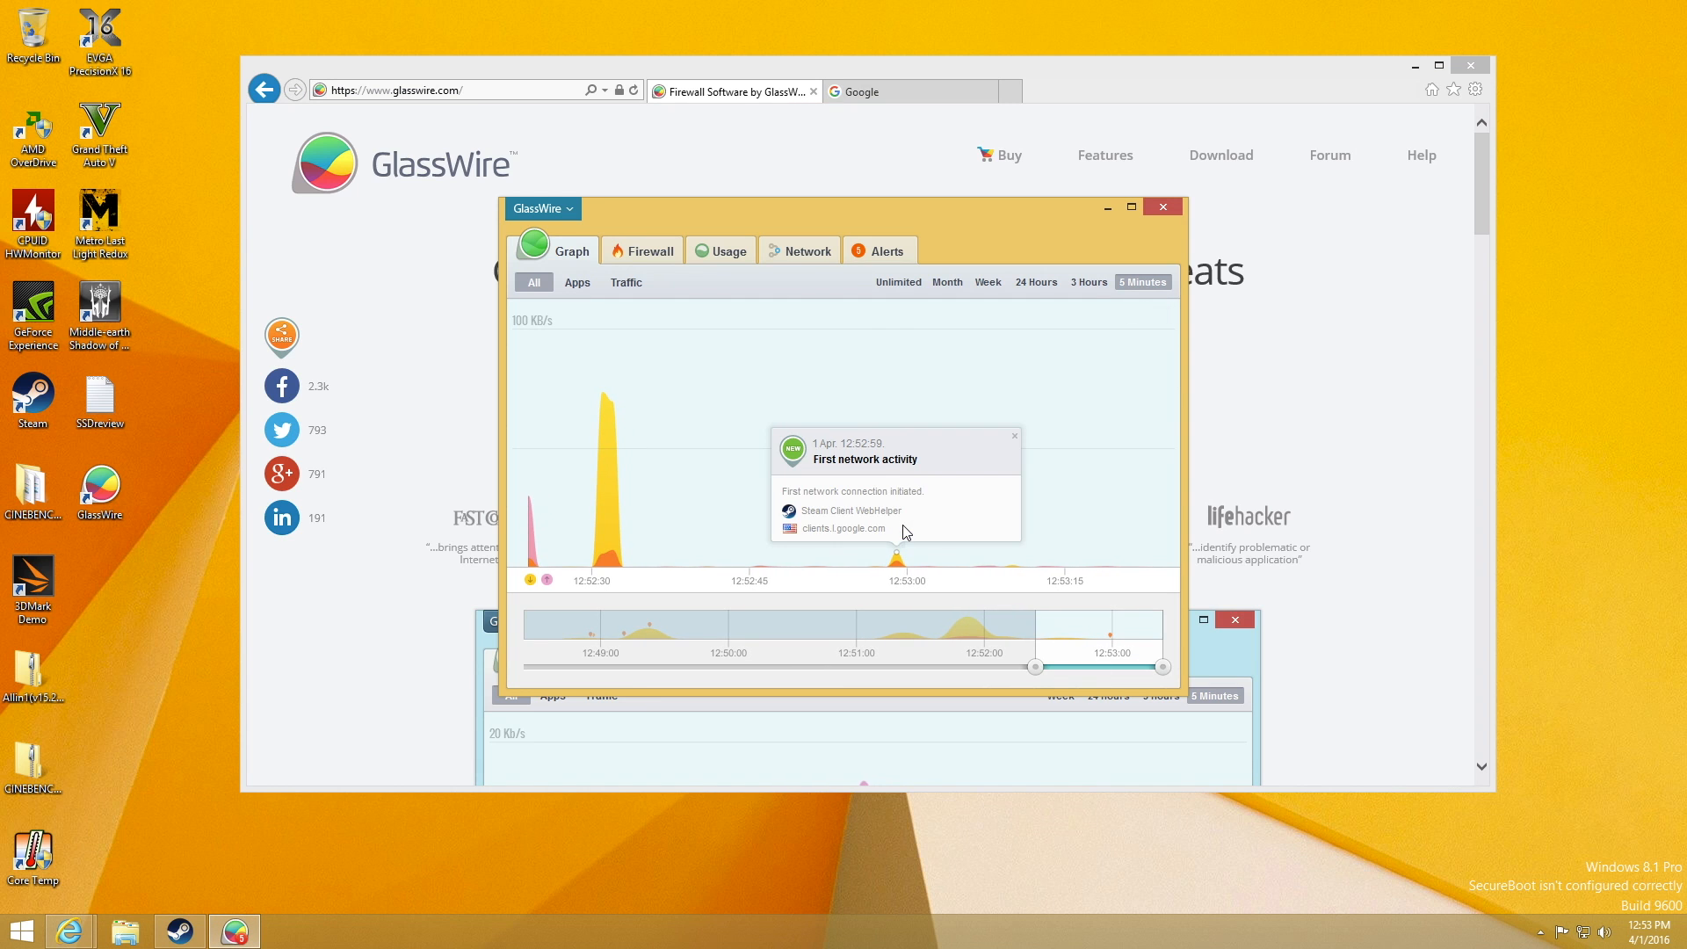
{"action": "left_click", "coordinate": [1012, 434]}
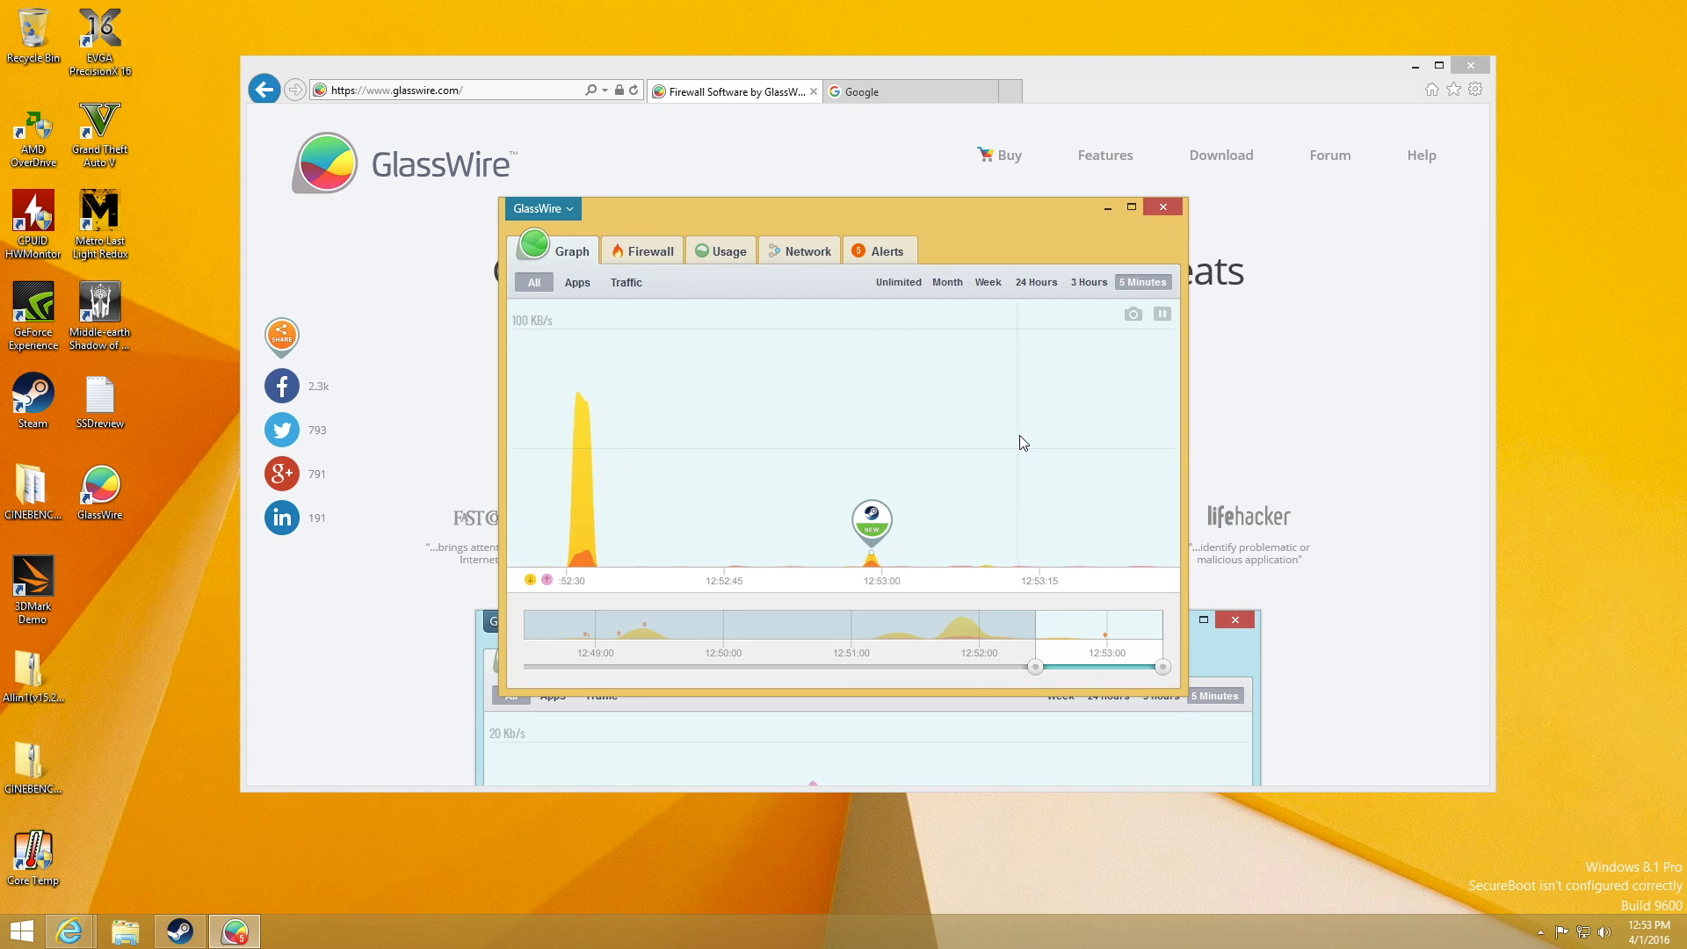
{"action": "left_click_drag", "start_coordinate": [1035, 668], "coordinate": [1014, 668]}
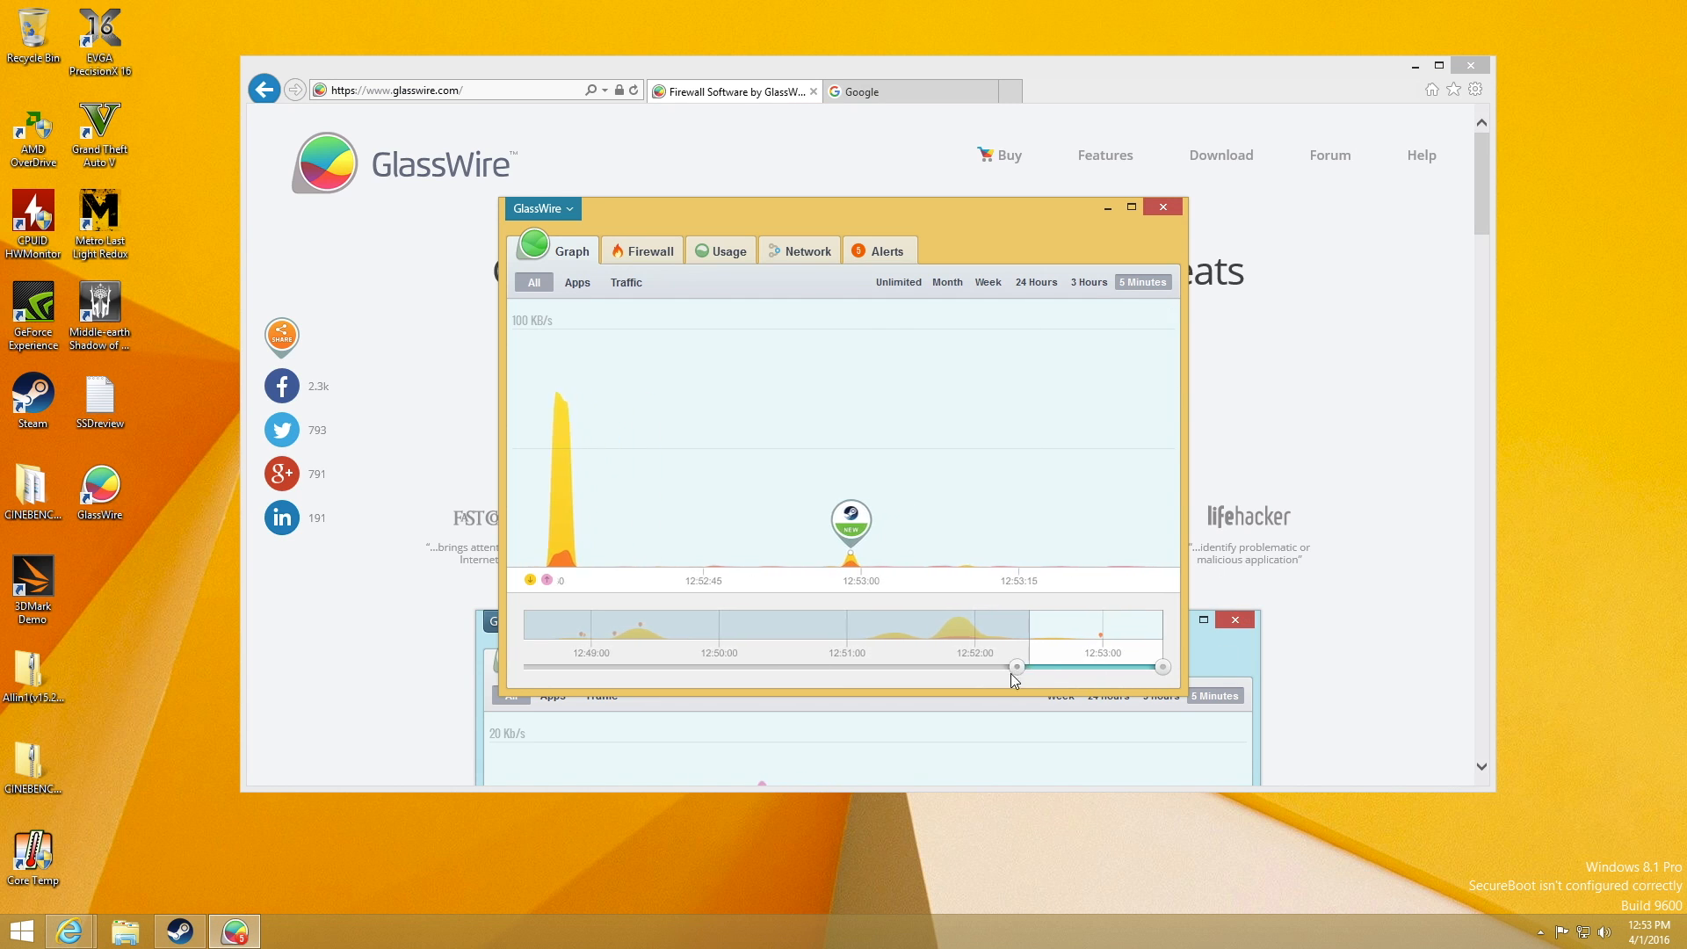
{"action": "left_click_drag", "start_coordinate": [1018, 666], "coordinate": [705, 667]}
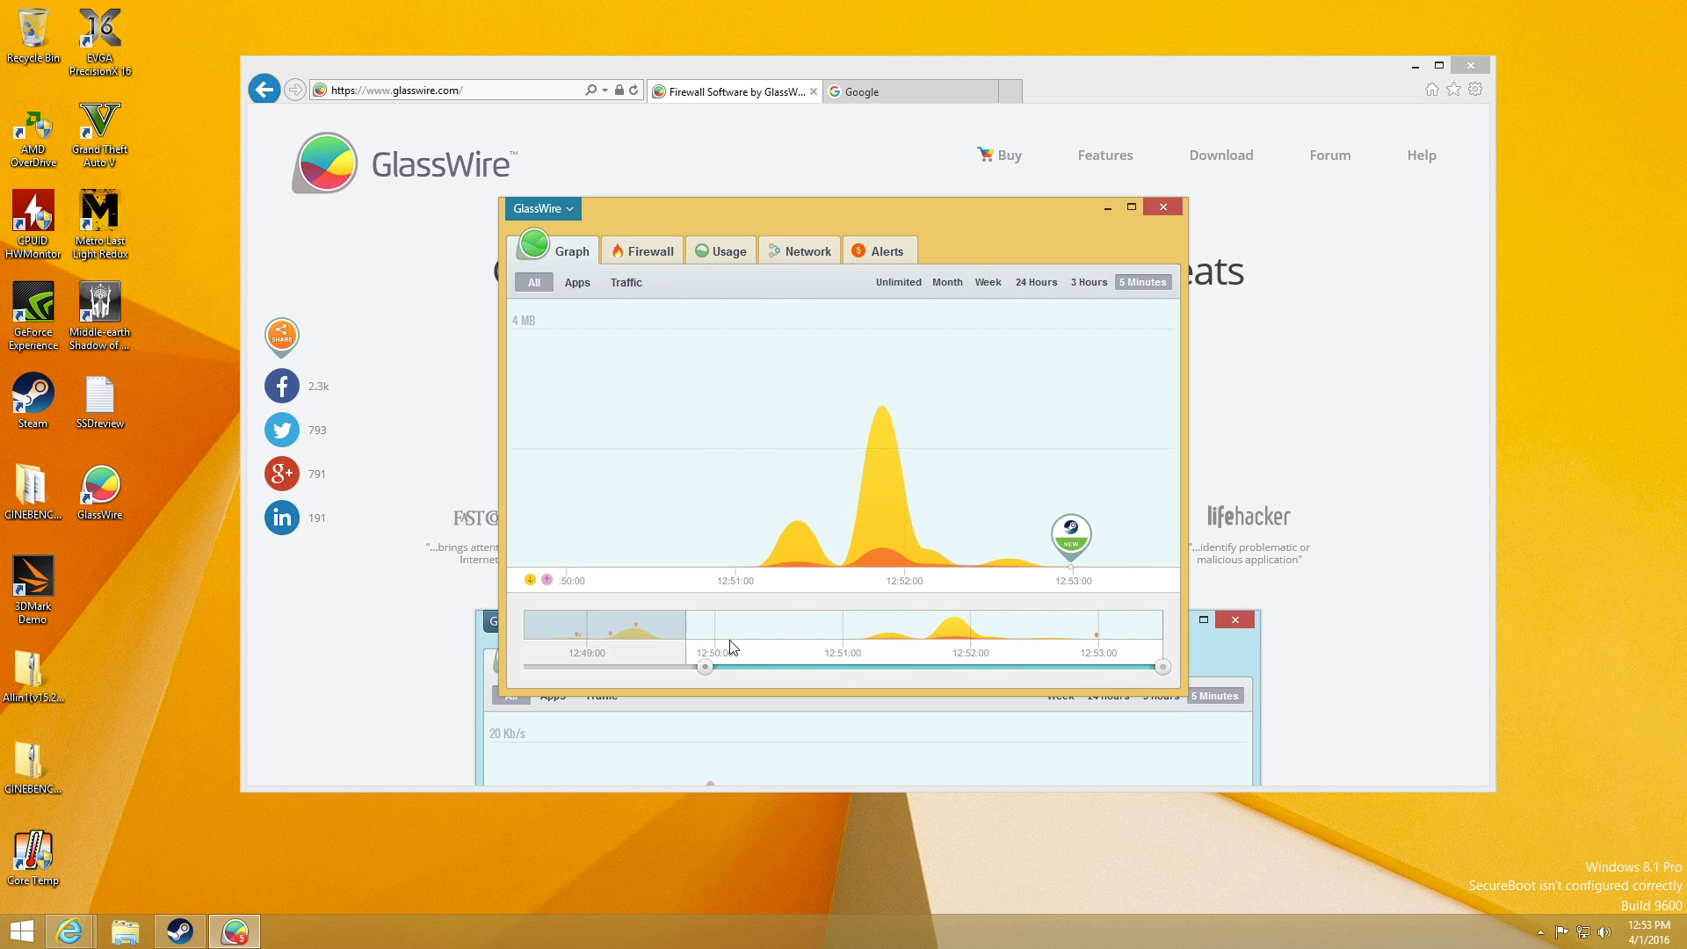
{"action": "left_click_drag", "start_coordinate": [704, 668], "coordinate": [761, 668]}
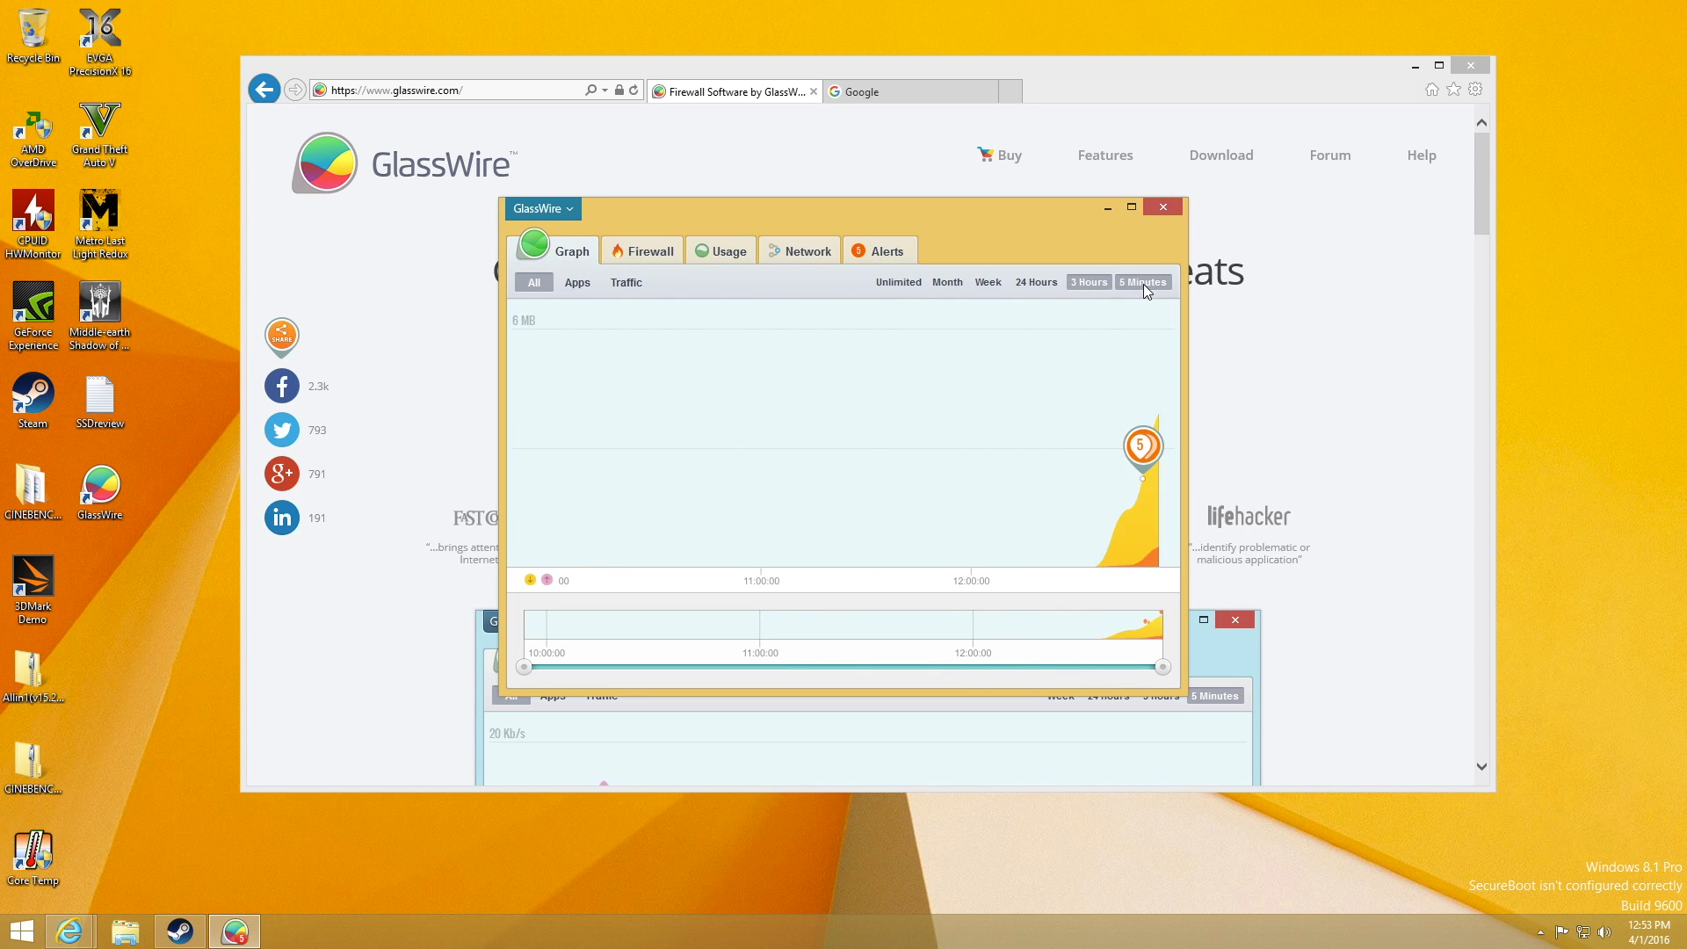
{"action": "left_click", "coordinate": [1143, 281]}
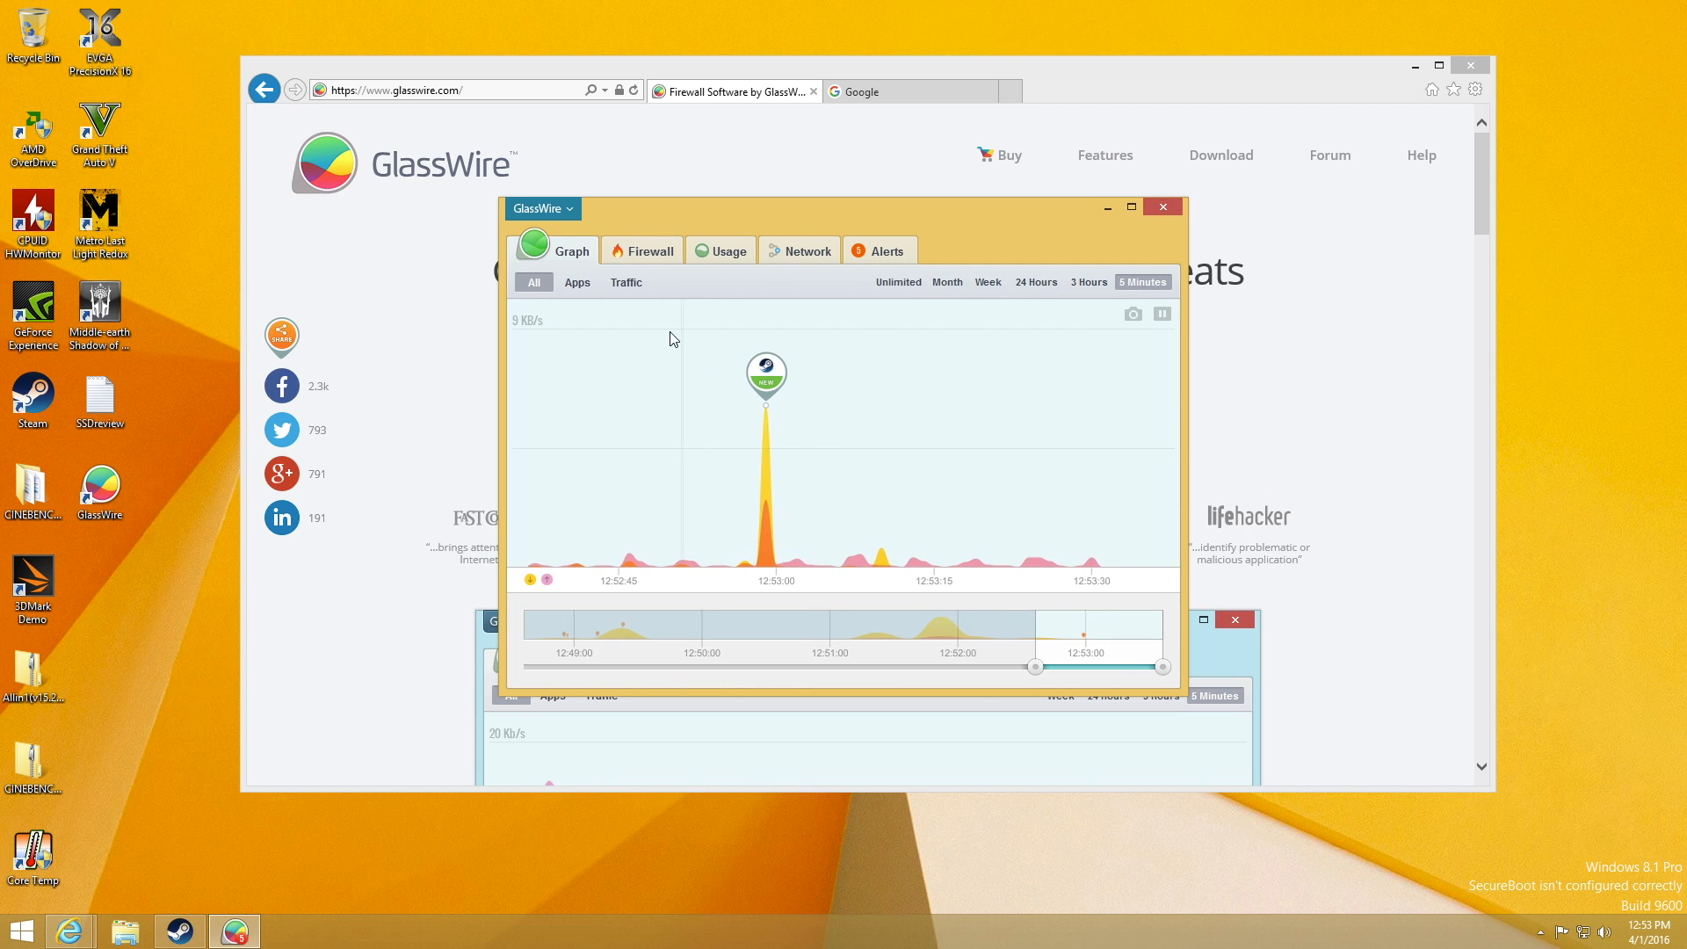
Break traffic down by application: Steam Client WebHelper, Internet Explorer, then System
{"action": "left_click", "coordinate": [577, 281]}
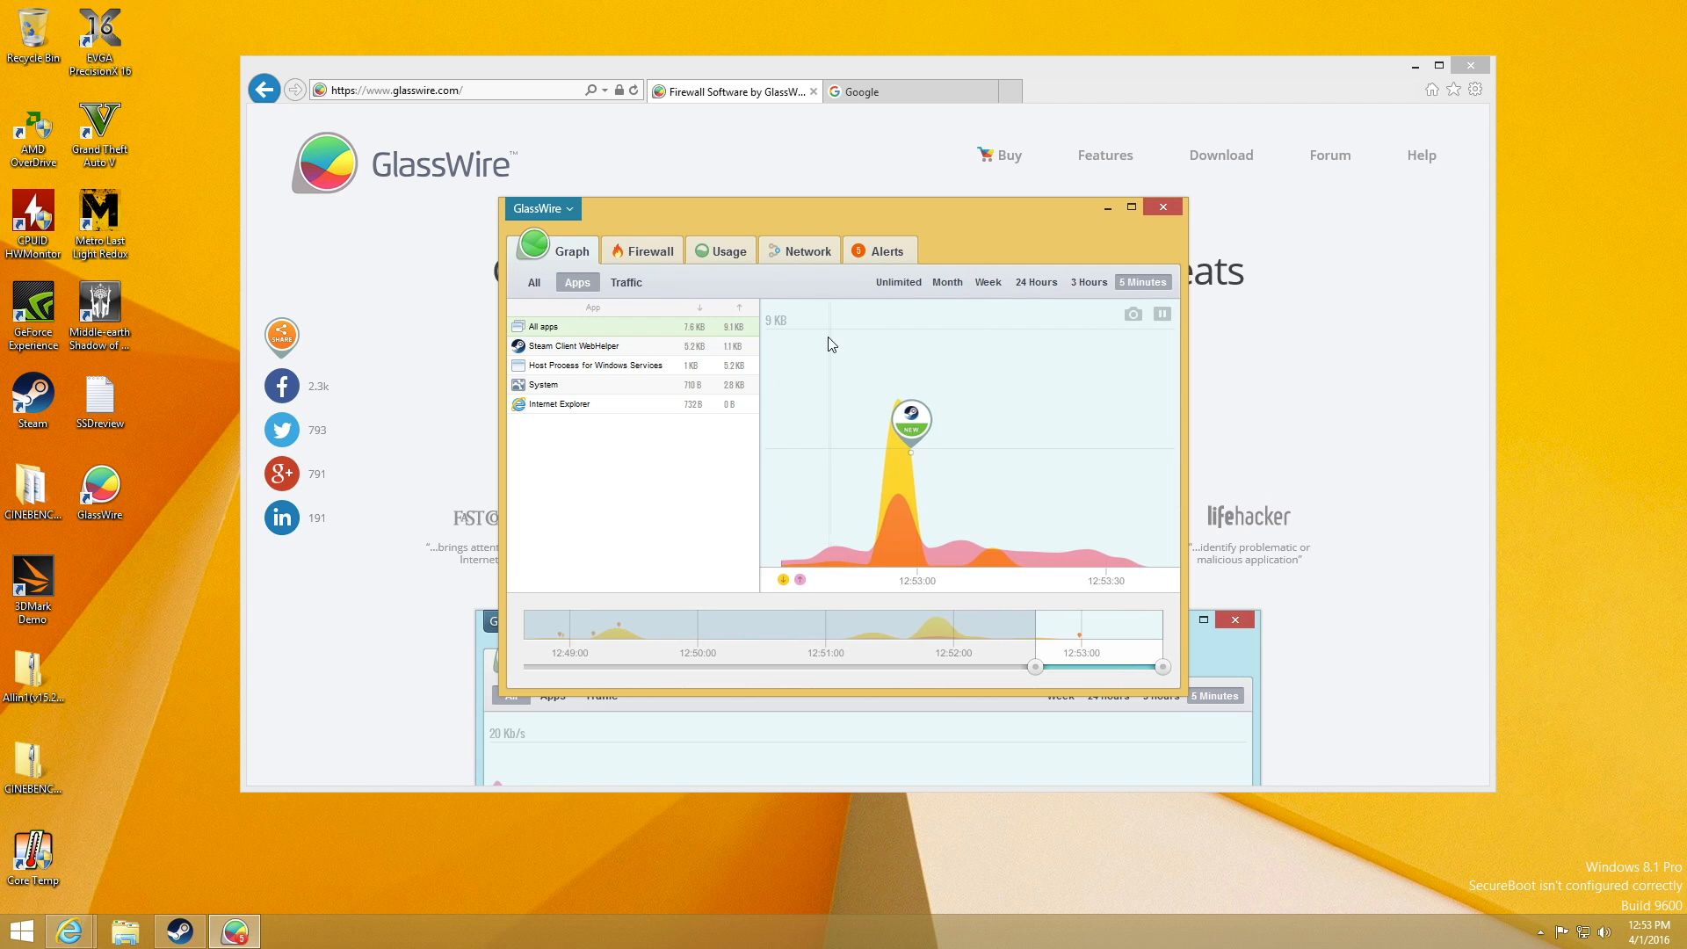
{"action": "left_click", "coordinate": [570, 346]}
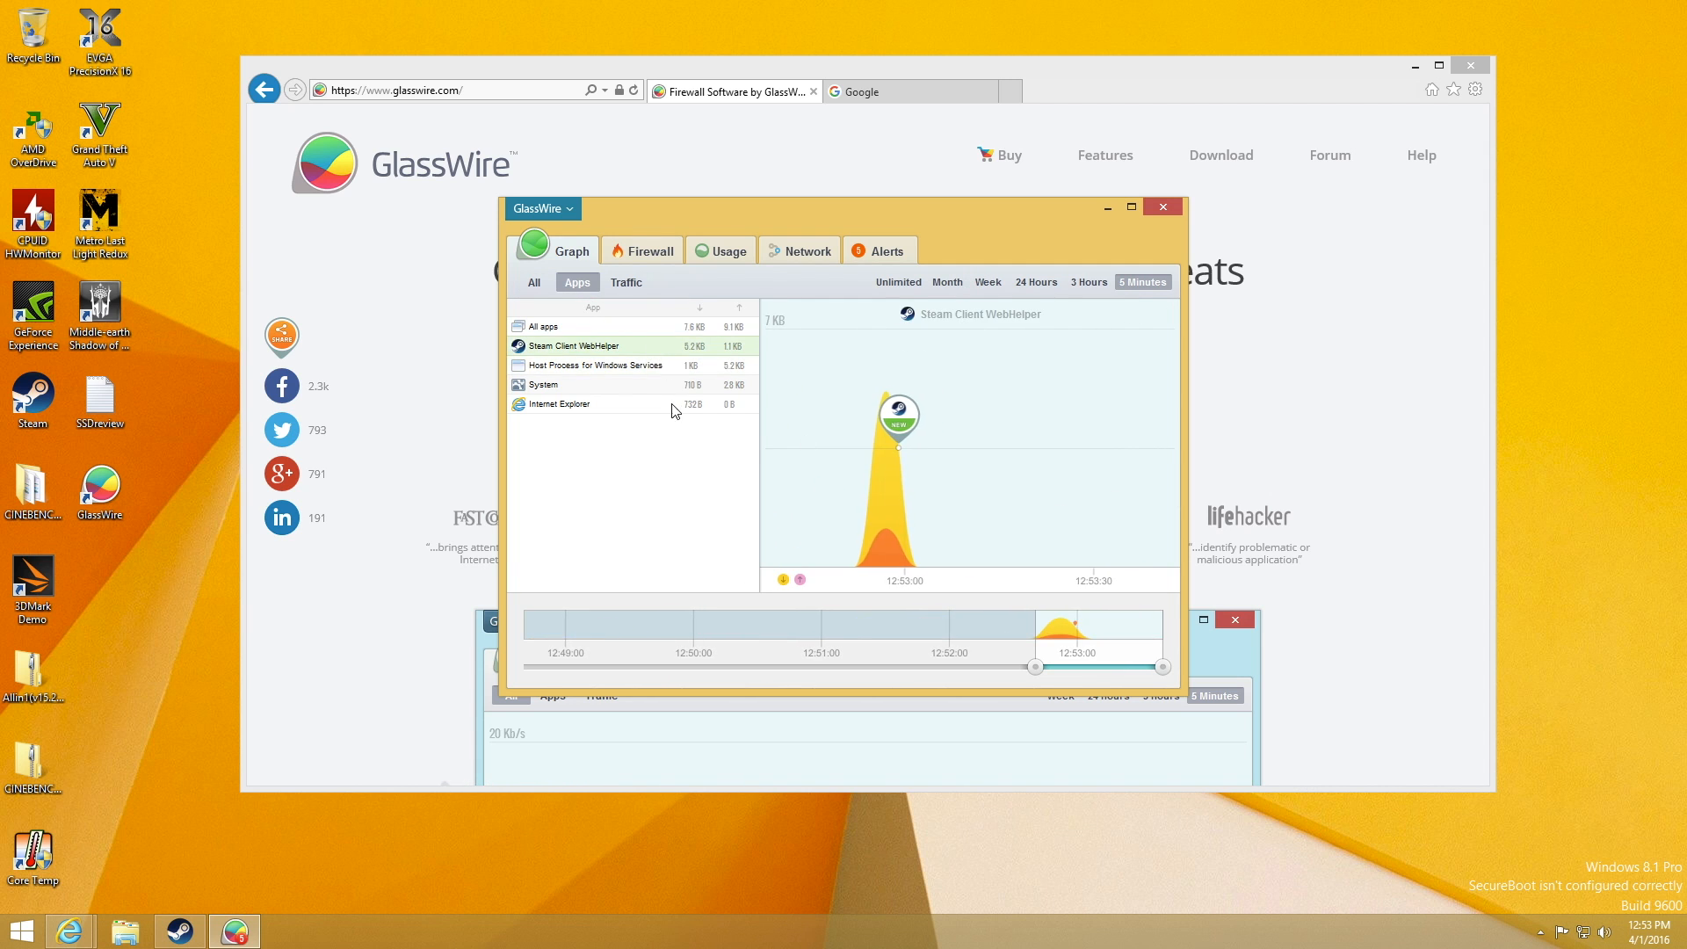
{"action": "left_click", "coordinate": [557, 404]}
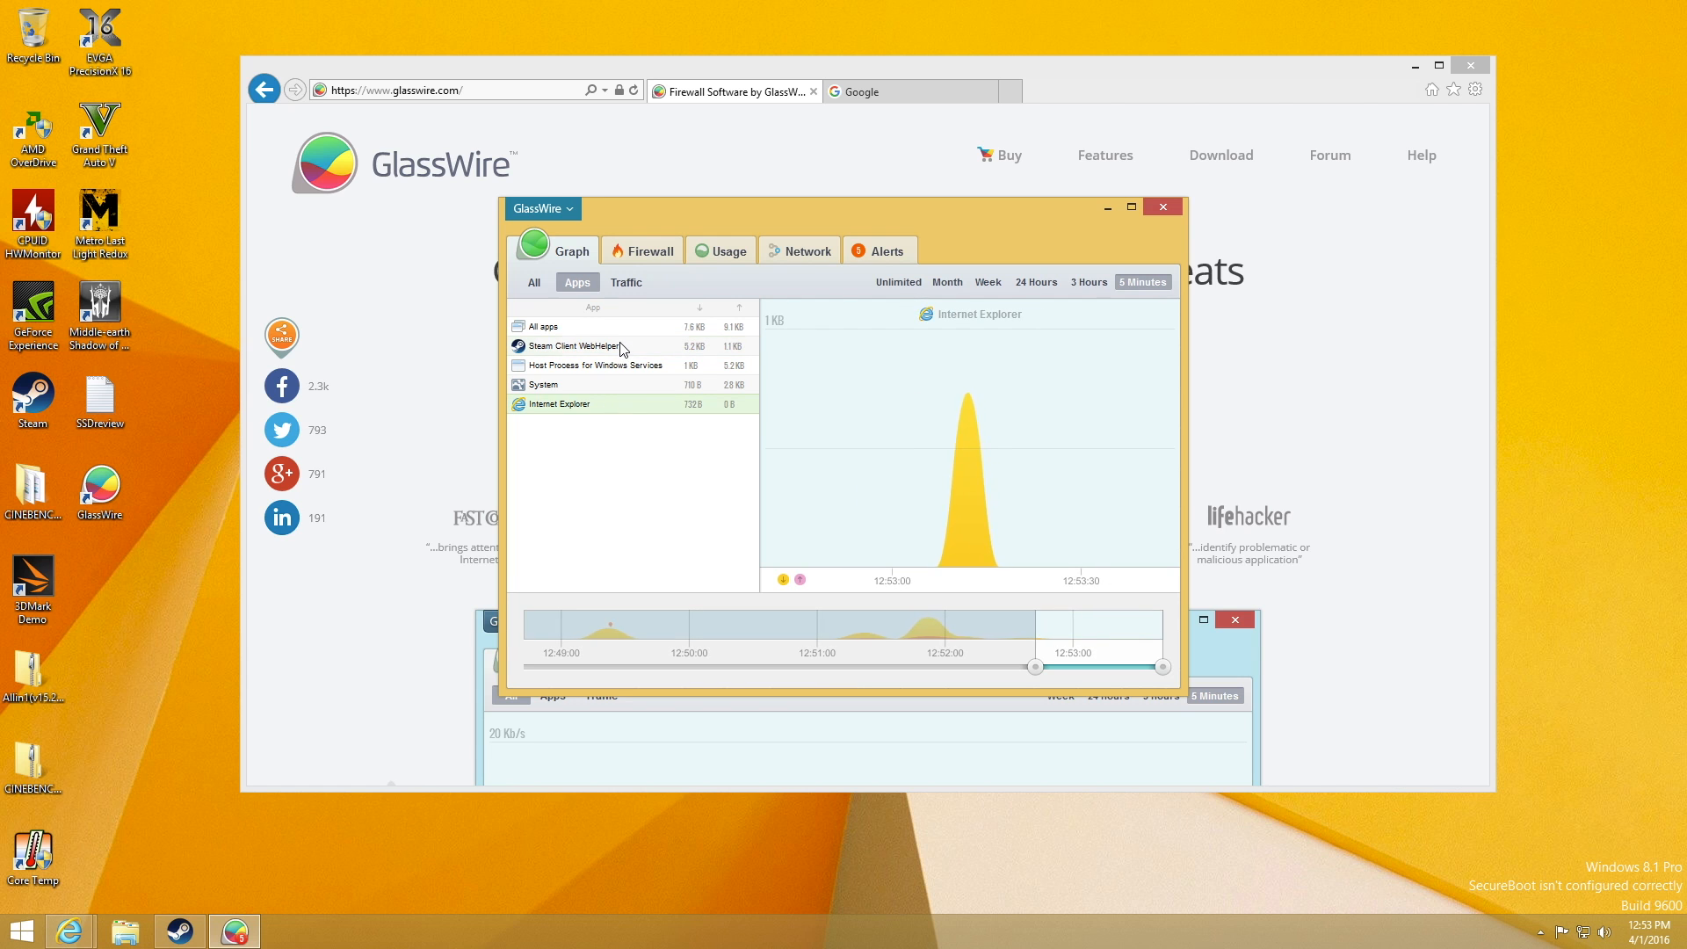
{"action": "left_click", "coordinate": [543, 385]}
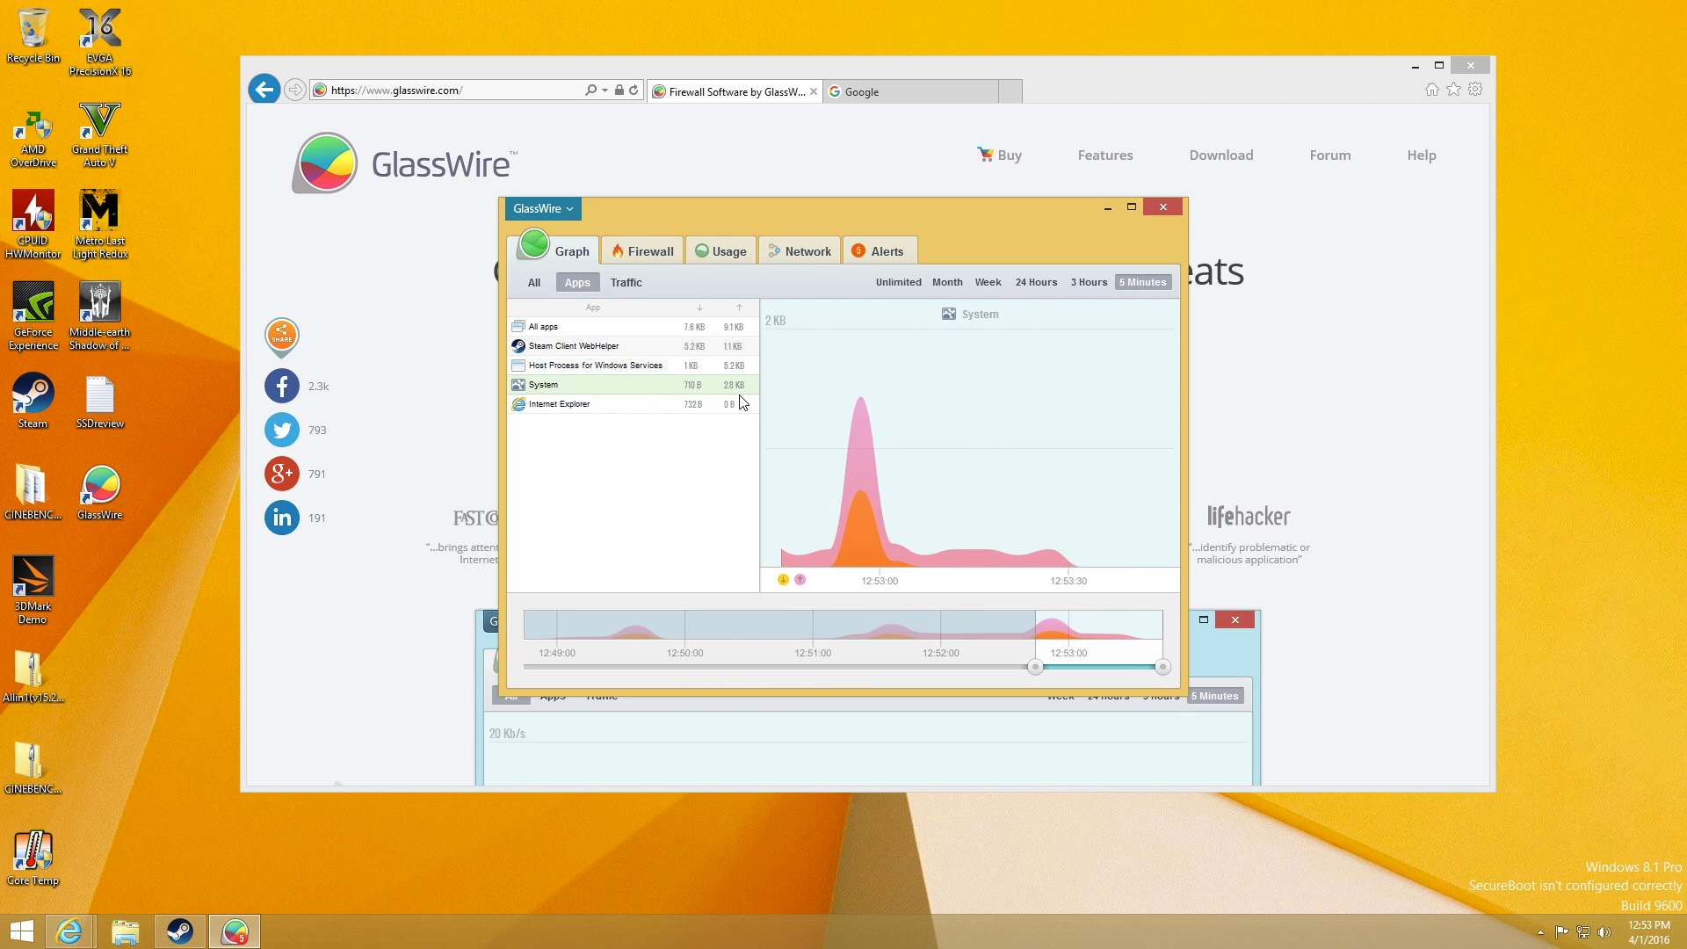
Break traffic down by protocol type, view NetBIOS Name Service, then return to all traffic
{"action": "left_click", "coordinate": [626, 282]}
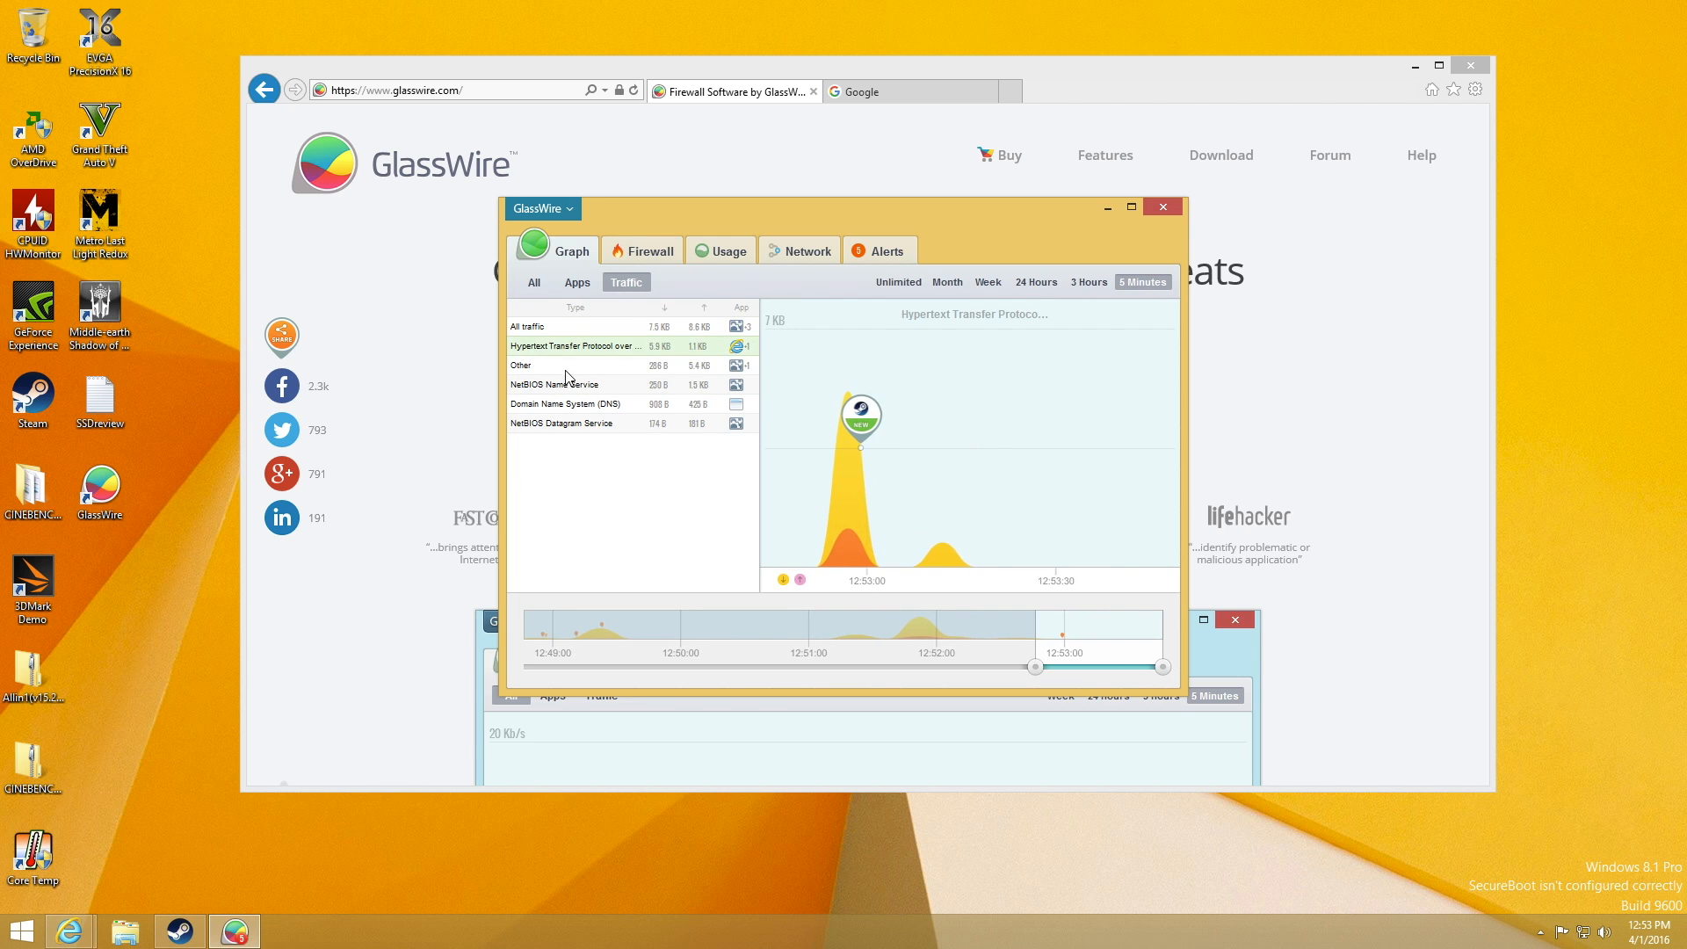
{"action": "left_click", "coordinate": [576, 385]}
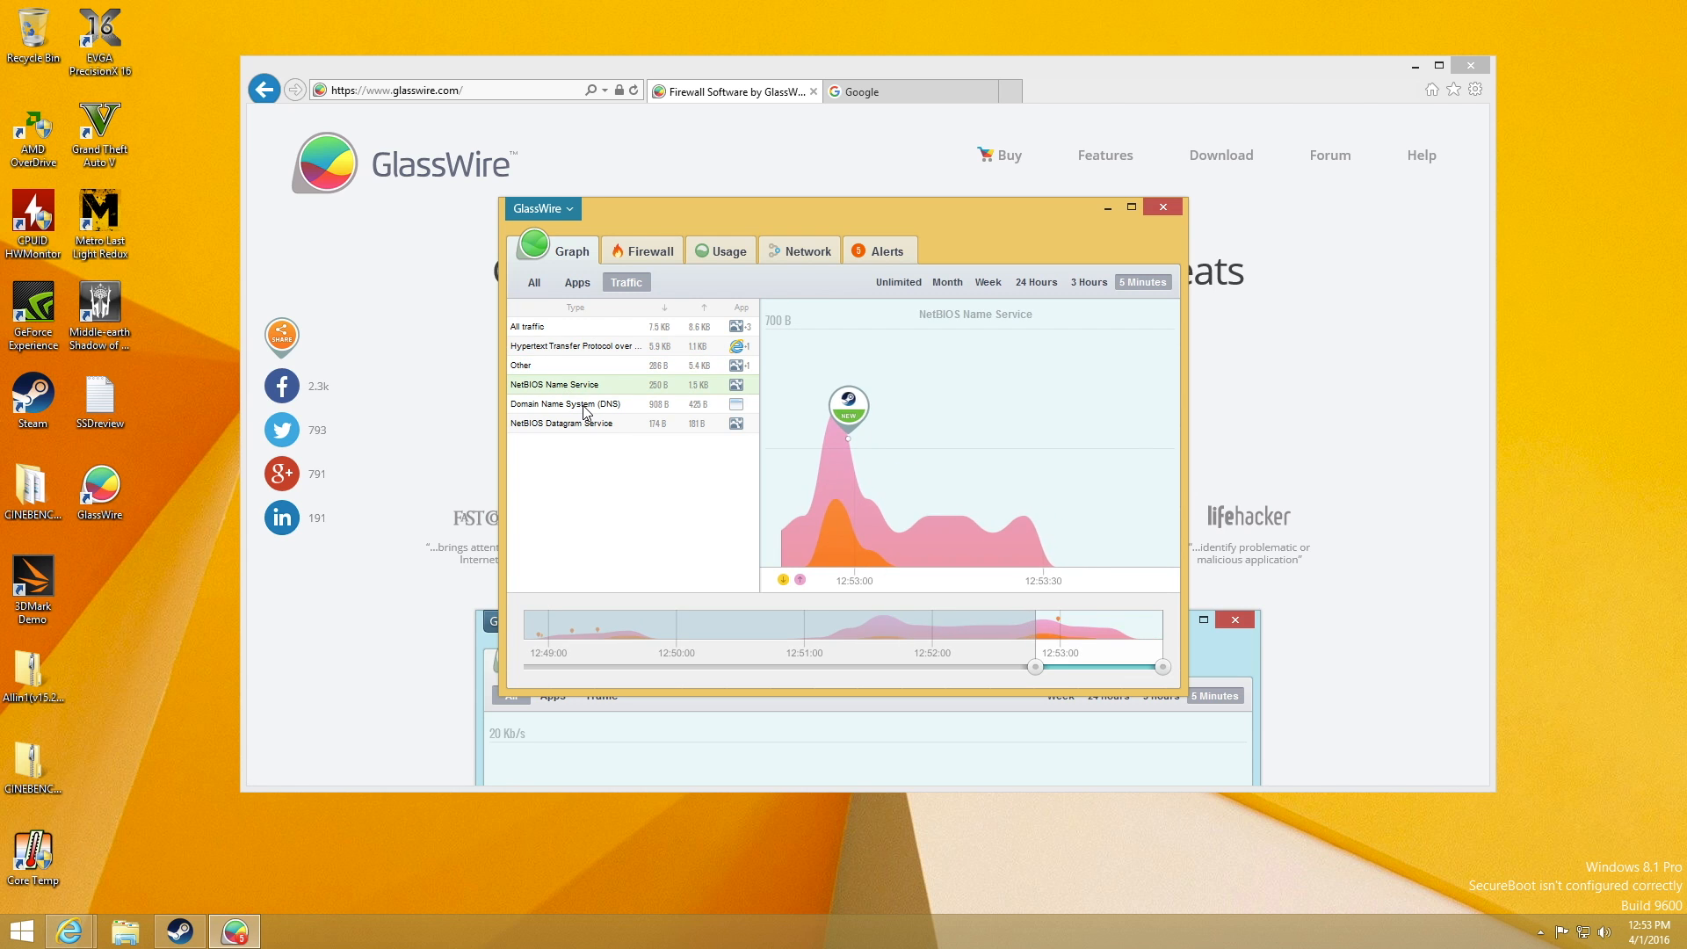
{"action": "left_click", "coordinate": [560, 424]}
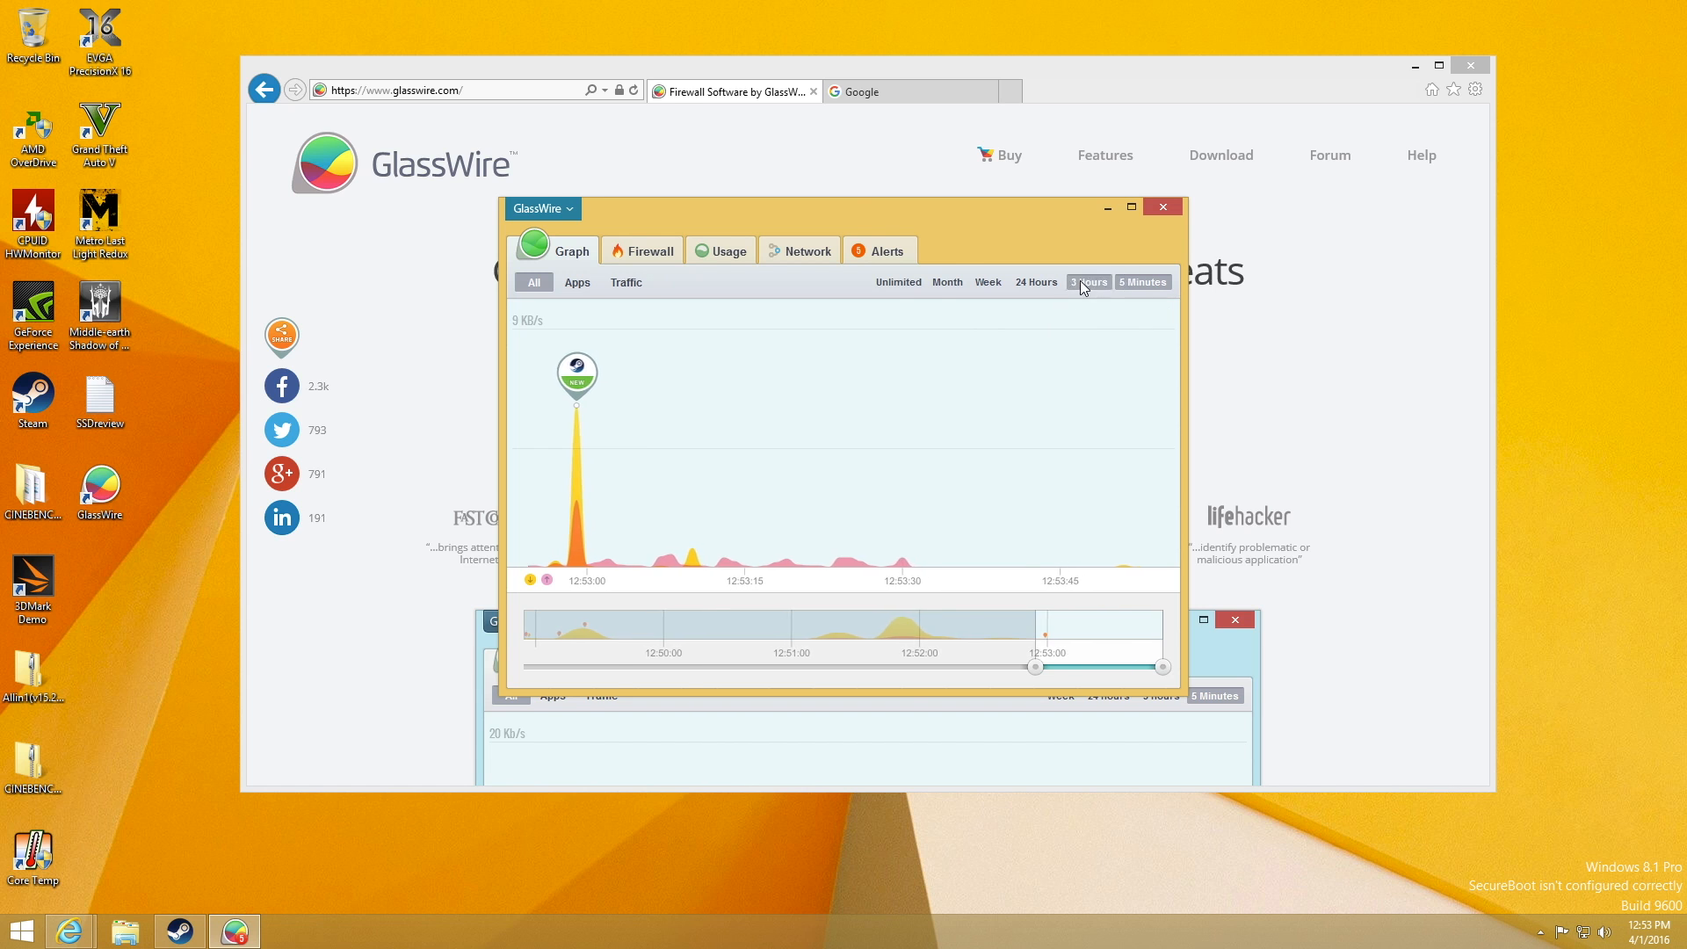
Search YouTube for 'techbymatt' and open the Tech By Matt channel
{"action": "type", "text": "techbymatt"}
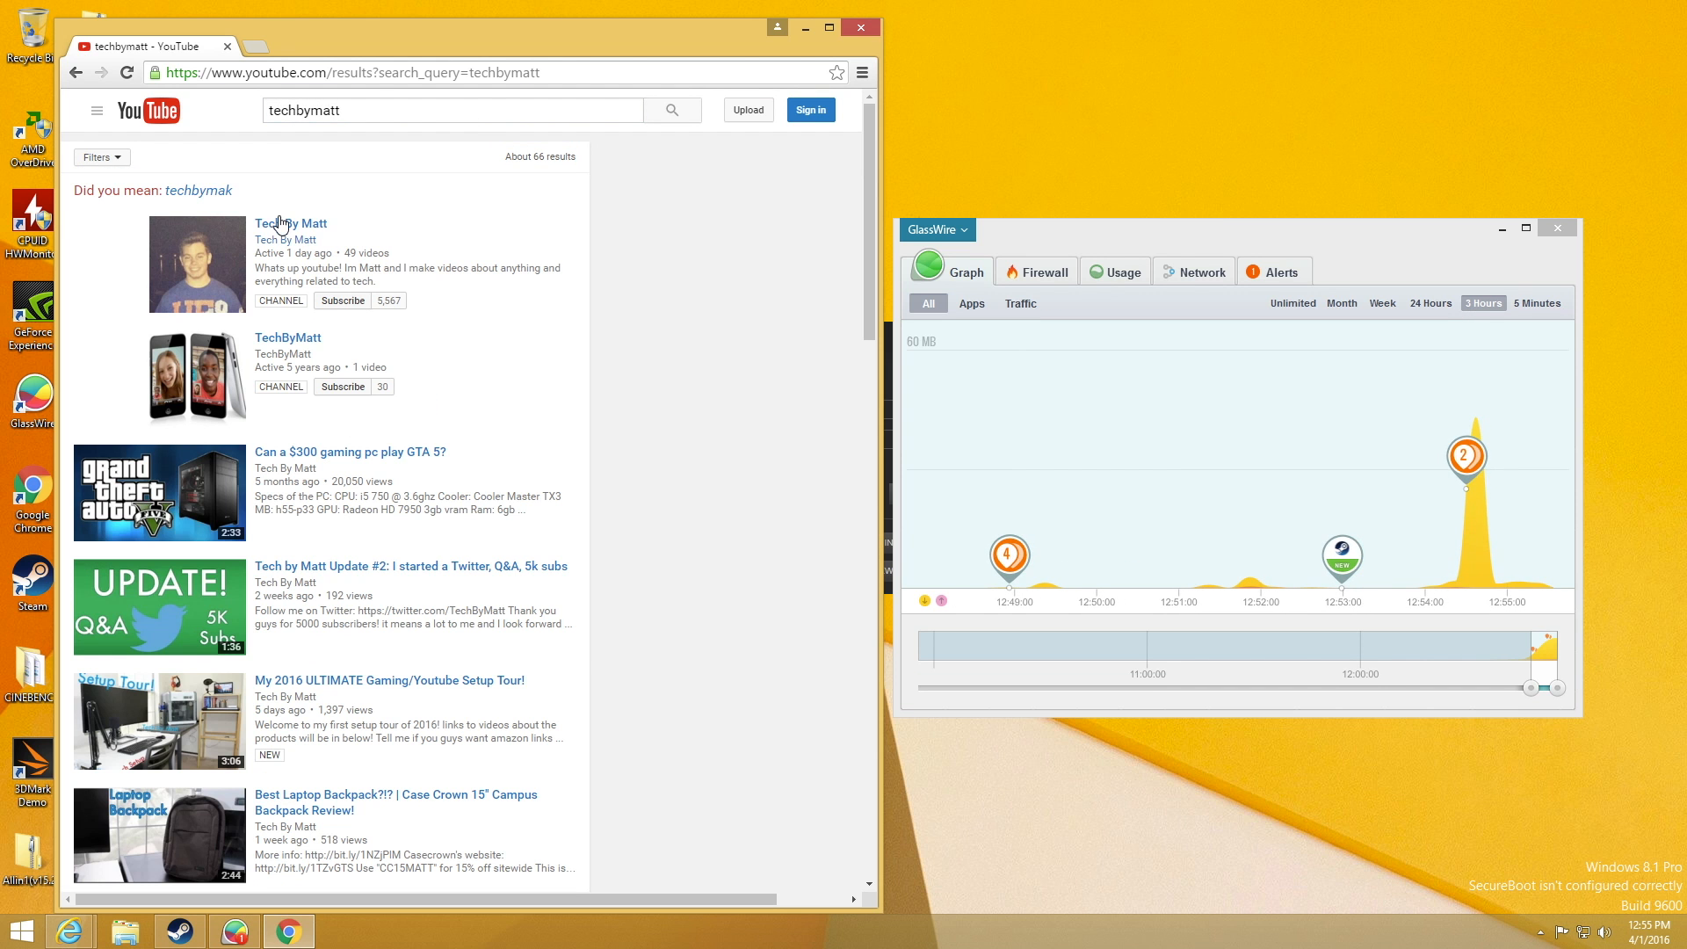
{"action": "left_click", "coordinate": [290, 224]}
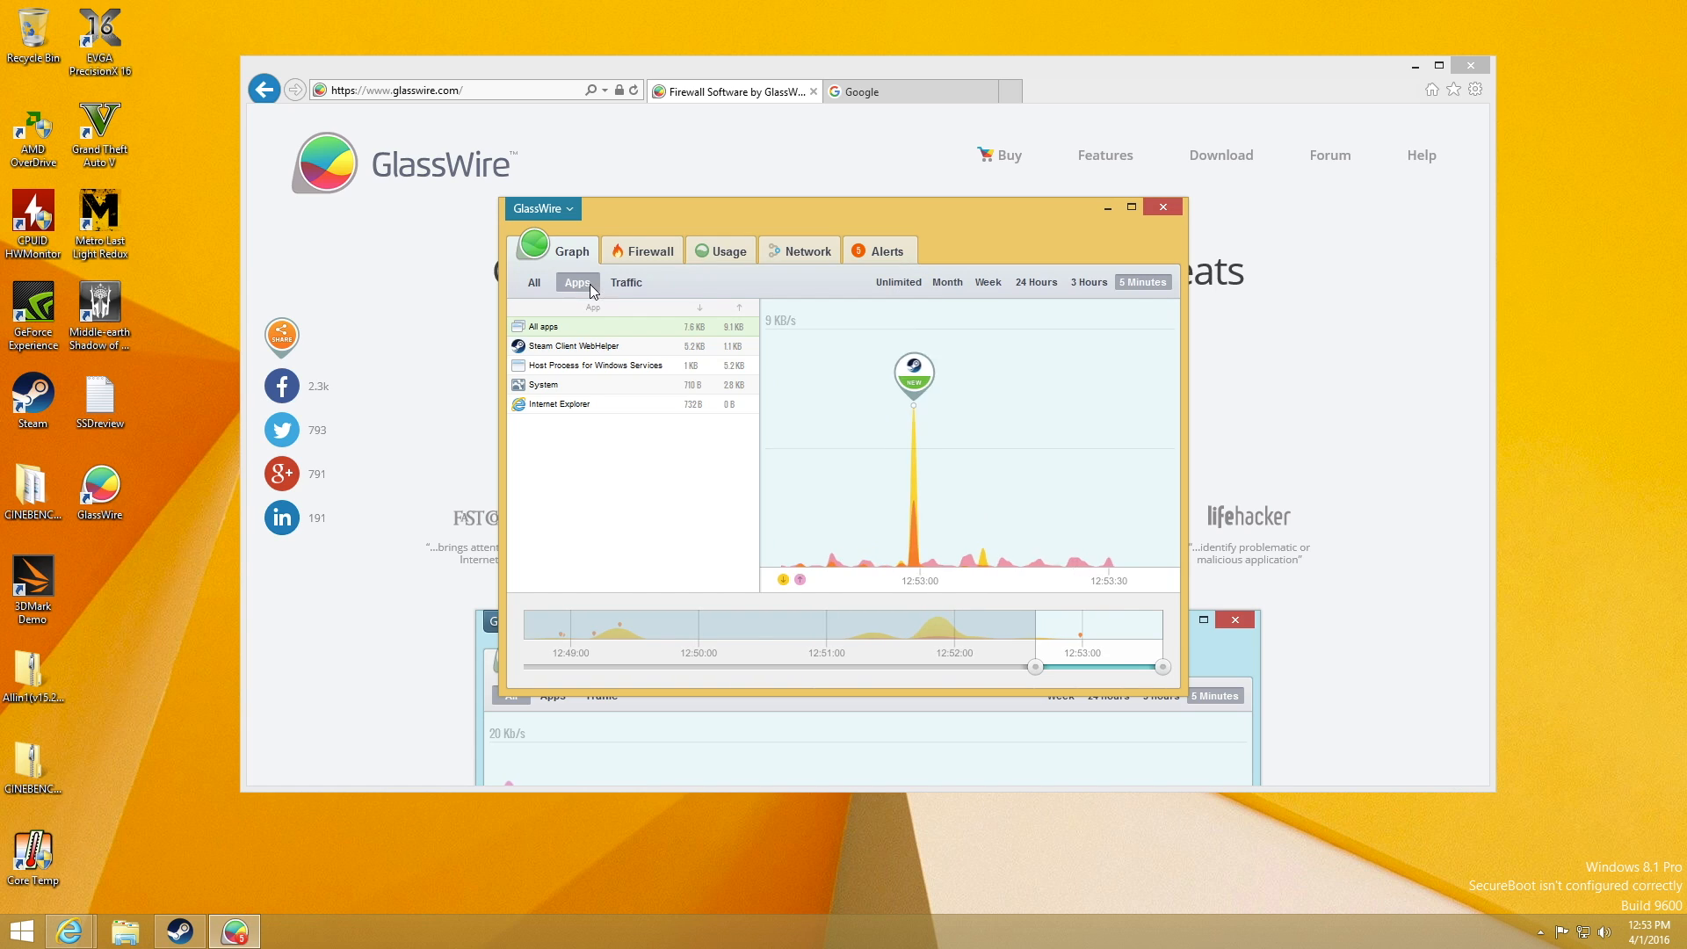
Chart traffic for Steam Client WebHelper, Internet Explorer and the System process one at a time
{"action": "left_click", "coordinate": [582, 346]}
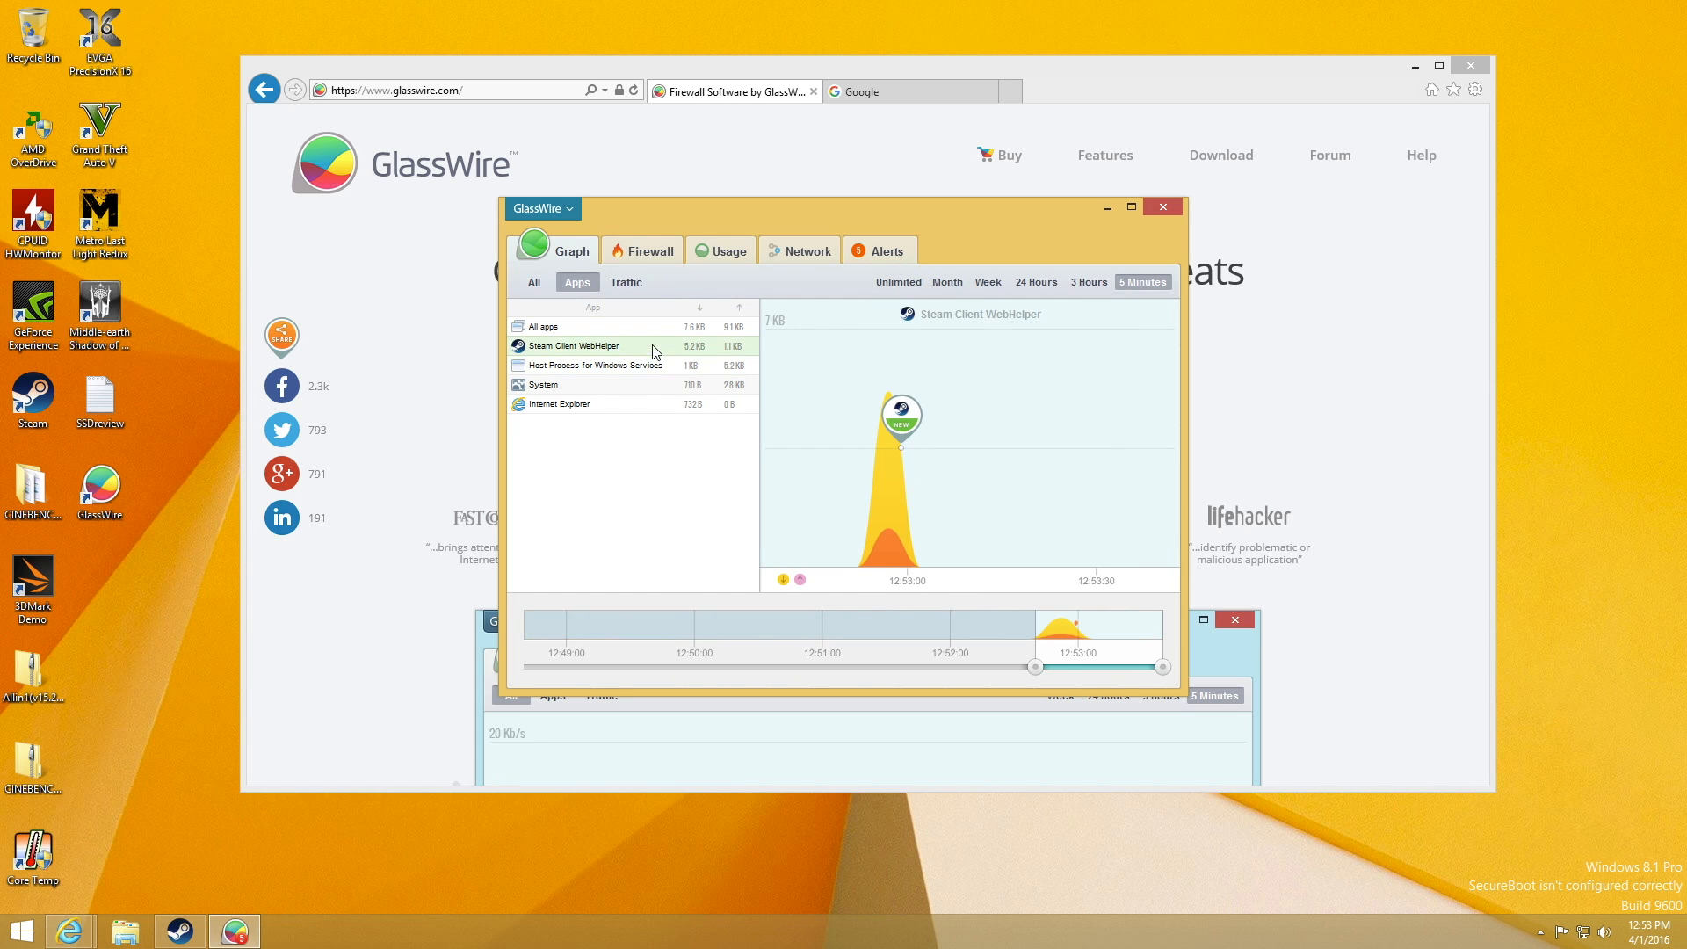
{"action": "left_click", "coordinate": [559, 404]}
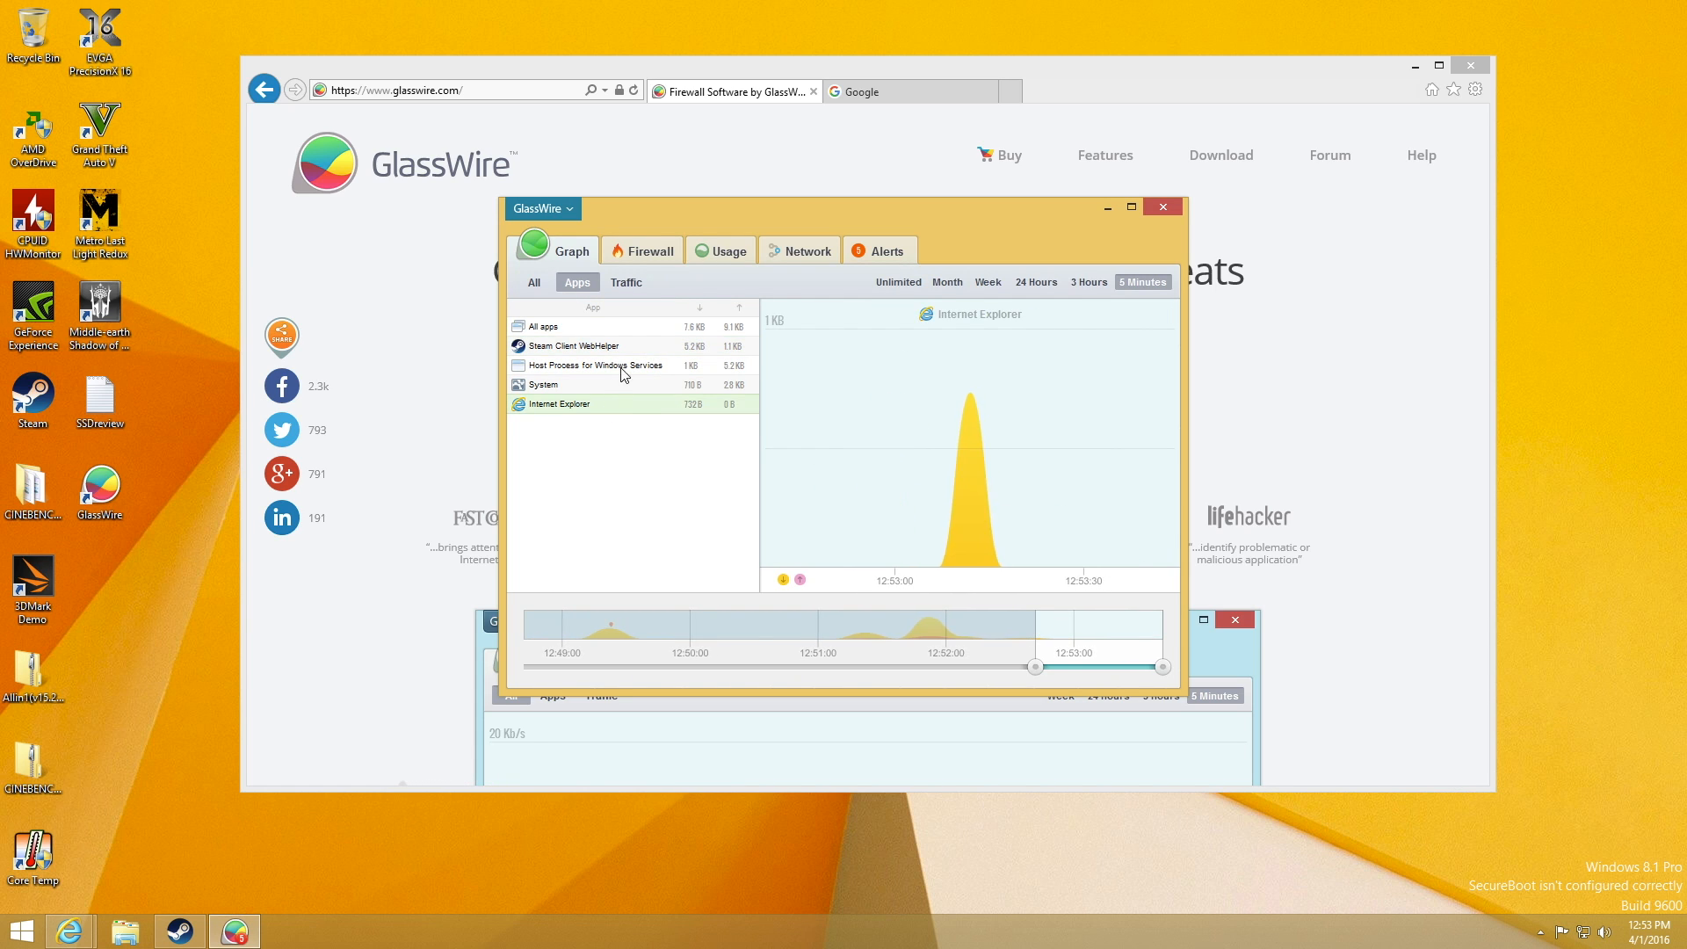
{"action": "left_click", "coordinate": [543, 385]}
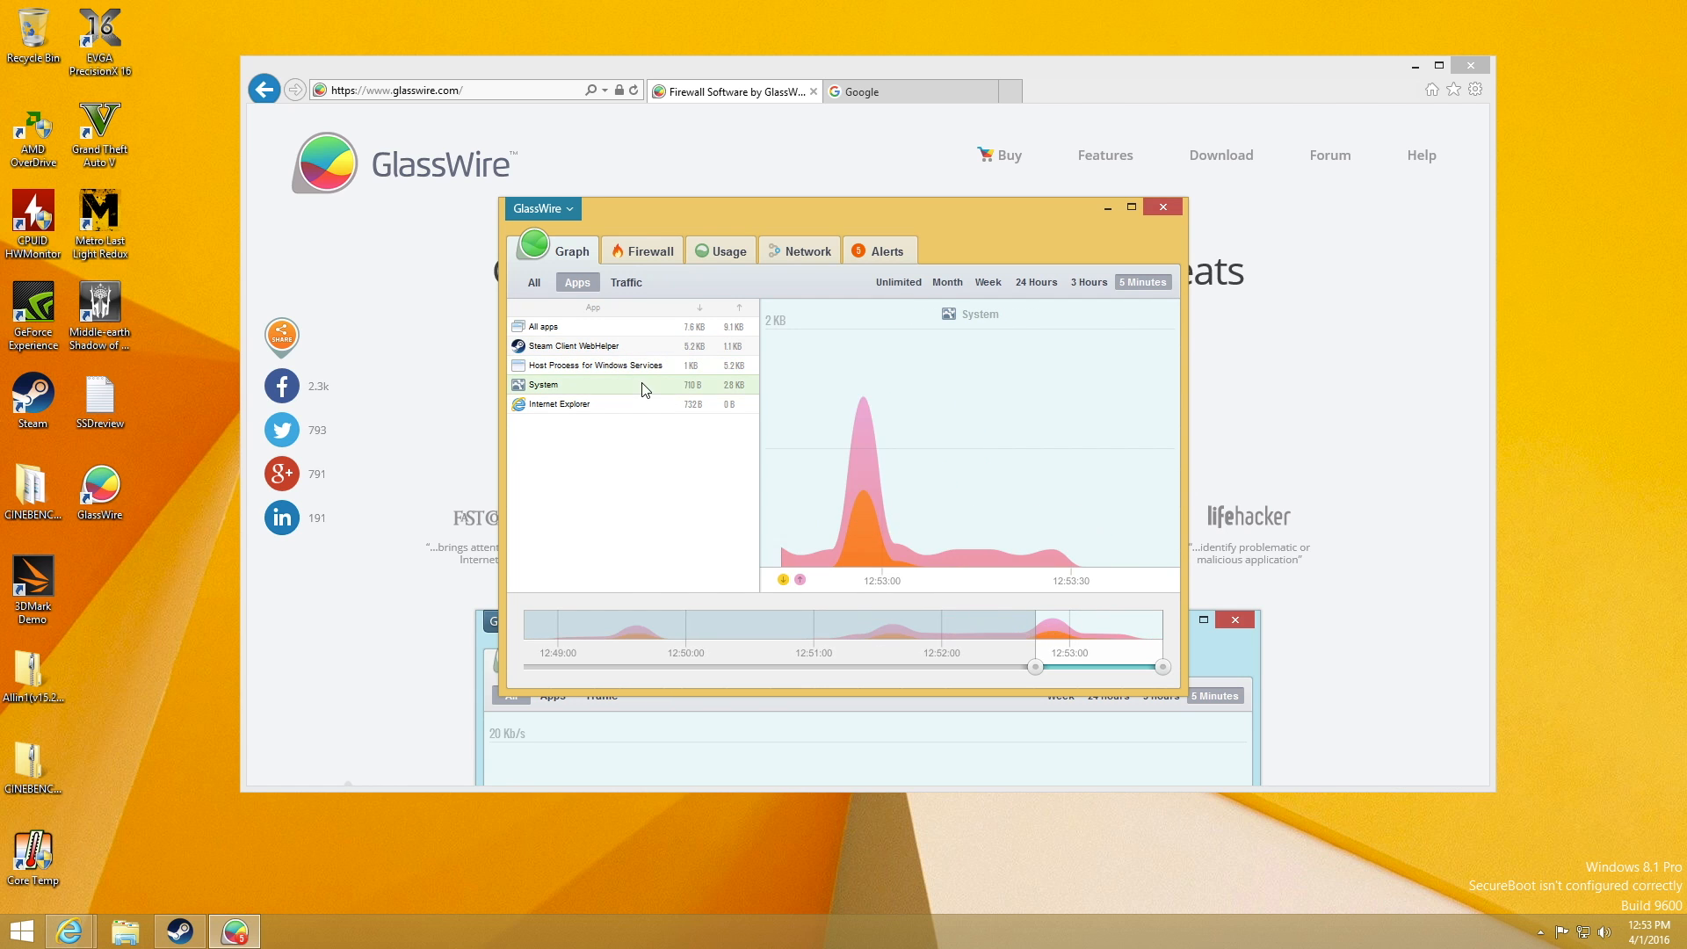
Chart traffic by type: NetBIOS Name Service, DNS, then NetBIOS Datagram Service
{"action": "left_click", "coordinate": [626, 281]}
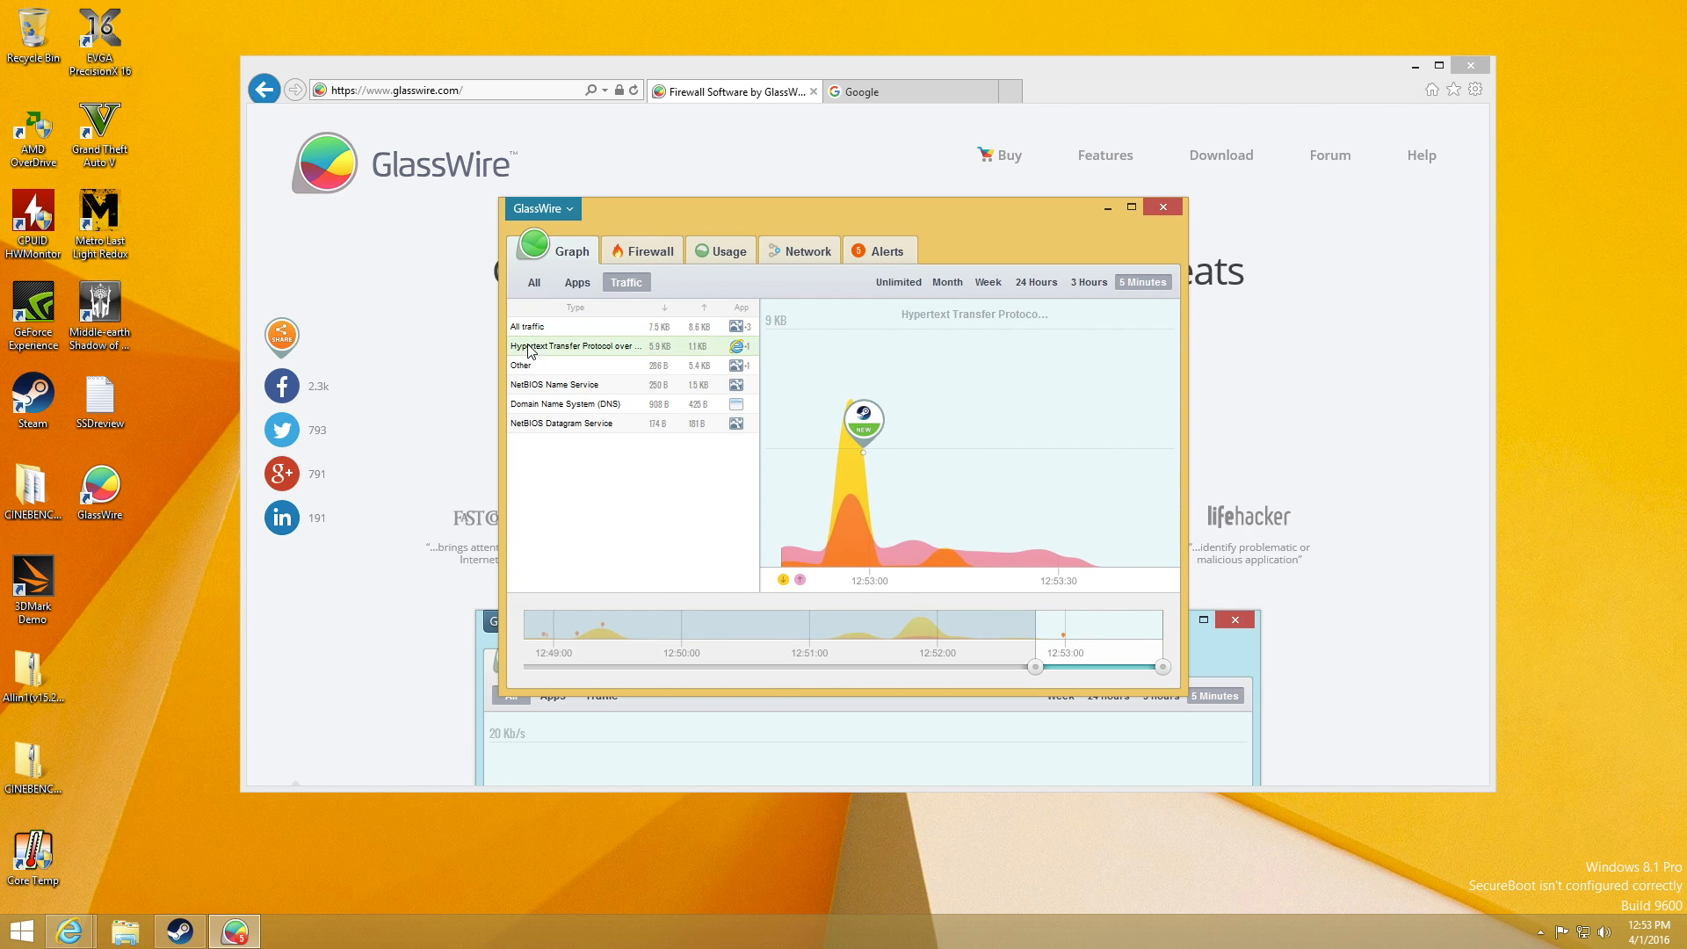
{"action": "left_click", "coordinate": [557, 385]}
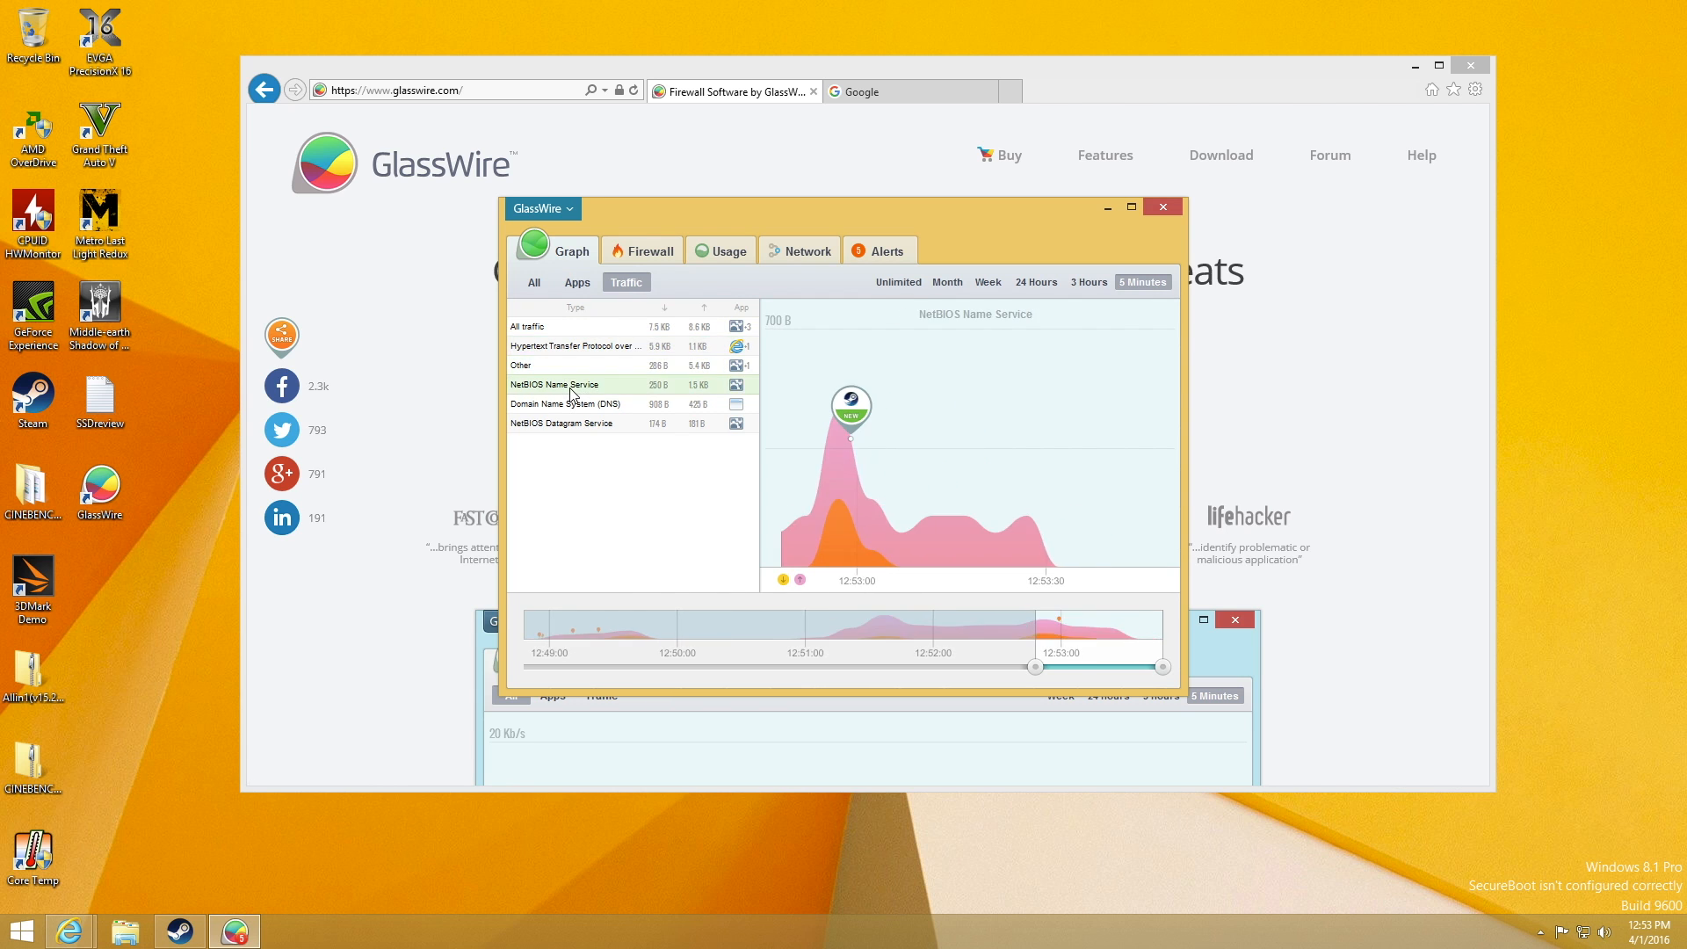
{"action": "left_click", "coordinate": [570, 404]}
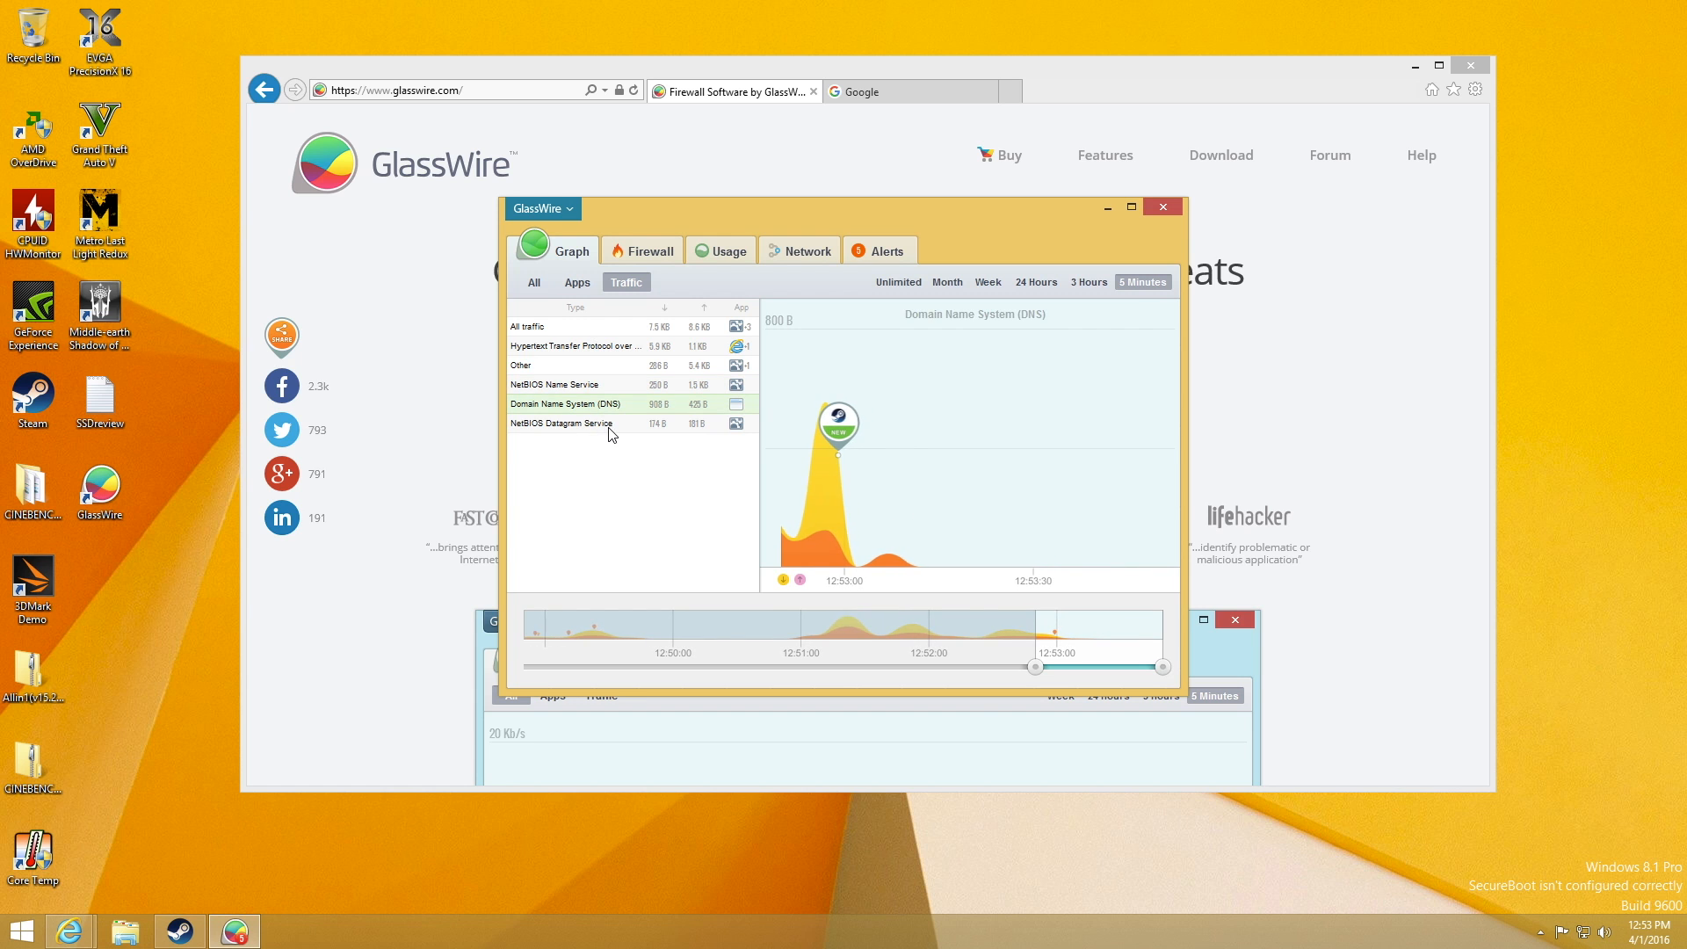
{"action": "left_click", "coordinate": [527, 327]}
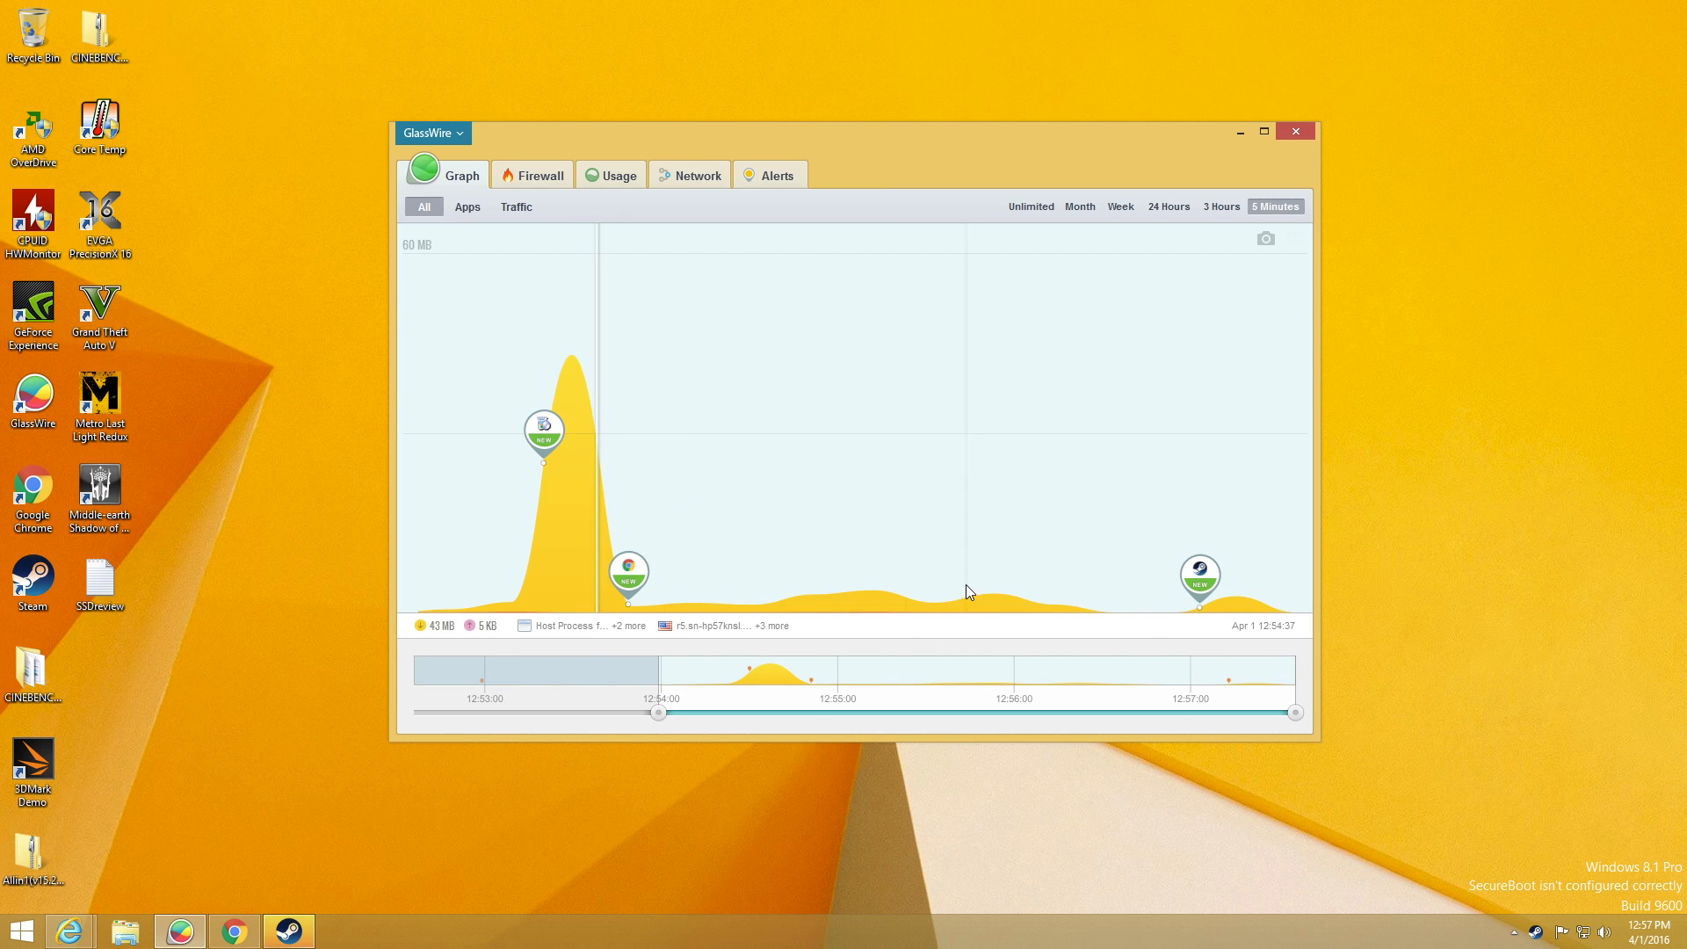
Switch the Firewall mode from Click To Block to Block All
{"action": "left_click", "coordinate": [539, 174]}
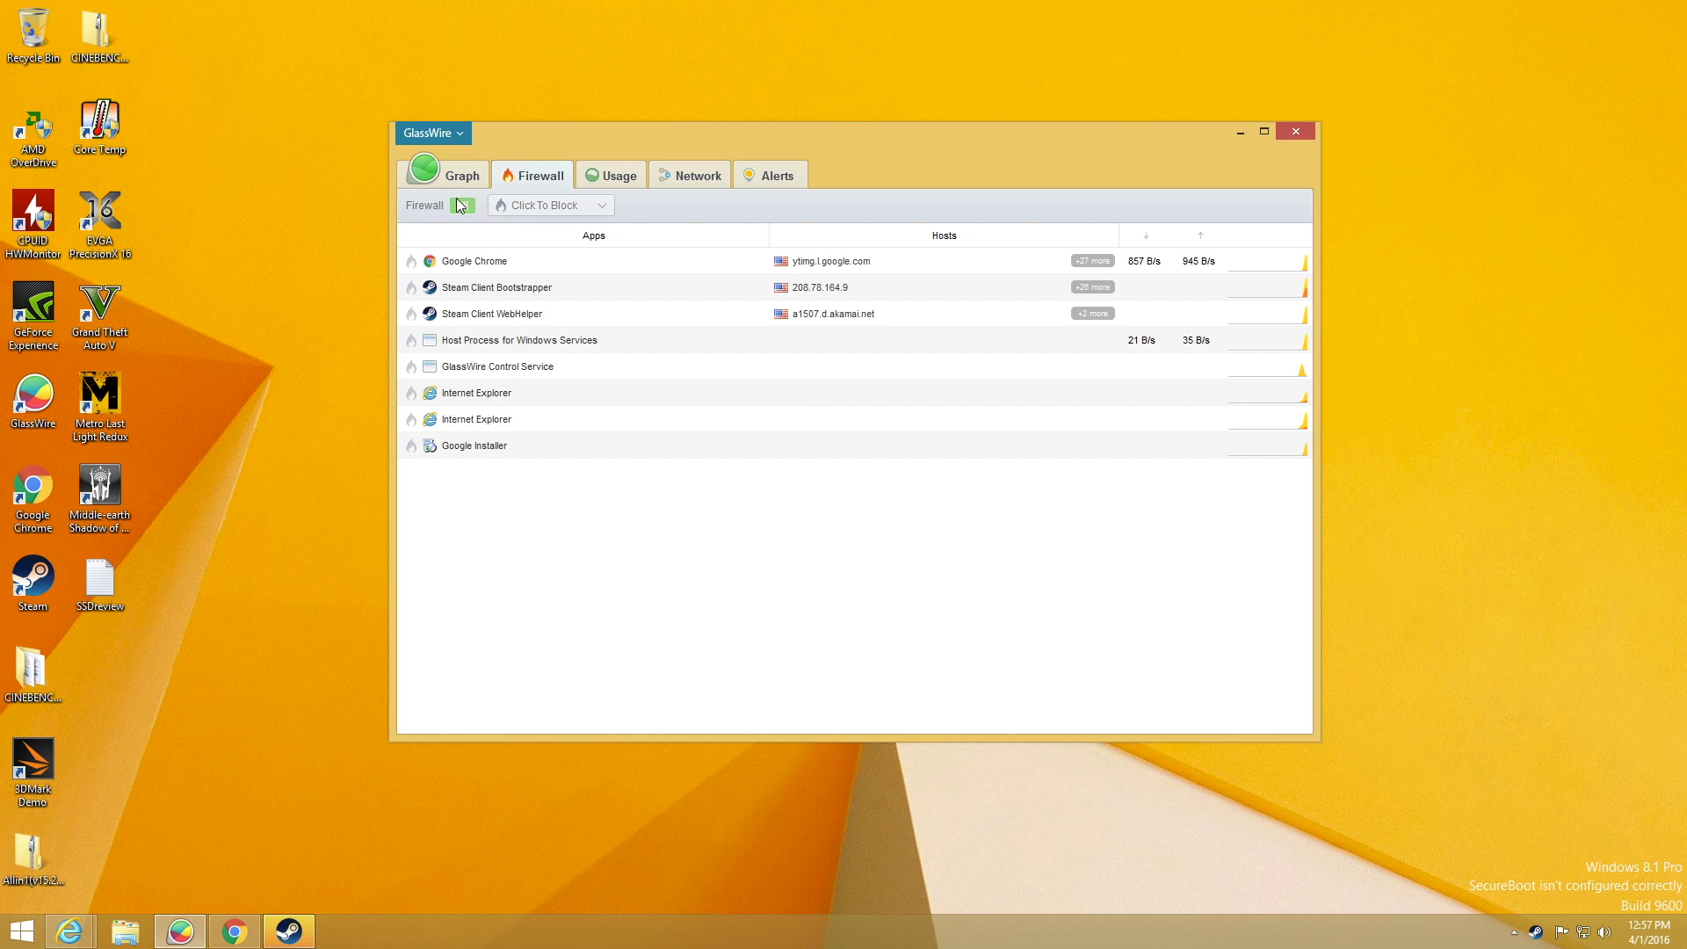
{"action": "left_click", "coordinate": [462, 204]}
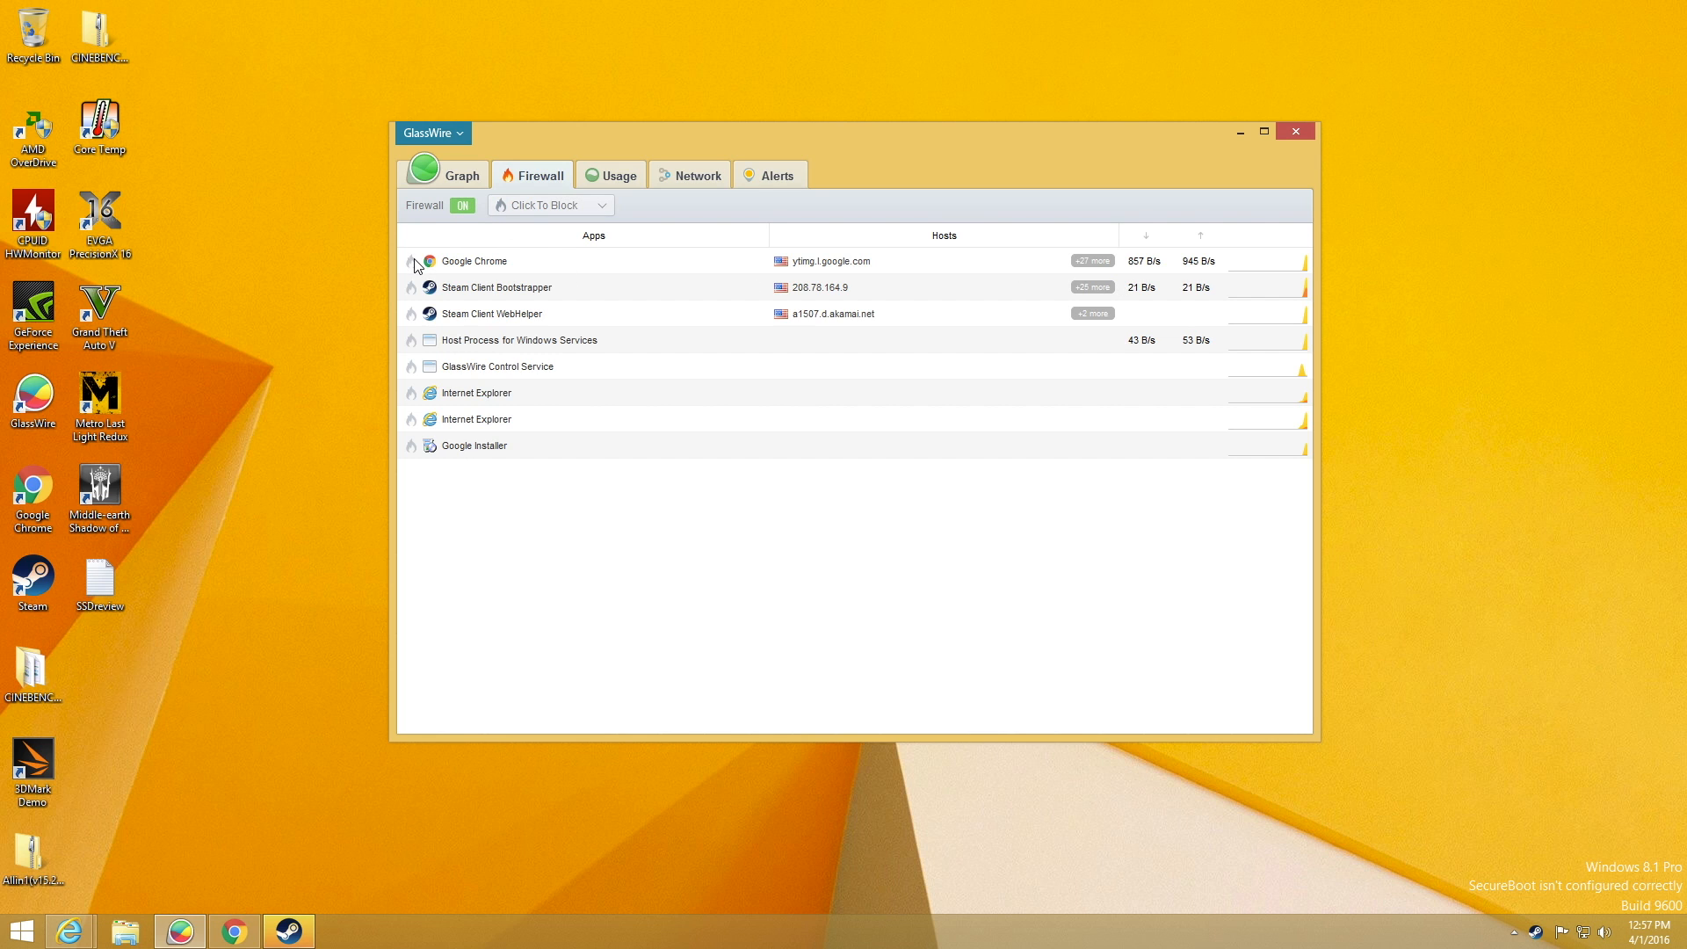
{"action": "left_click", "coordinate": [548, 206]}
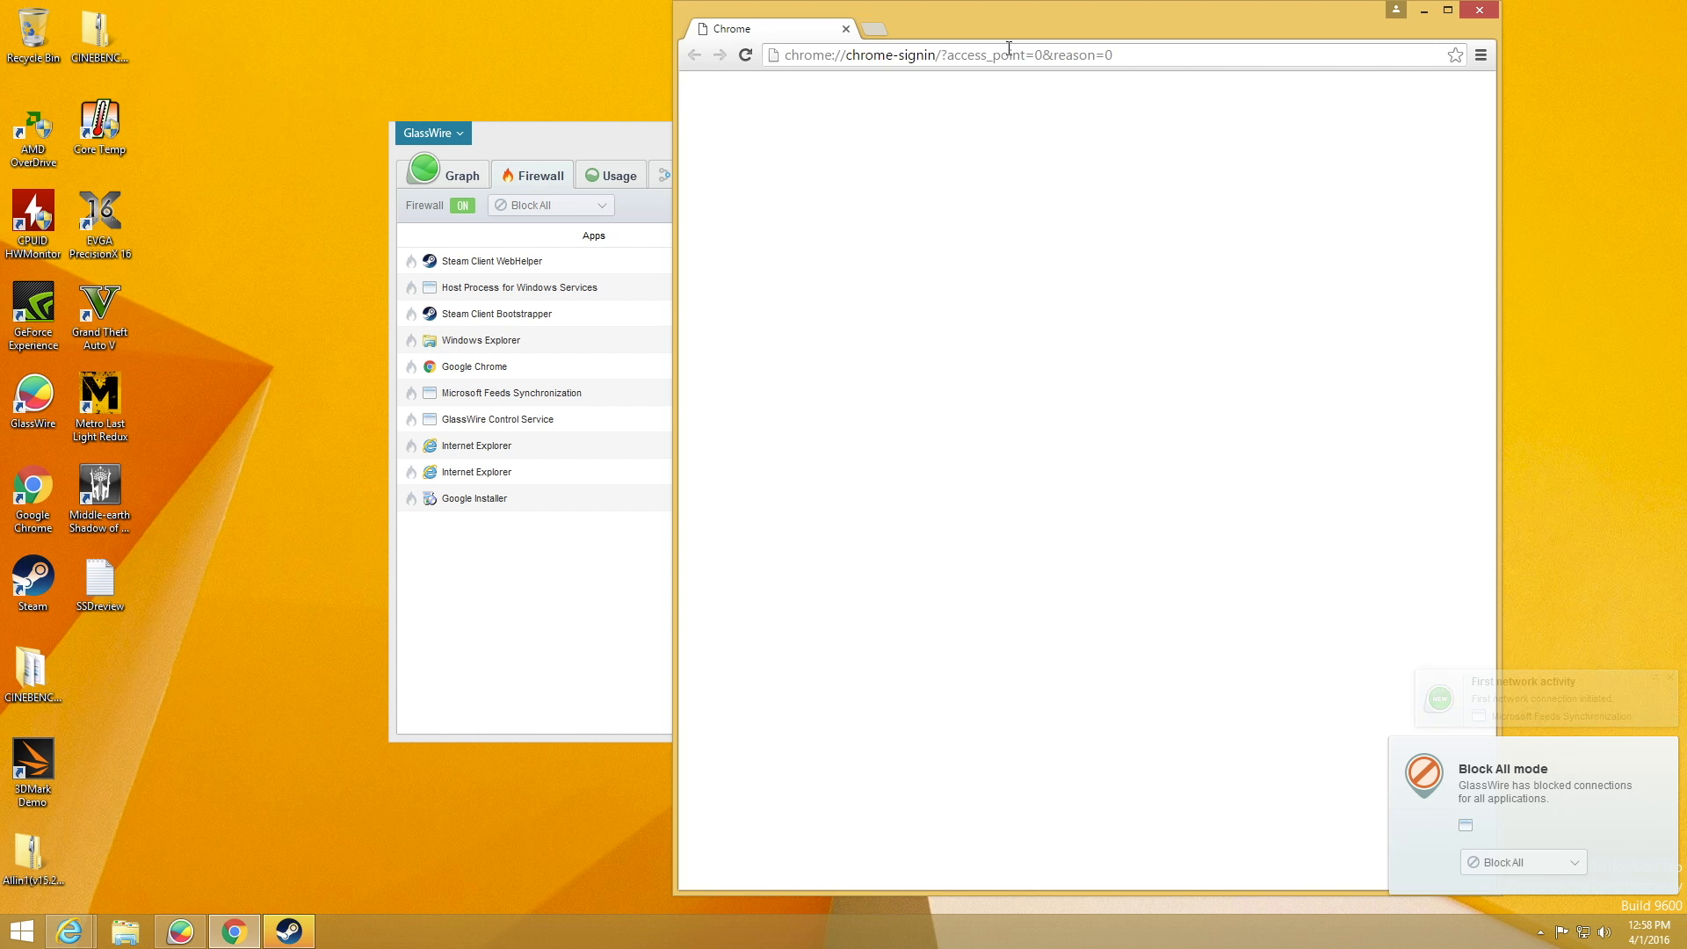
Try loading google.com in Chrome under Block All, then close the stalled browser
{"action": "type", "text": "google.com"}
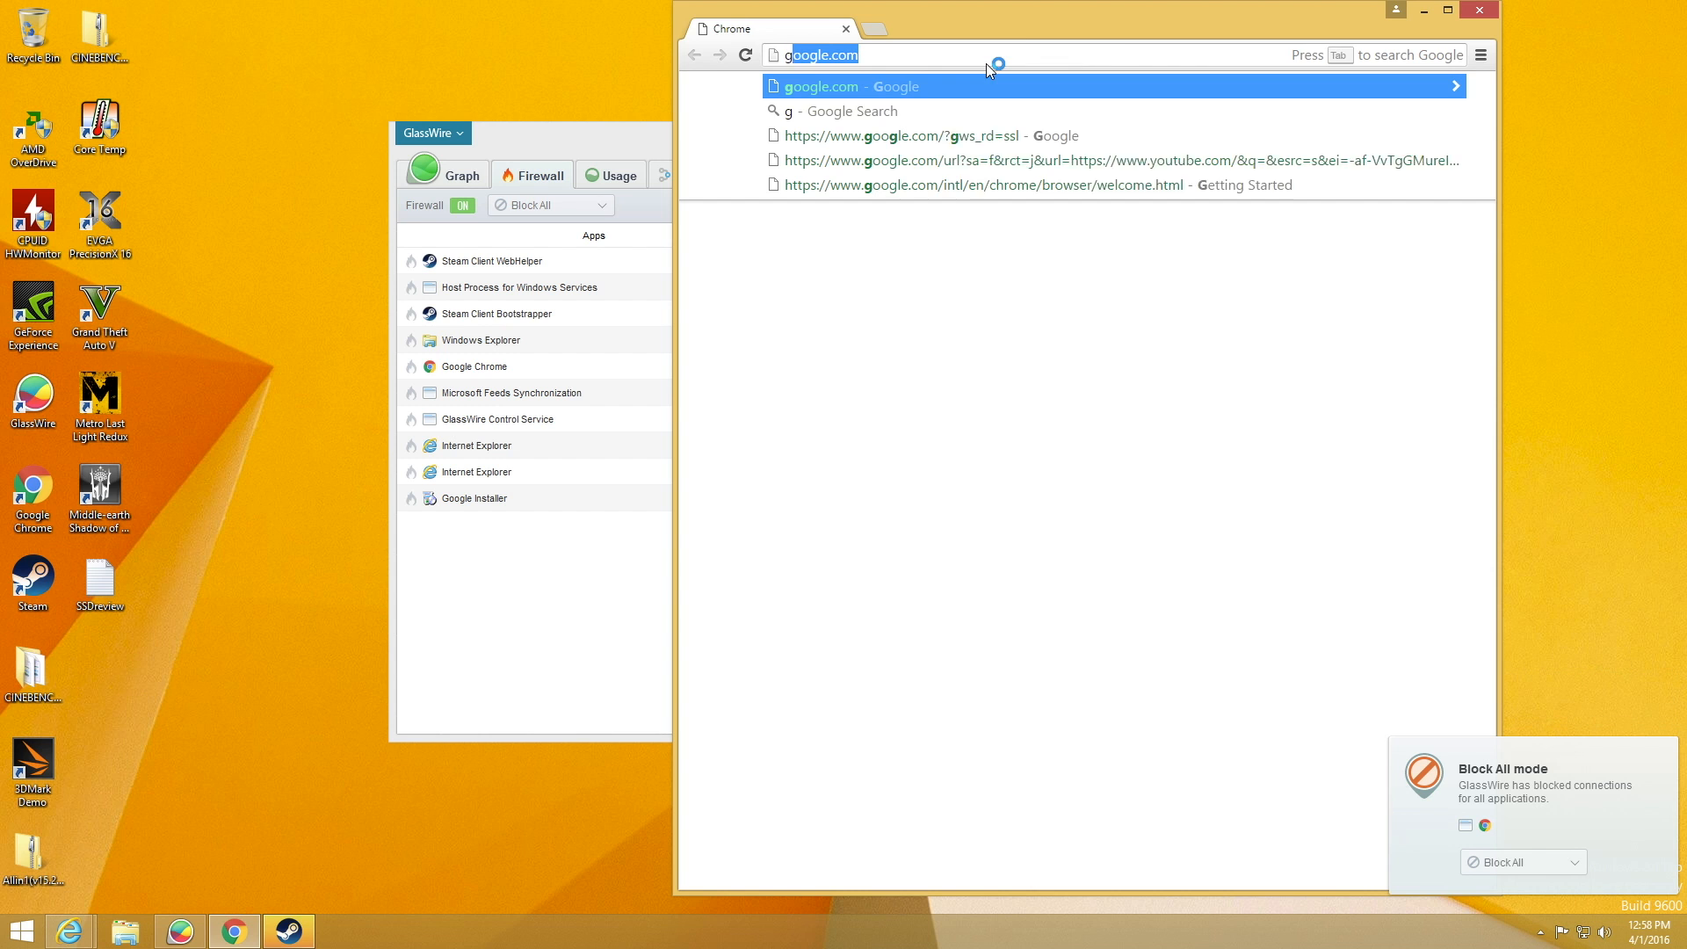
{"action": "key", "text": "enter"}
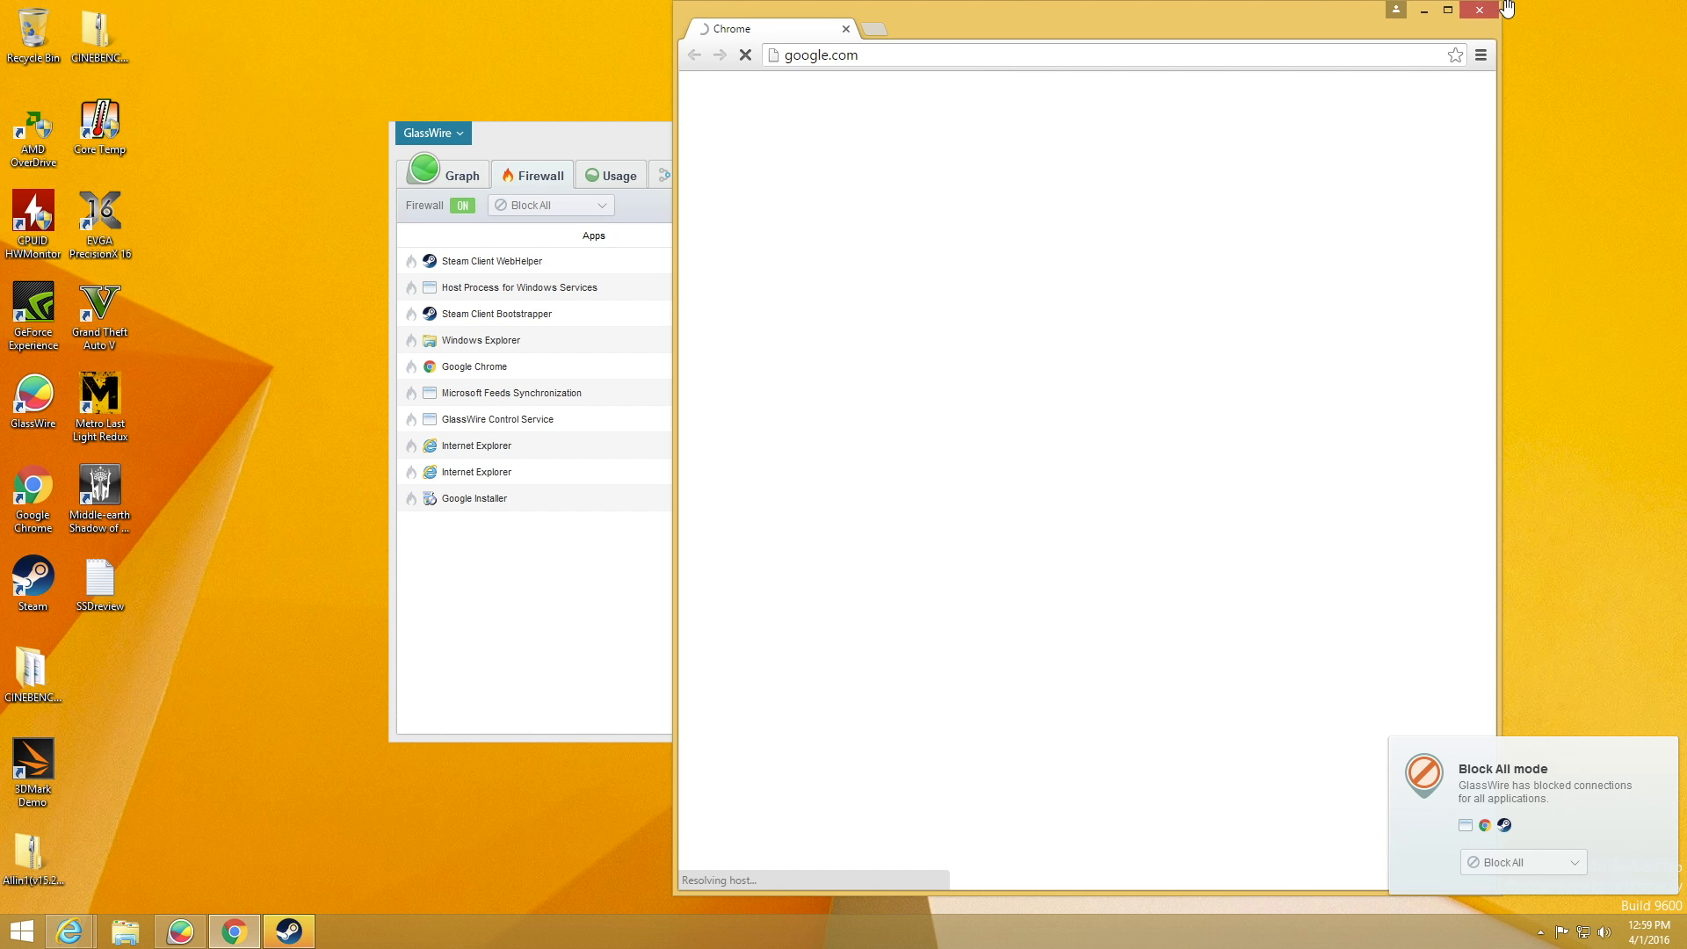
{"action": "left_click", "coordinate": [1478, 10]}
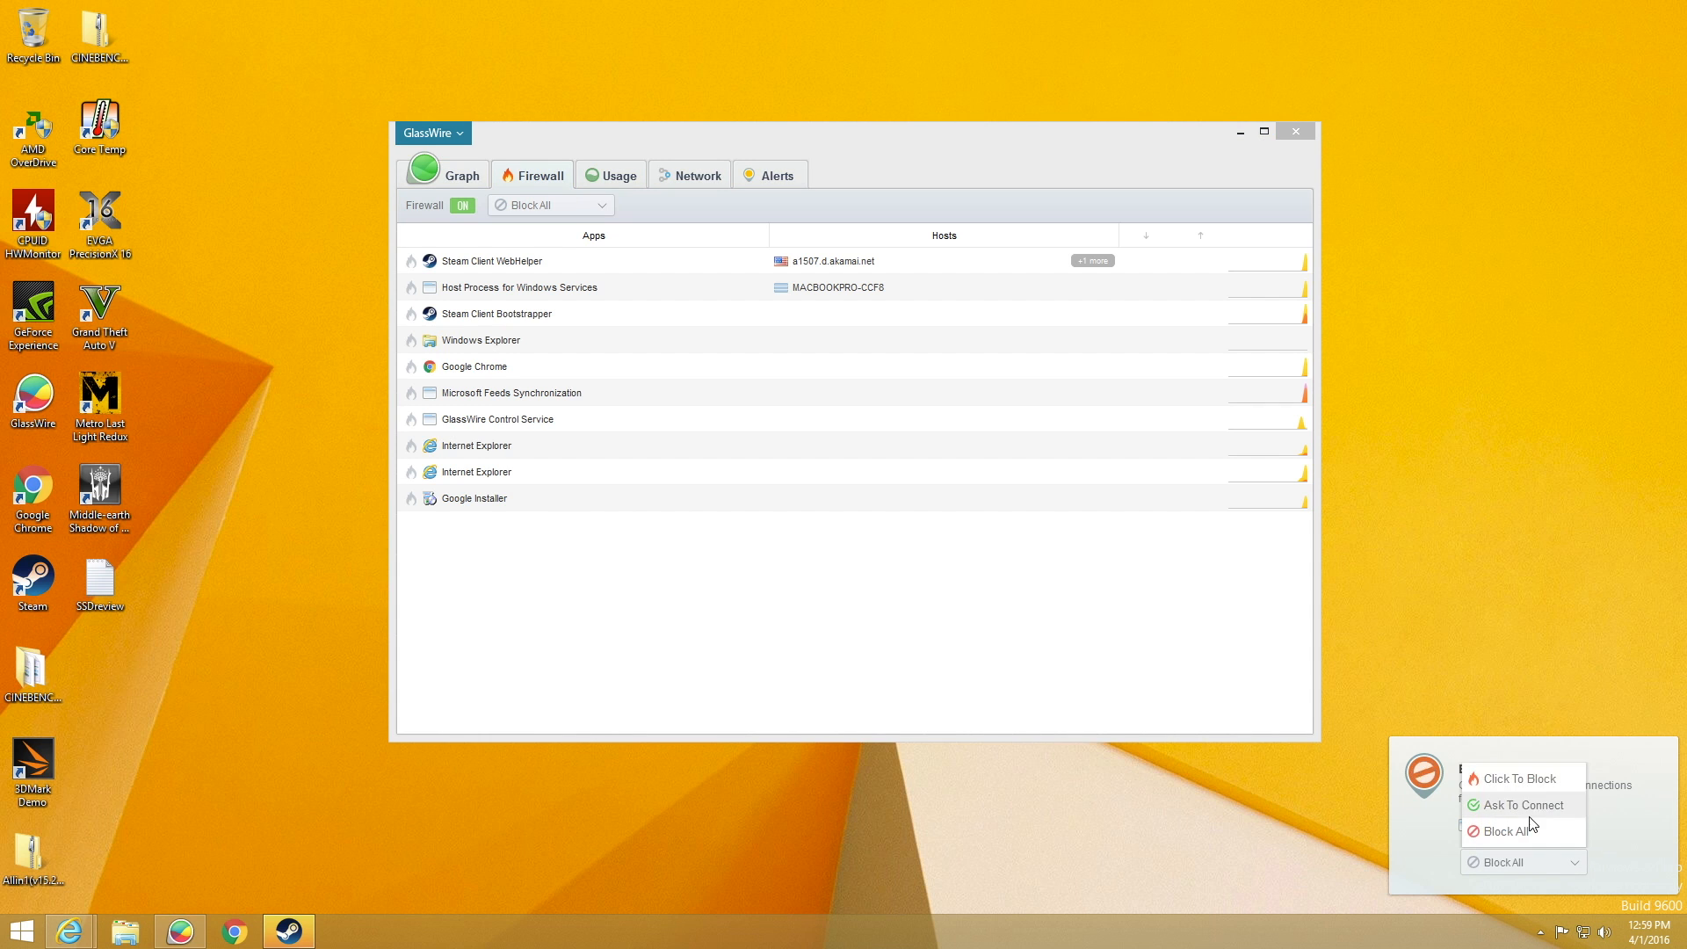
Return the firewall to Click To Block mode and go to the Usage overview
{"action": "left_click", "coordinate": [1501, 831]}
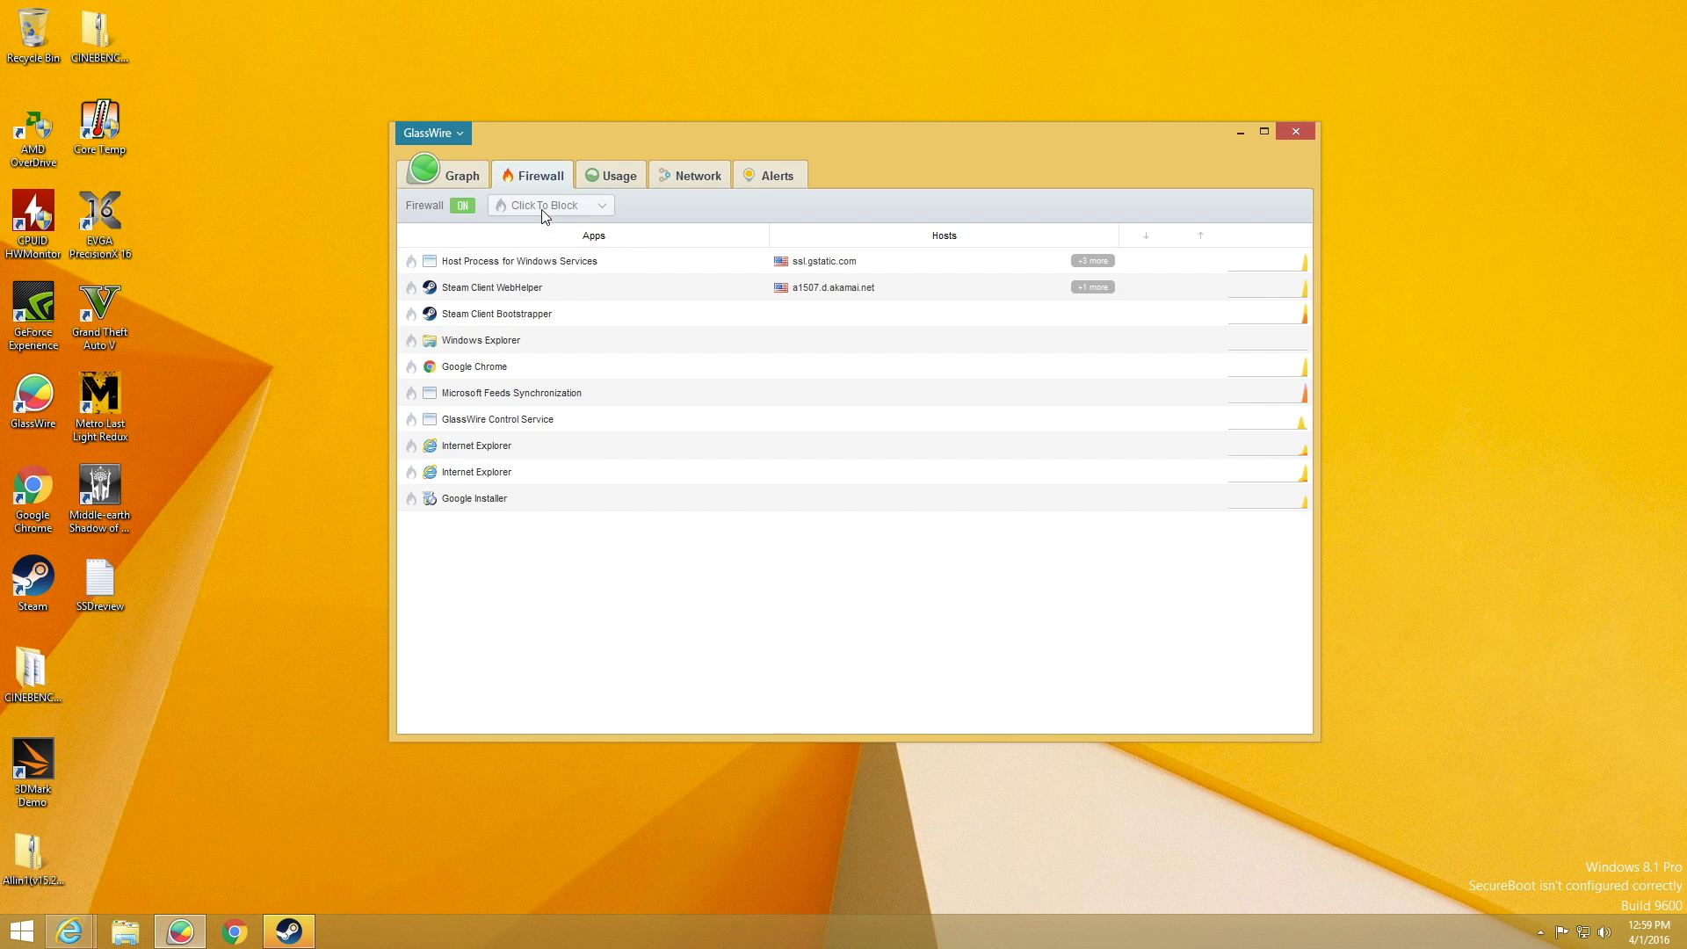
{"action": "left_click", "coordinate": [617, 176]}
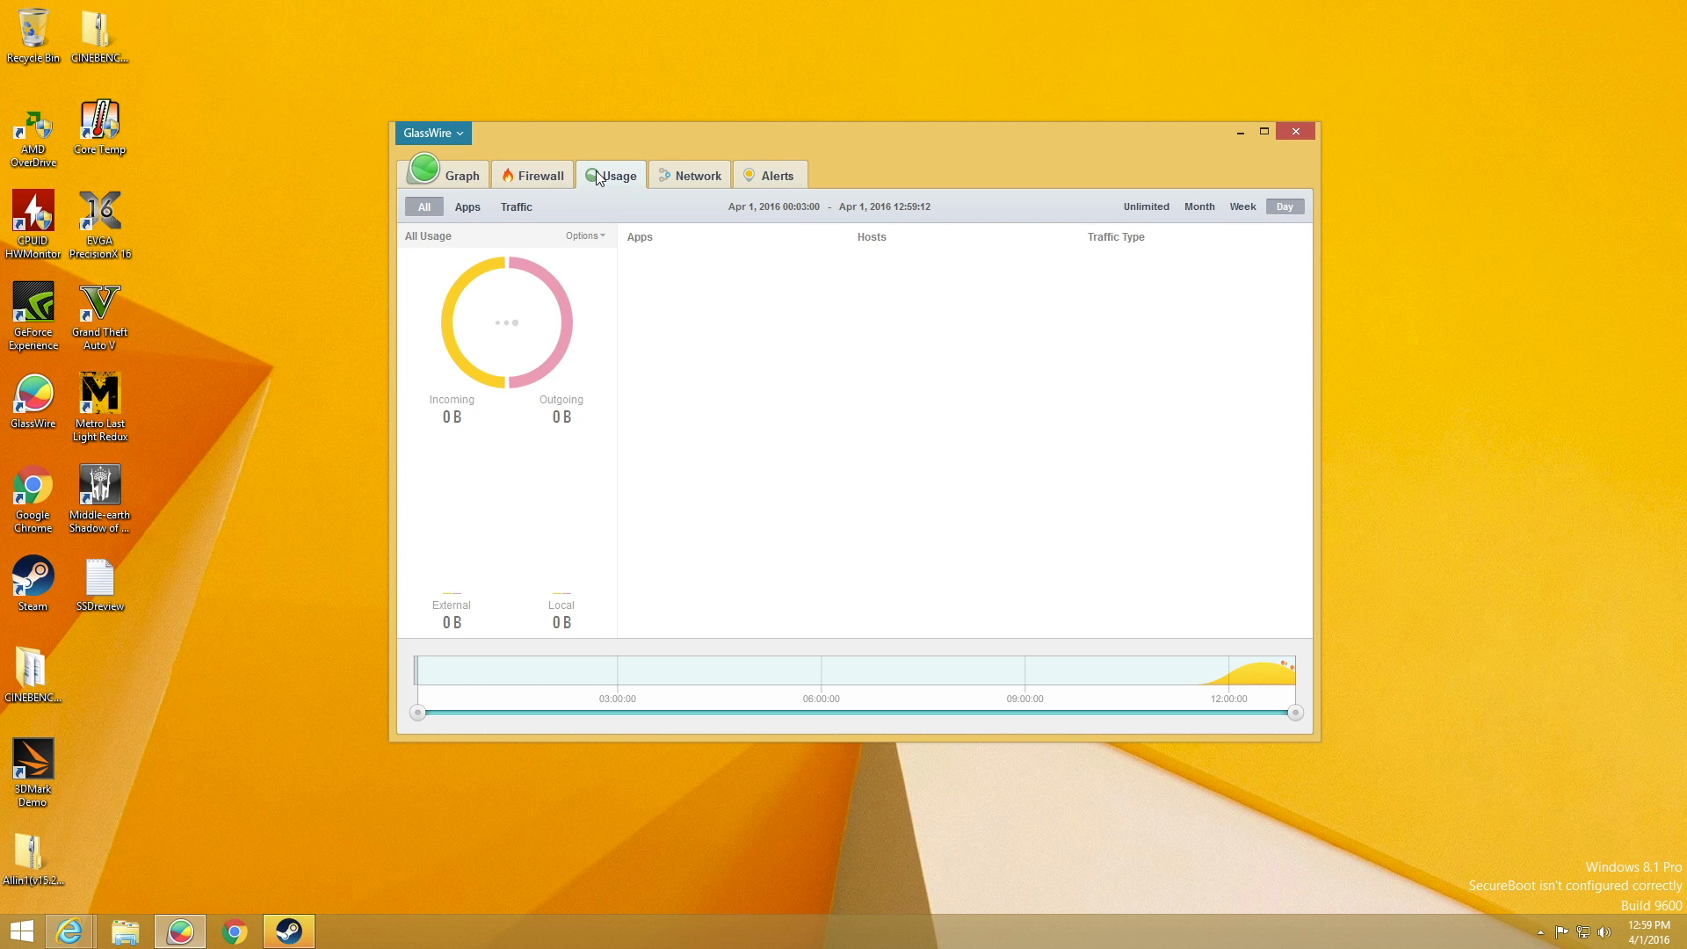
Review today's 74.4 MB usage totals, view Google Chrome's details popup, then go to the Network device list
{"action": "left_click", "coordinate": [617, 174]}
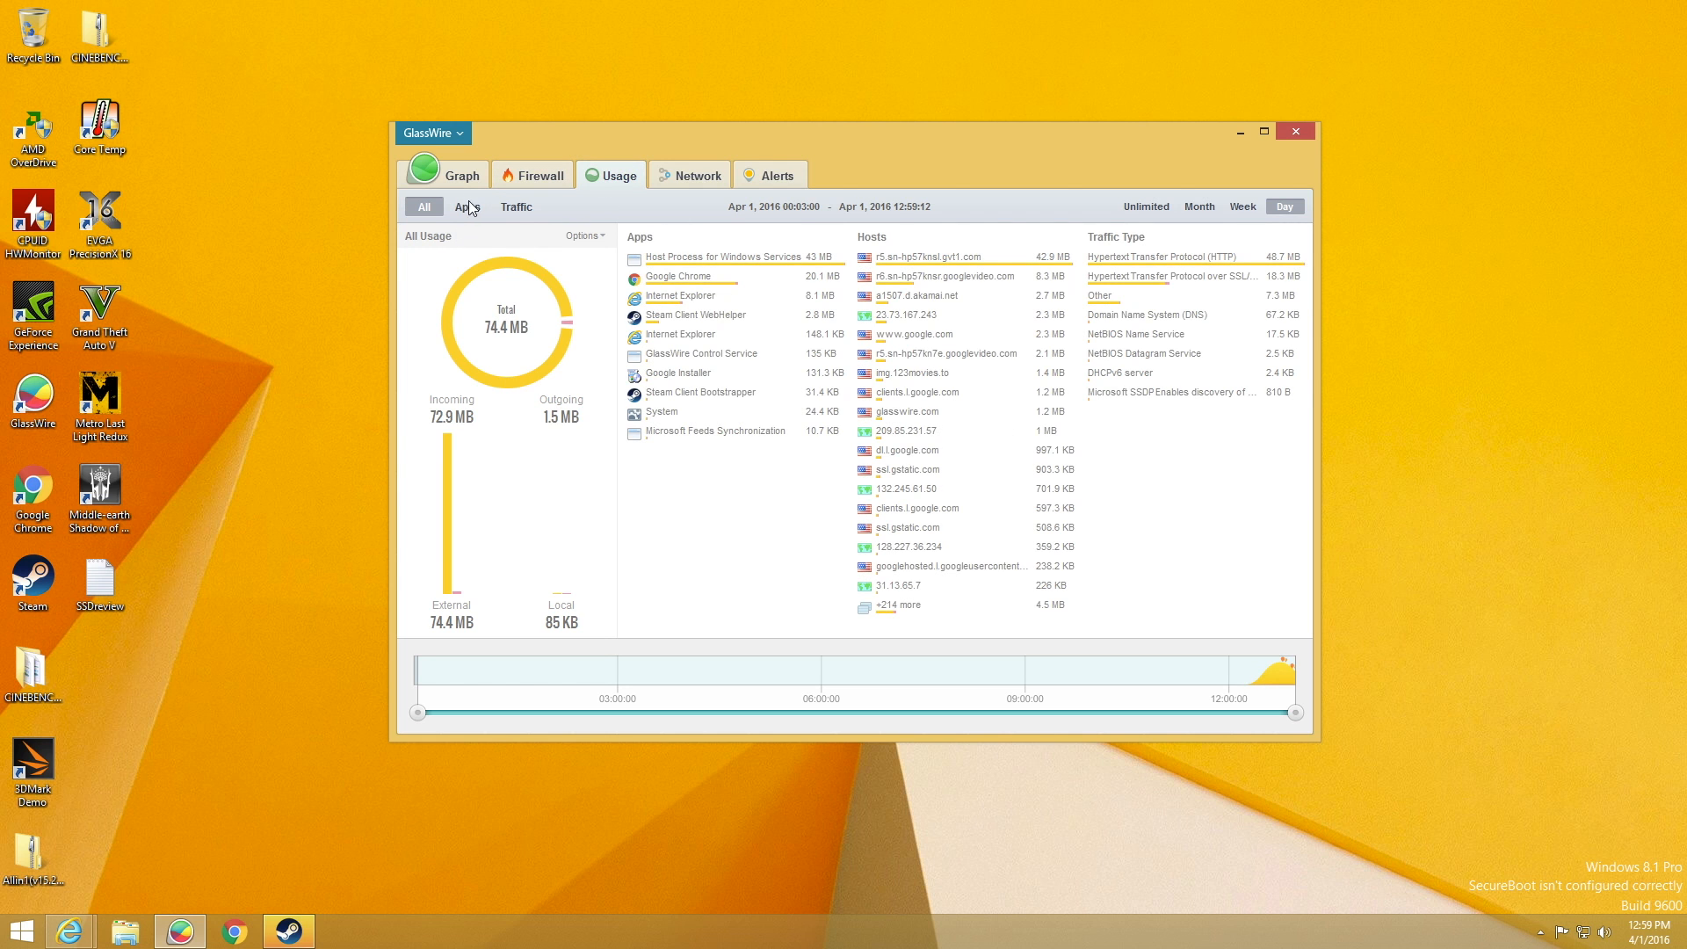
{"action": "mouse_move", "coordinate": [603, 267]}
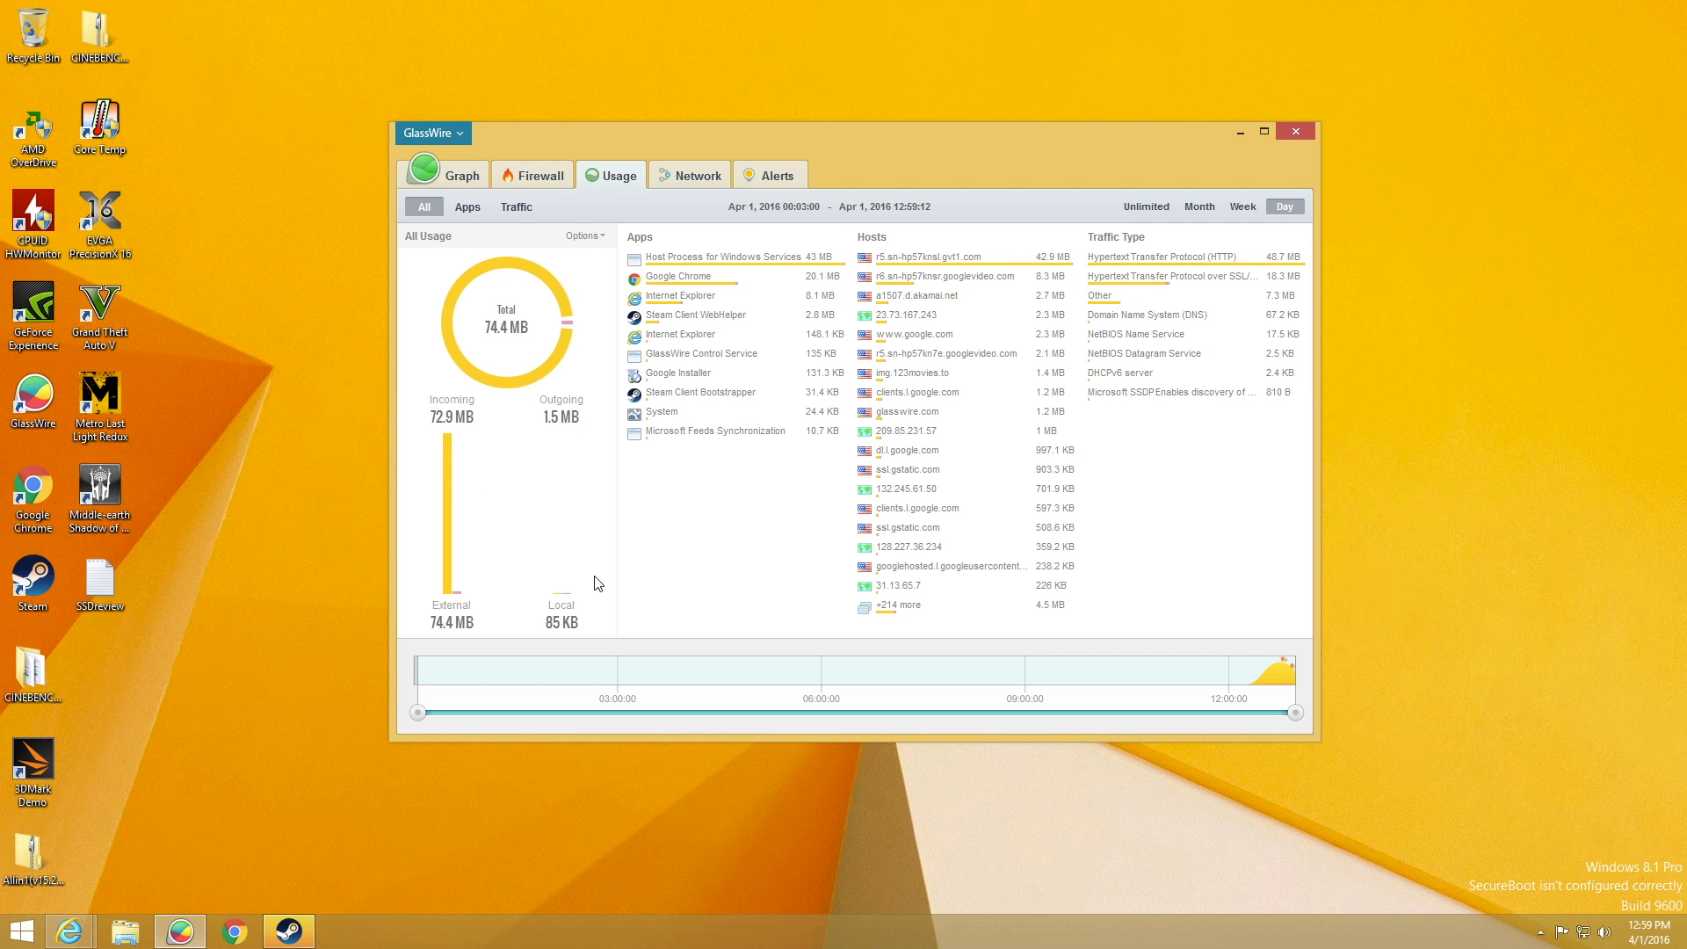
{"action": "mouse_move", "coordinate": [898, 342]}
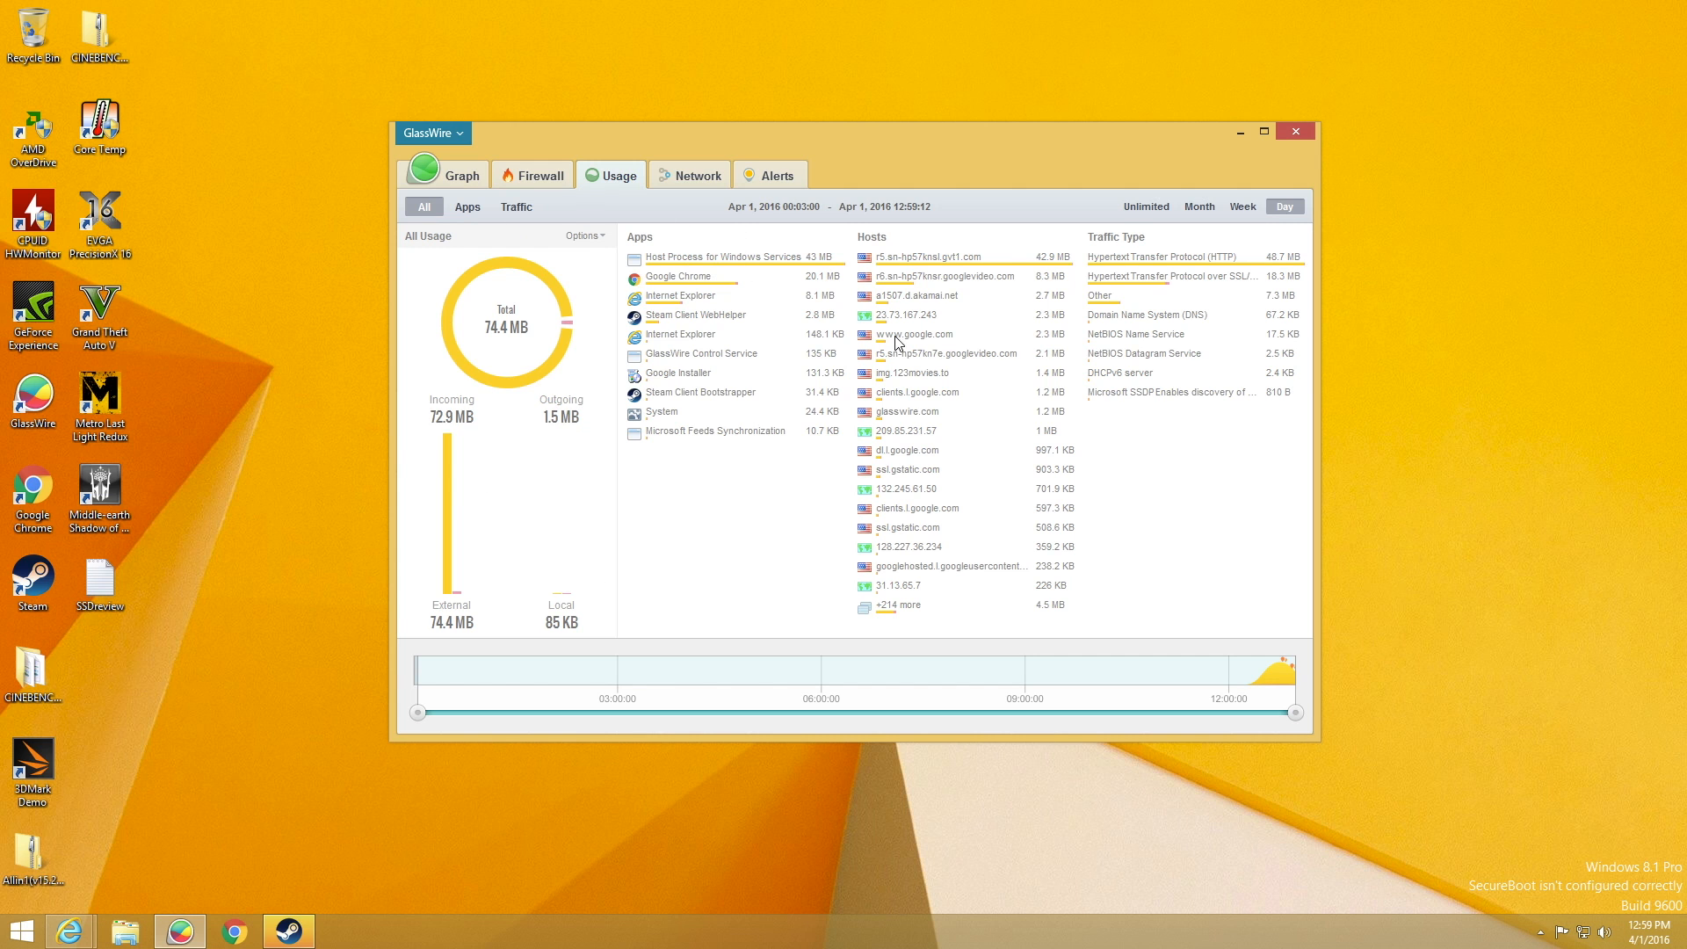
{"action": "mouse_move", "coordinate": [871, 246]}
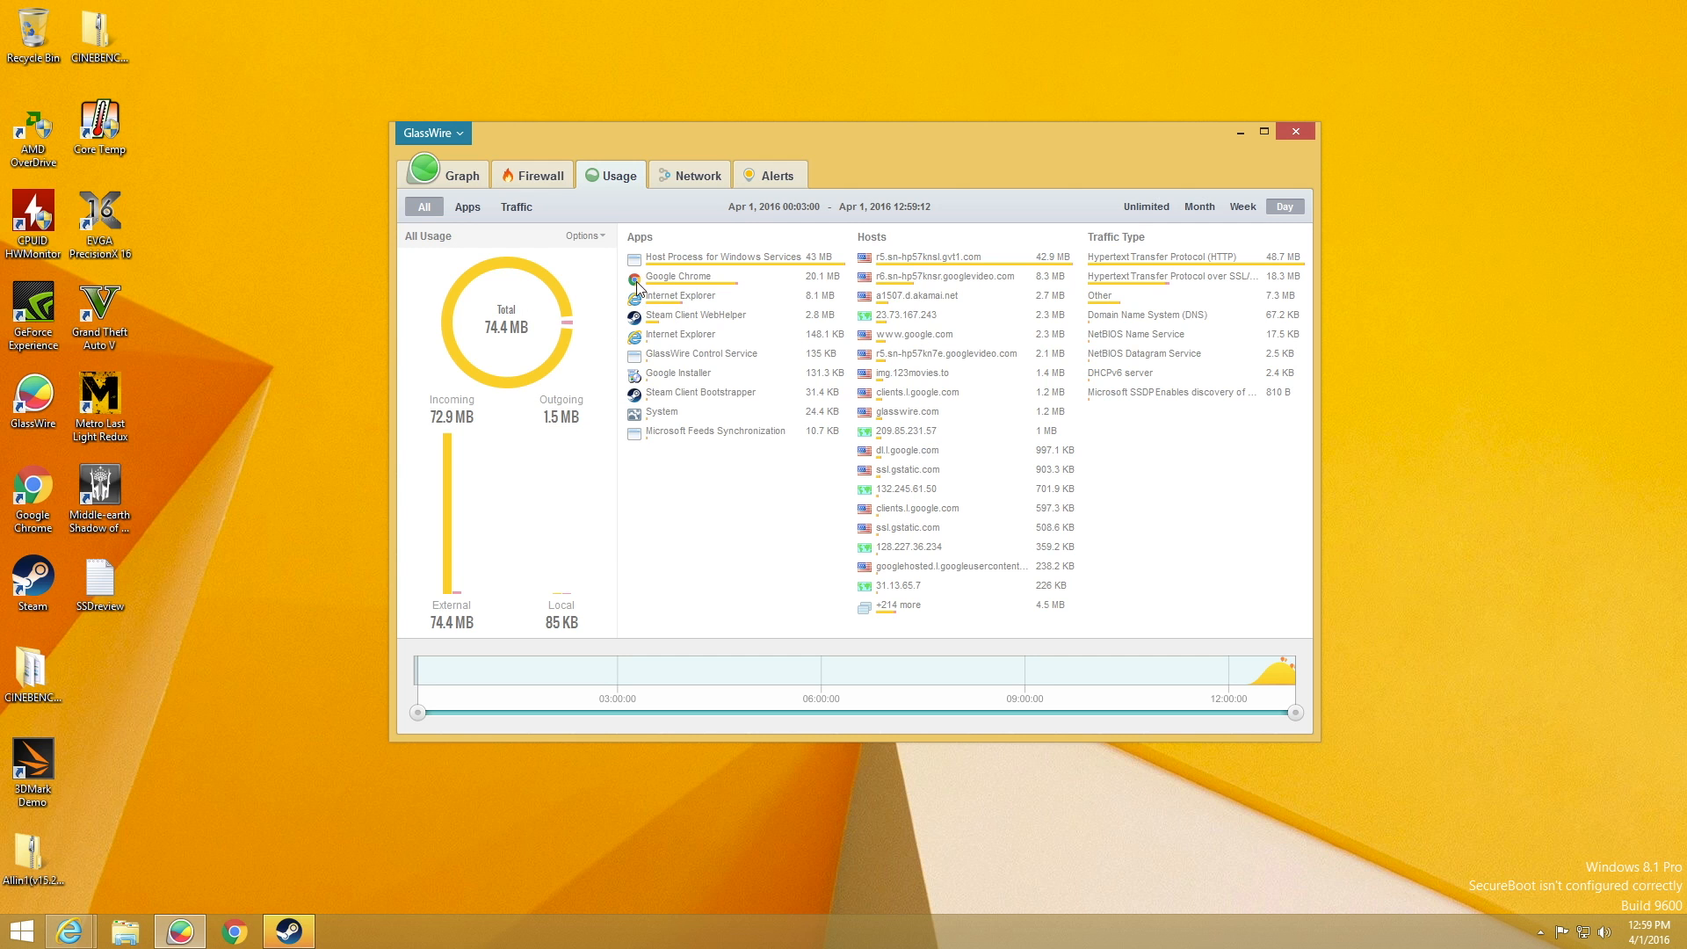
{"action": "left_click", "coordinate": [679, 276]}
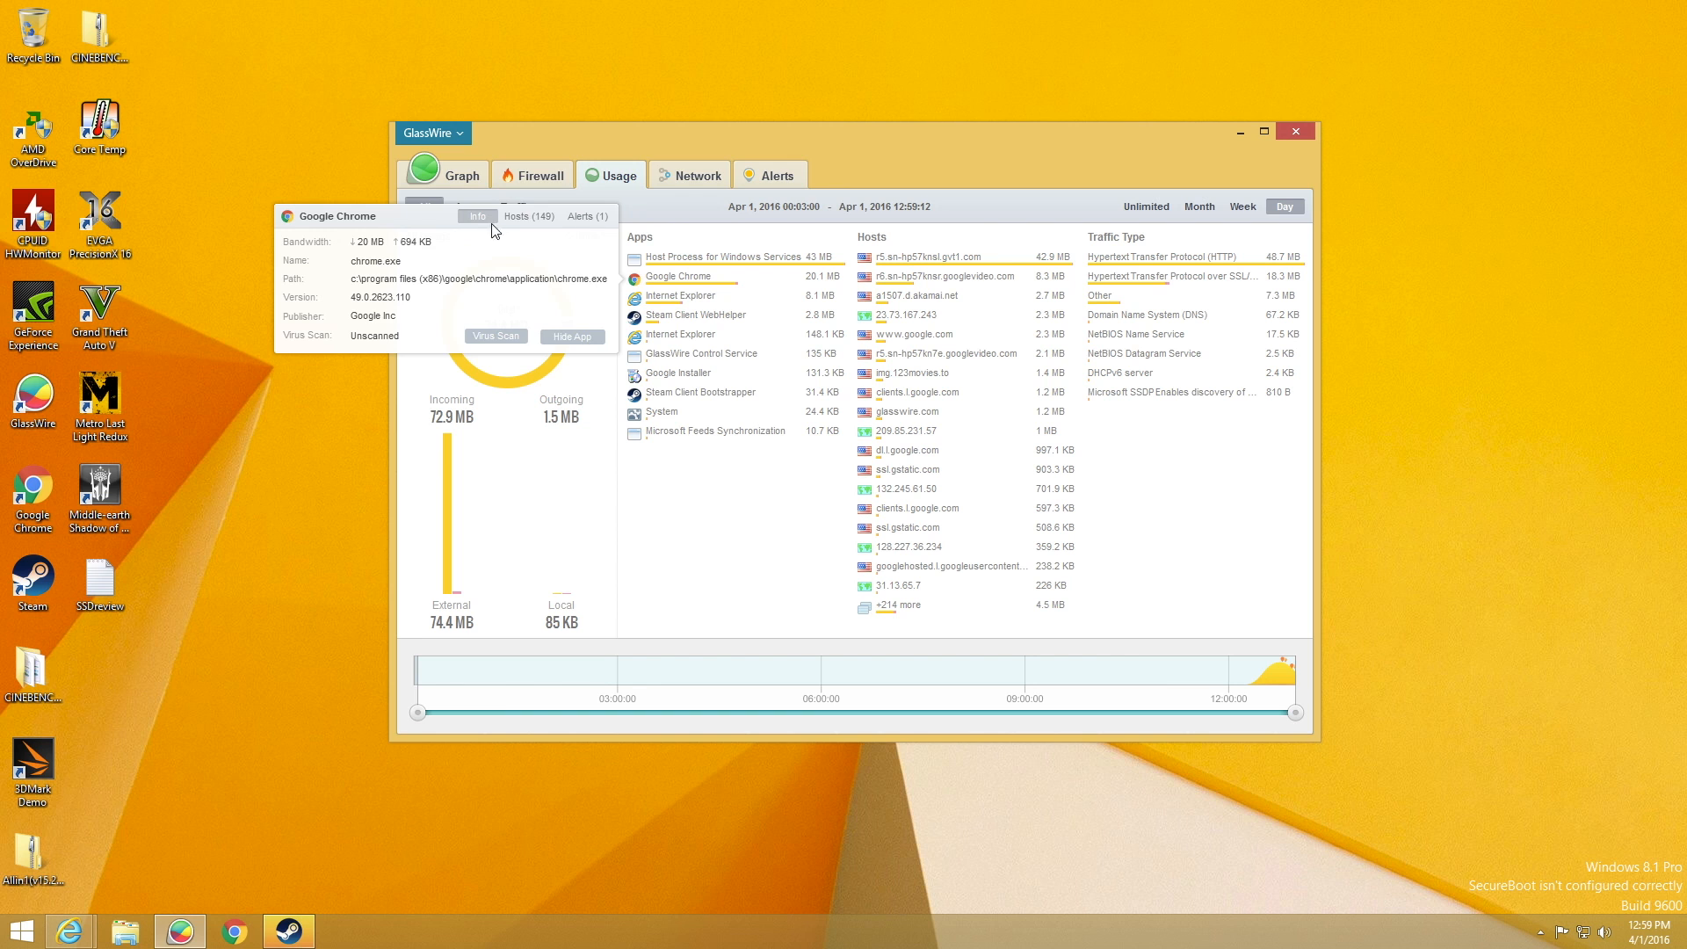
{"action": "left_click", "coordinate": [527, 216]}
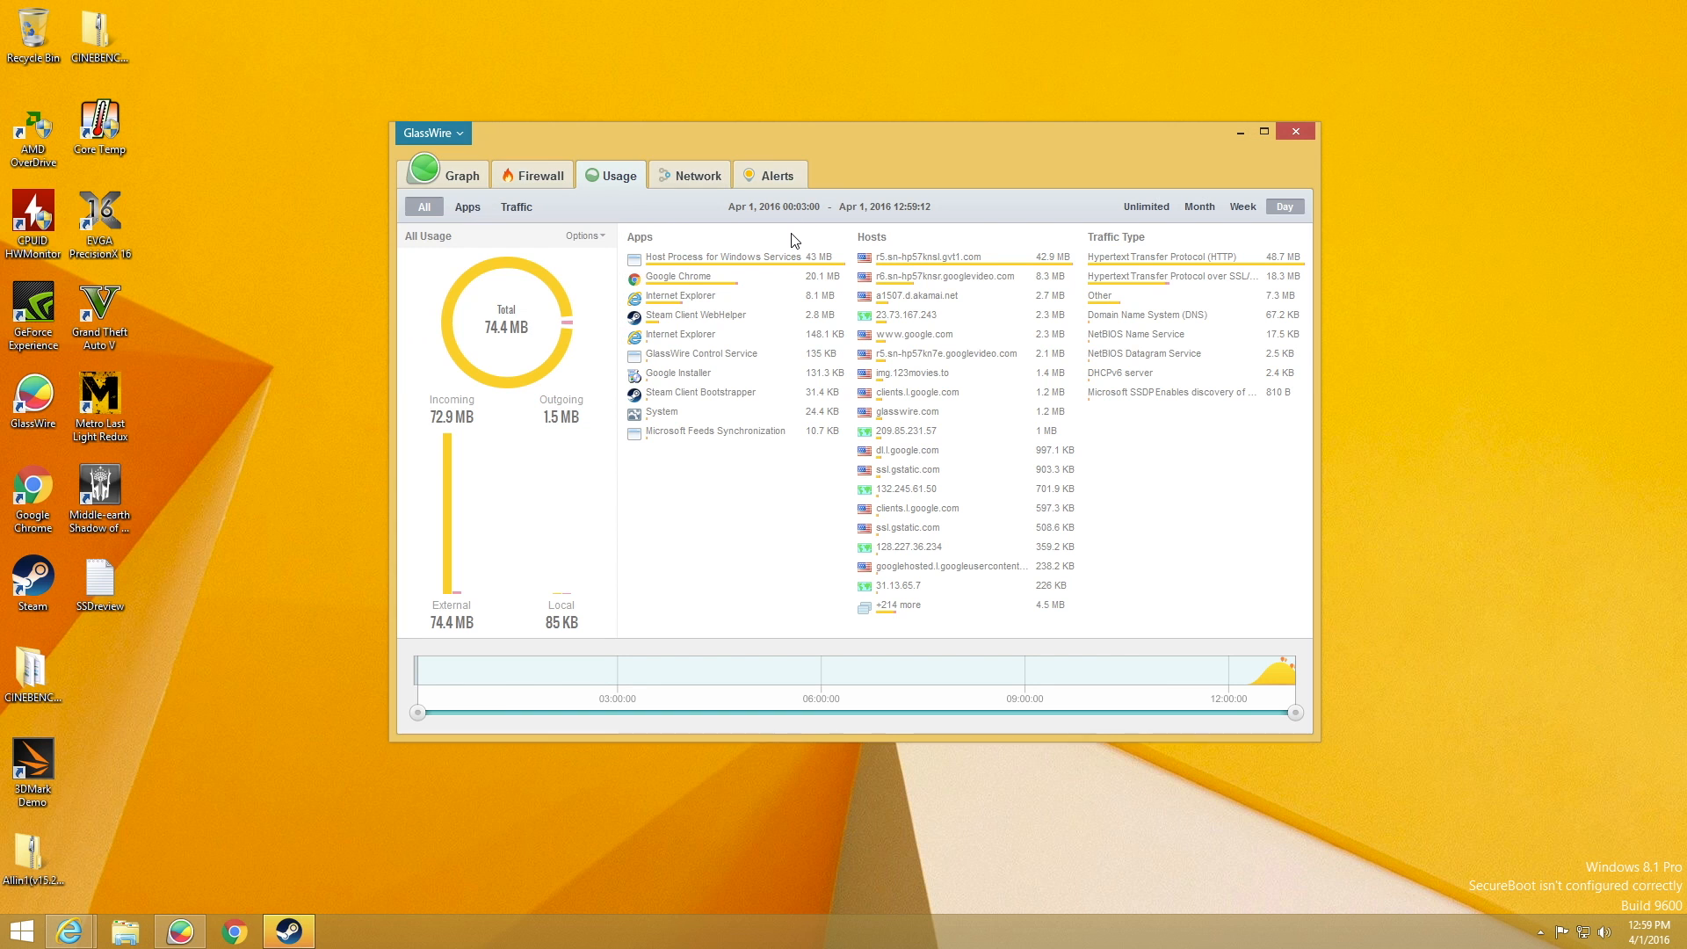
{"action": "left_click", "coordinate": [689, 174]}
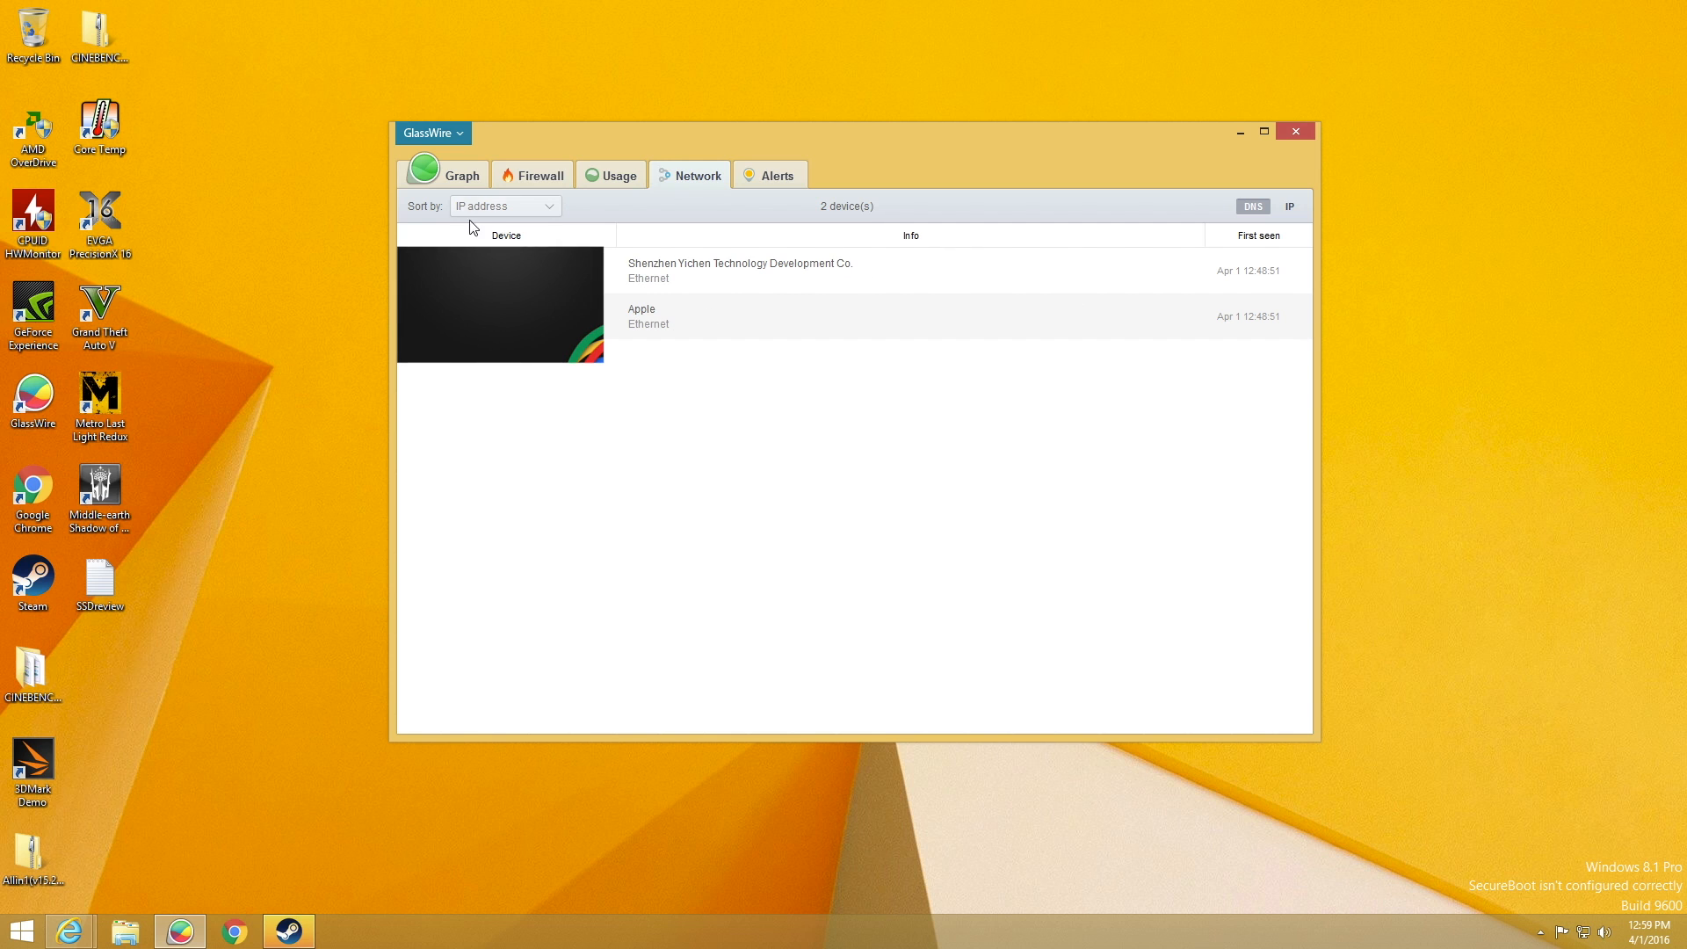
Sort the network devices by MAC address, first seen, then IP address, and go to the Alerts list
{"action": "left_click", "coordinate": [504, 206]}
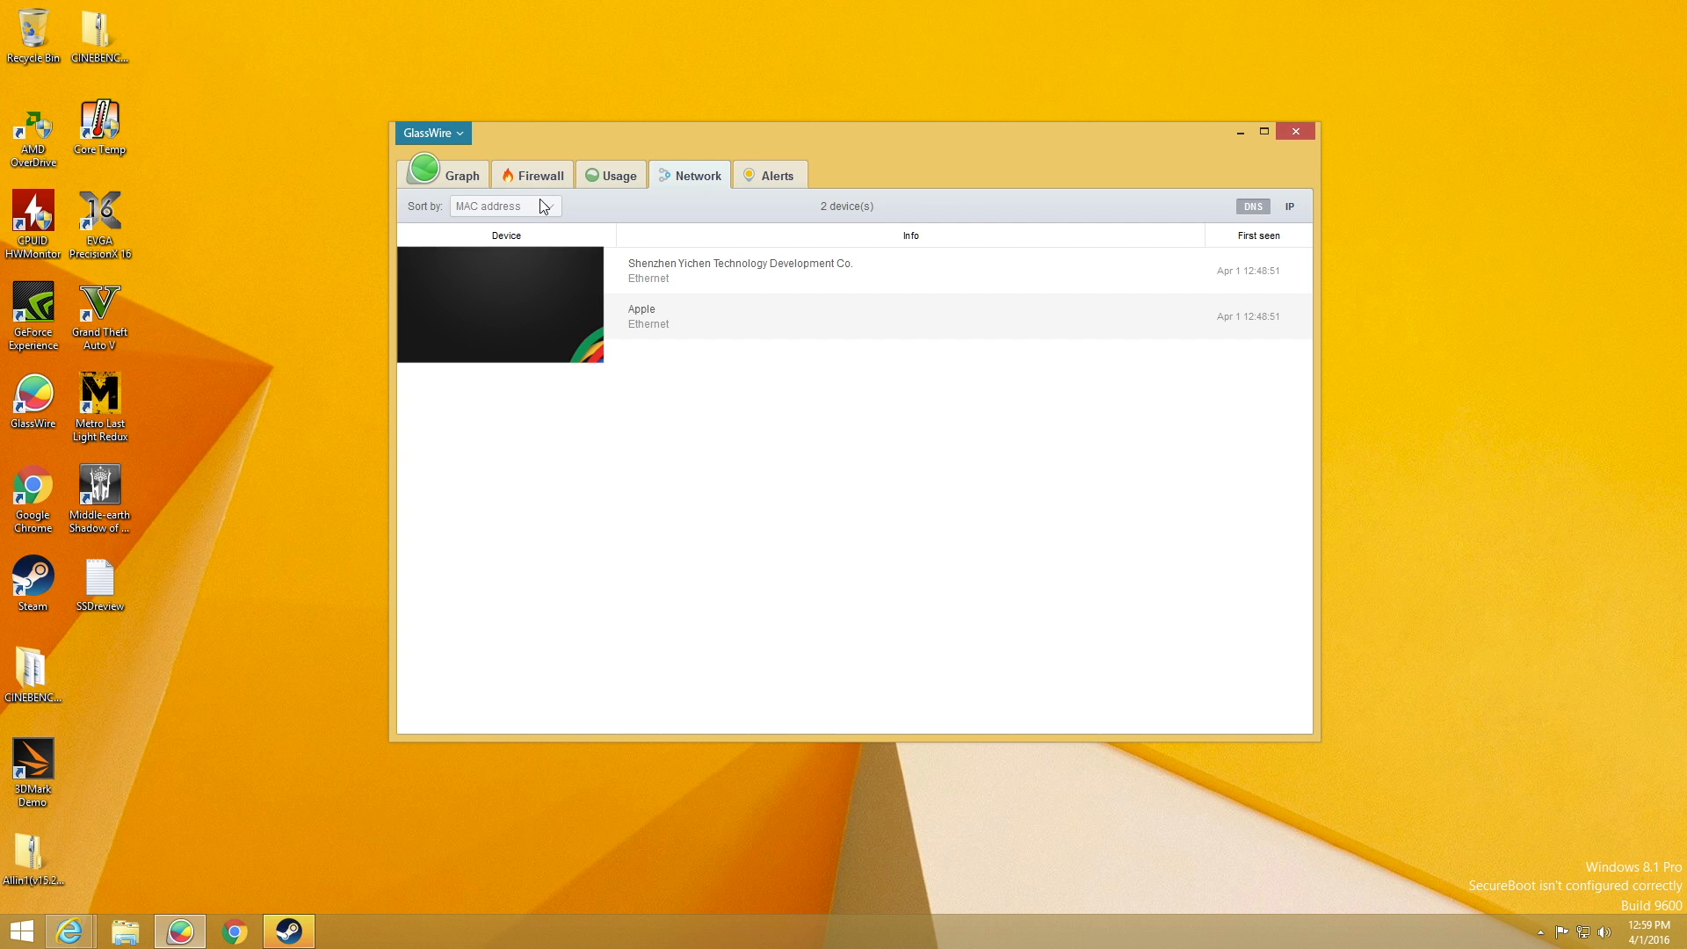
{"action": "left_click", "coordinate": [507, 206]}
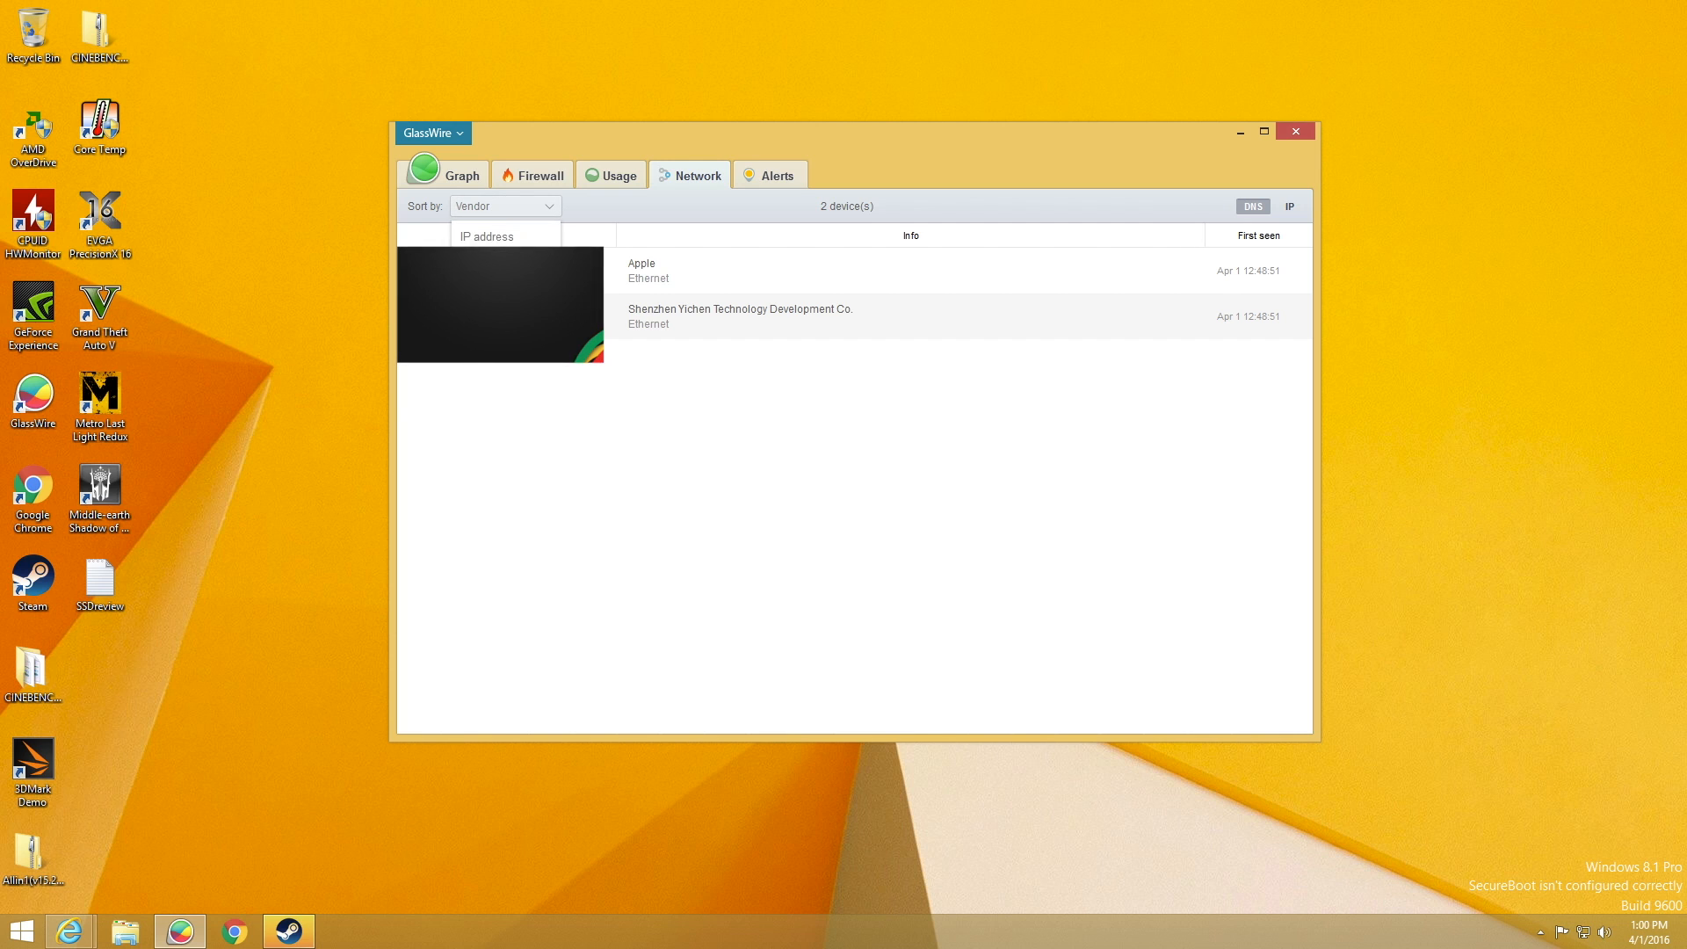
{"action": "left_click", "coordinate": [505, 206]}
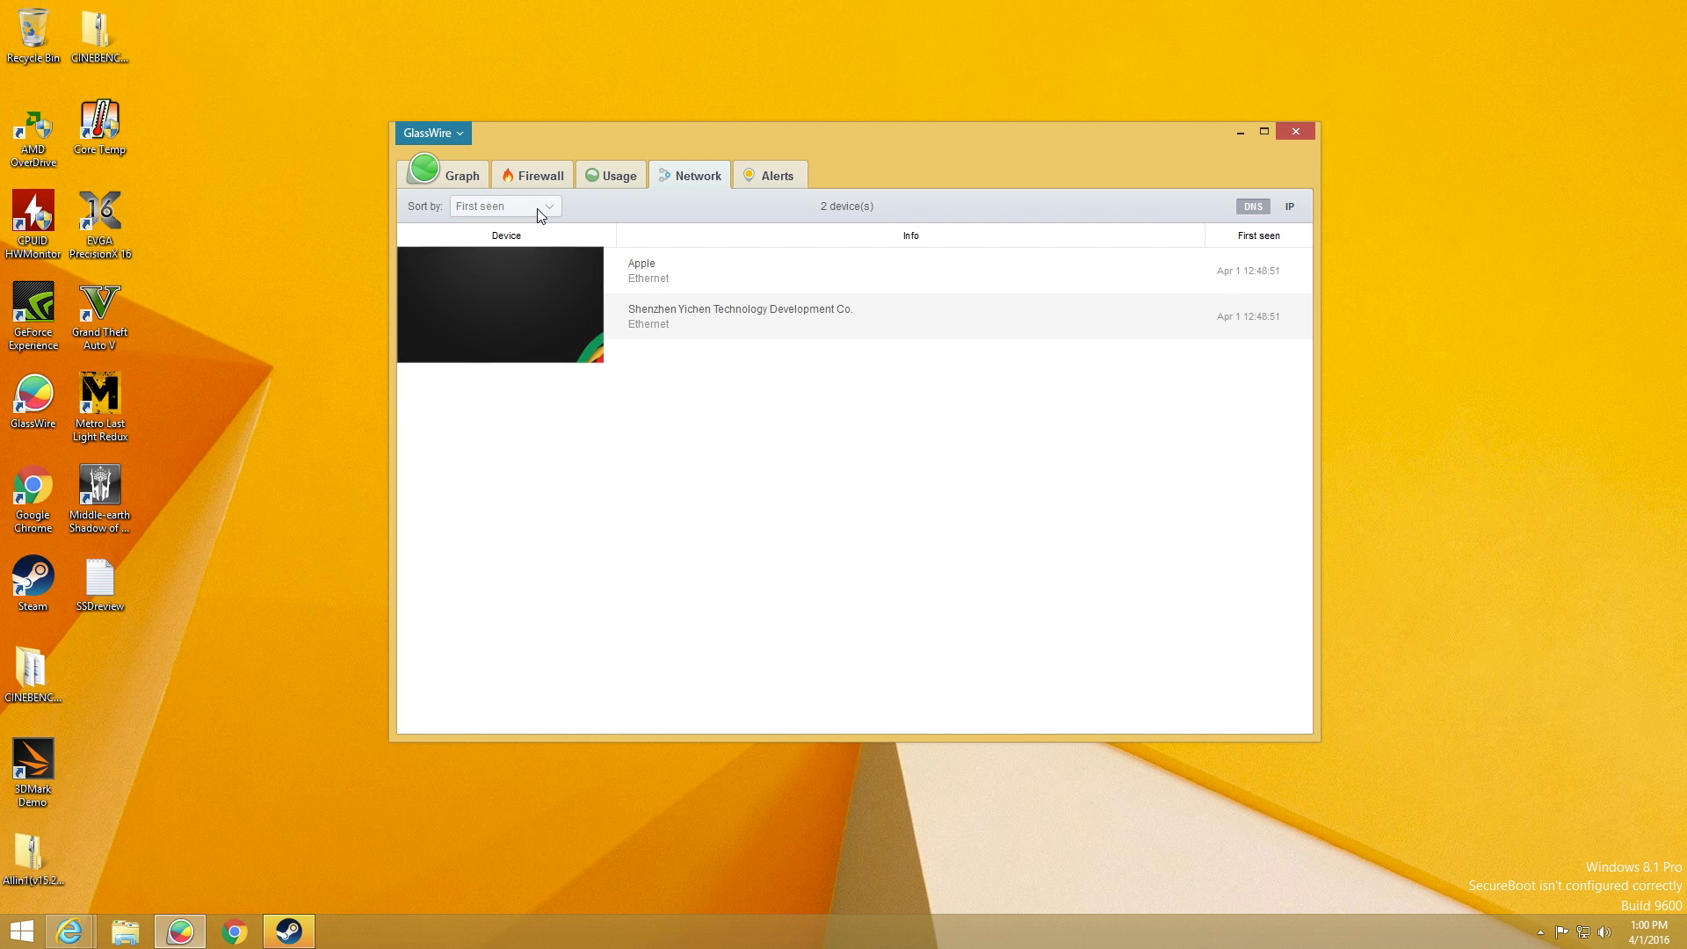
{"action": "left_click", "coordinate": [505, 206]}
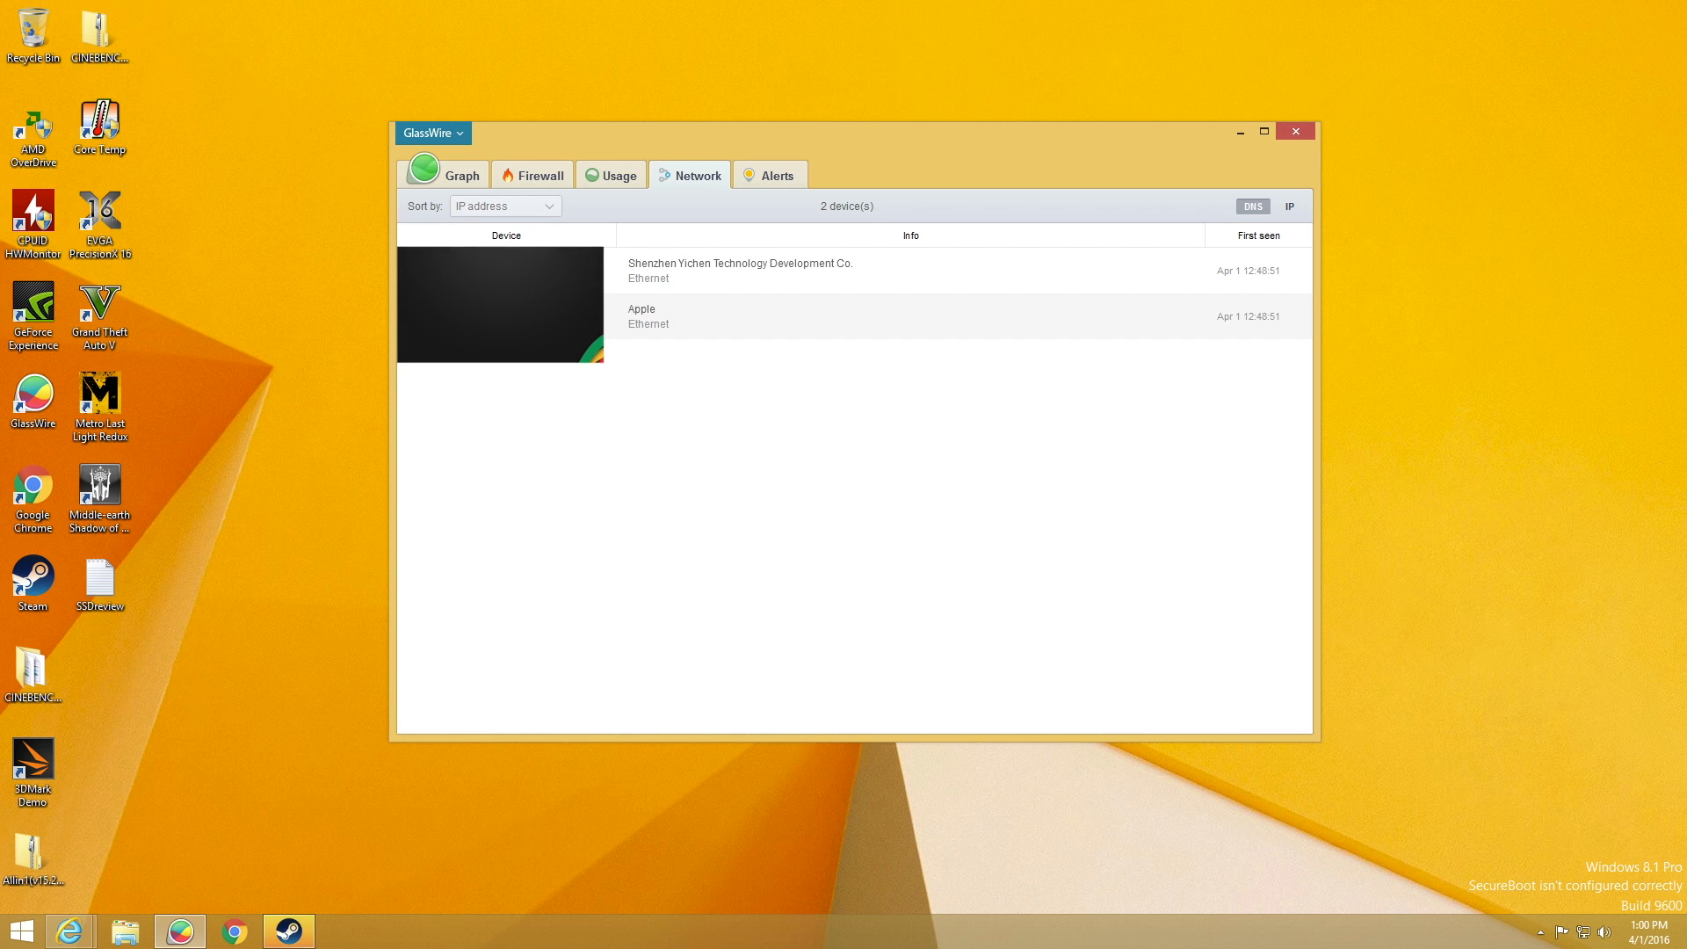
{"action": "mouse_move", "coordinate": [780, 327]}
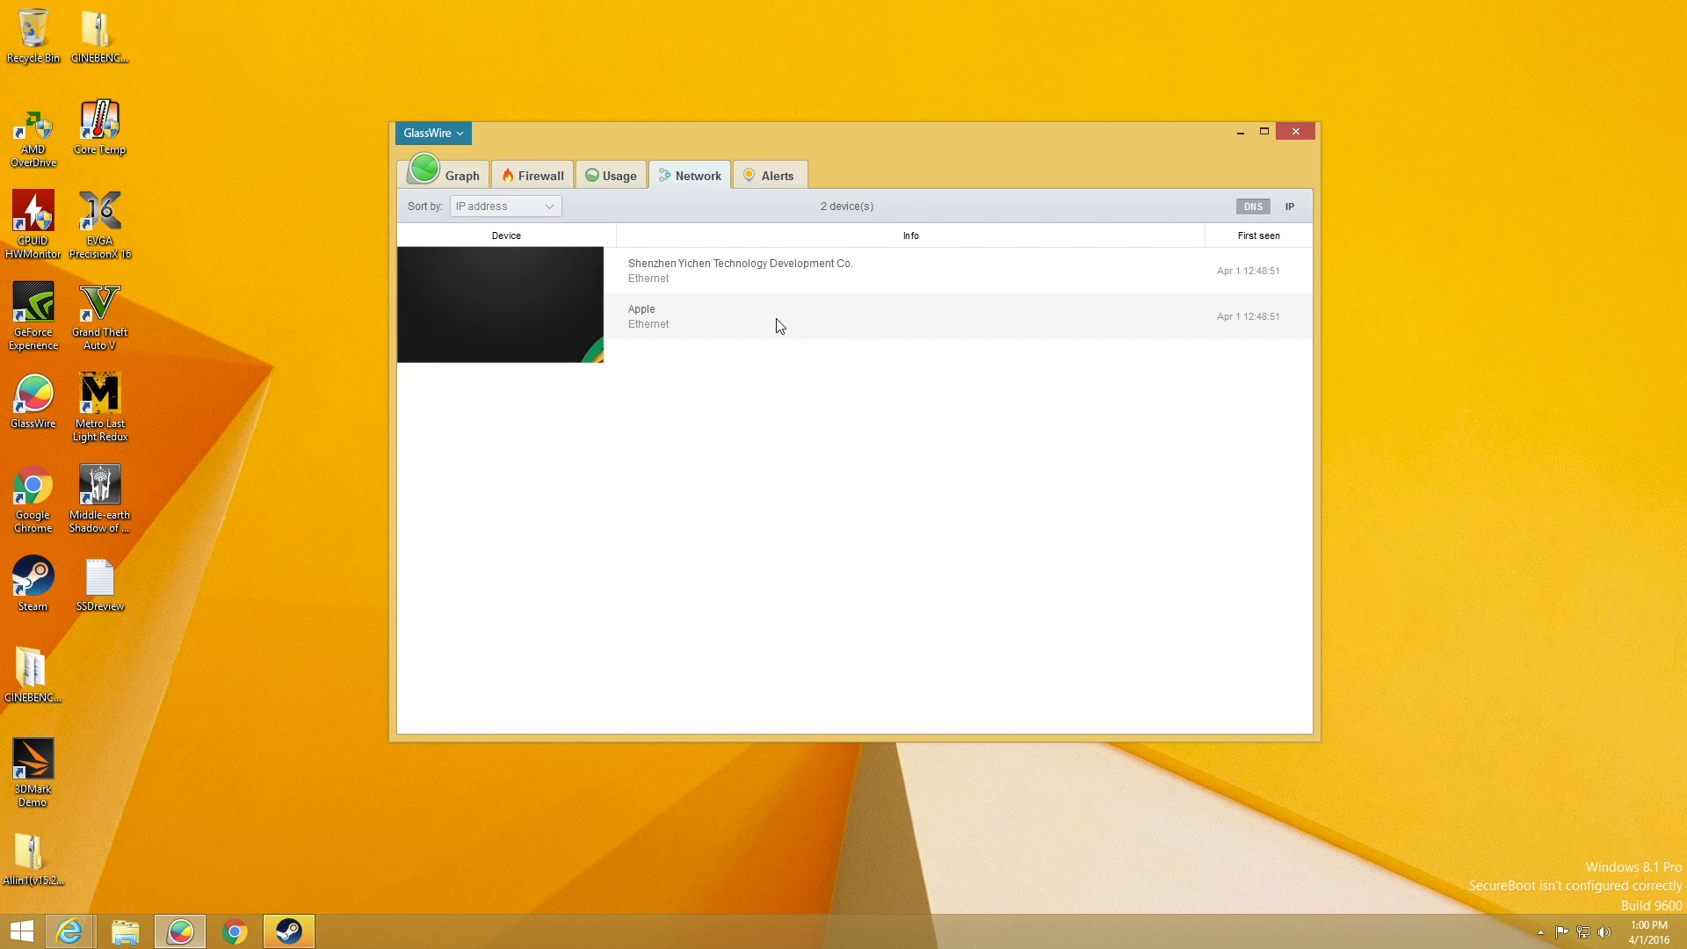
{"action": "left_click", "coordinate": [776, 174]}
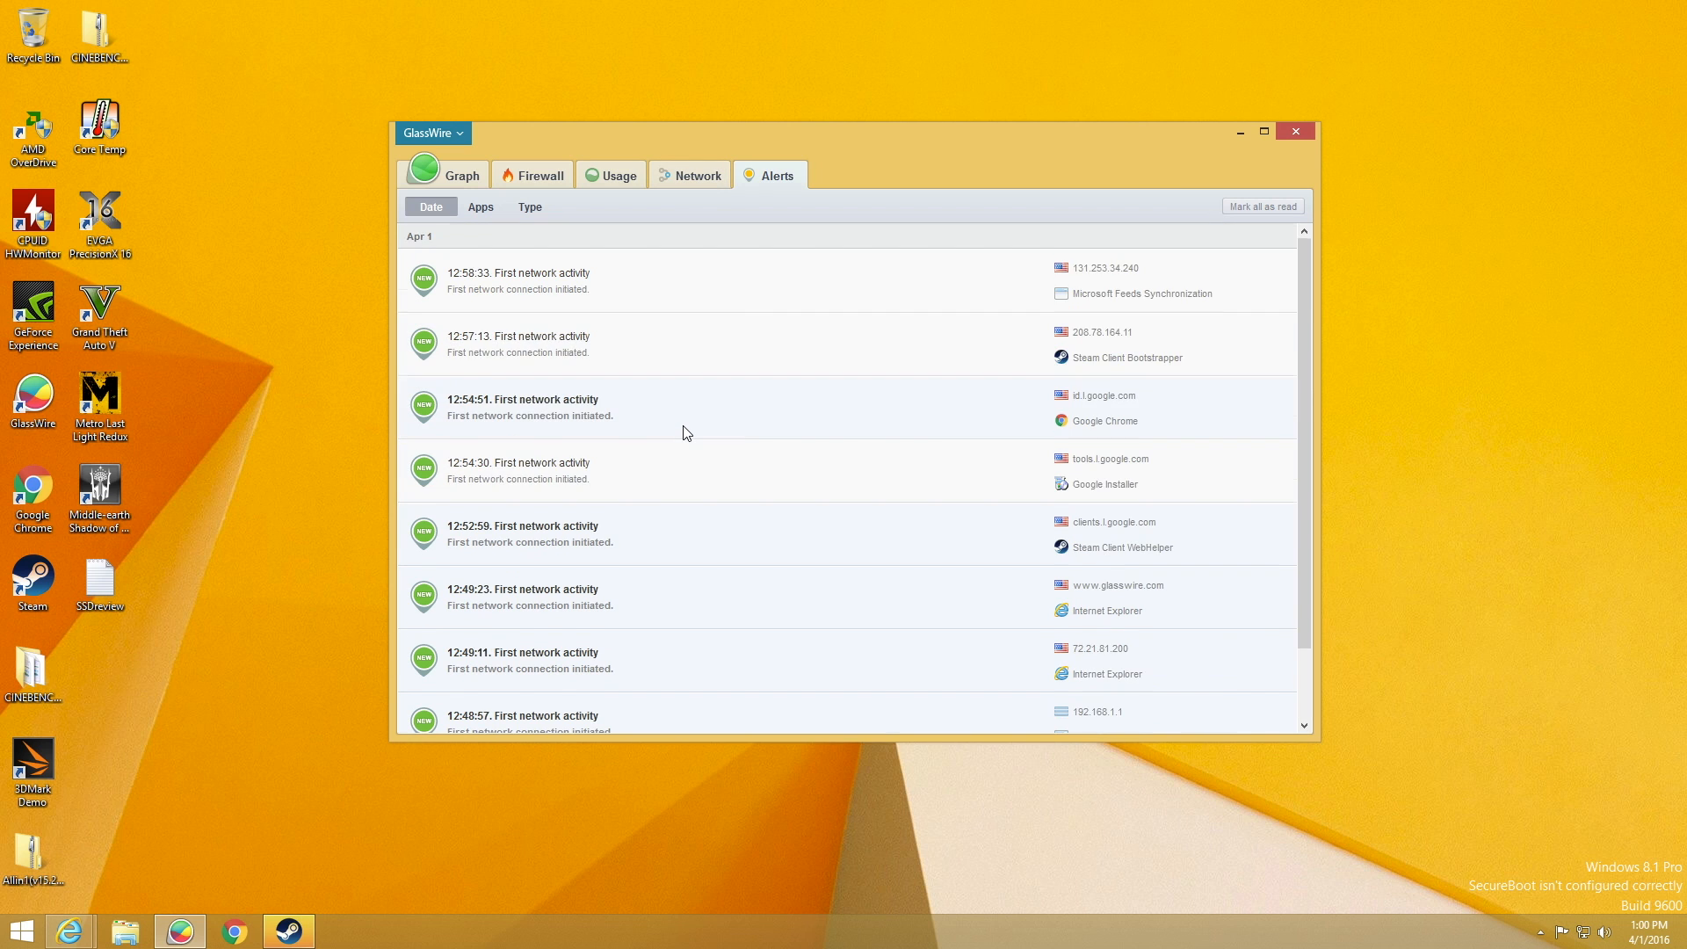
{"action": "mouse_move", "coordinate": [587, 283]}
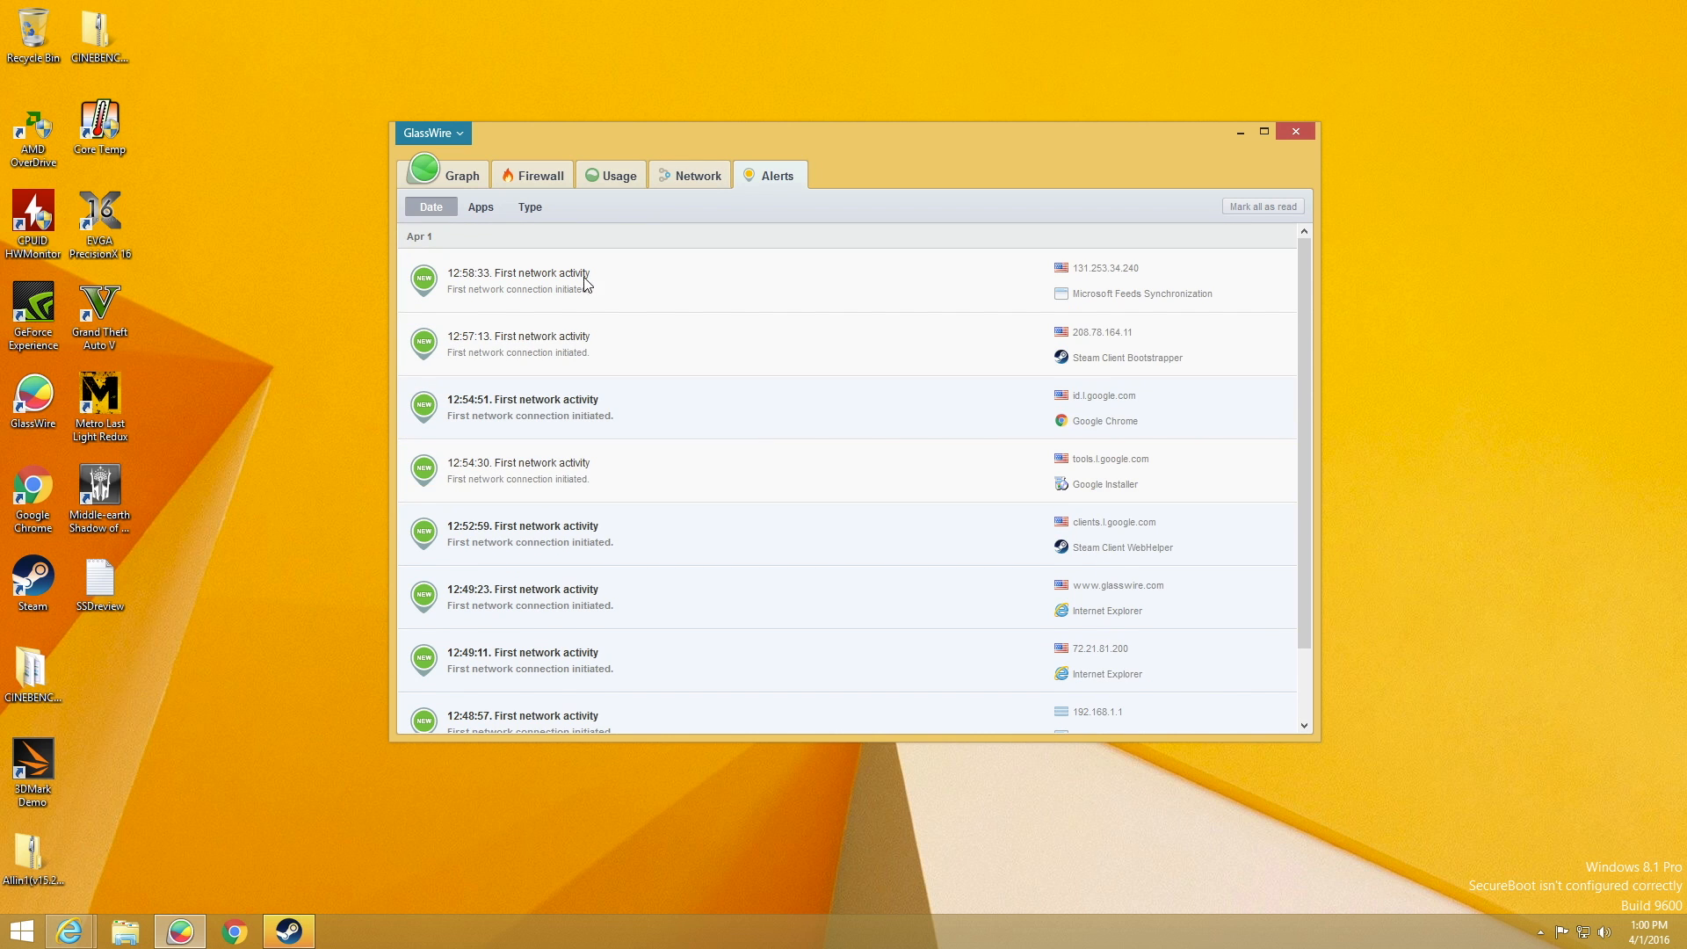
Inspect the newest alert and group the alerts by type, date, app, then date again
{"action": "left_click", "coordinate": [480, 208]}
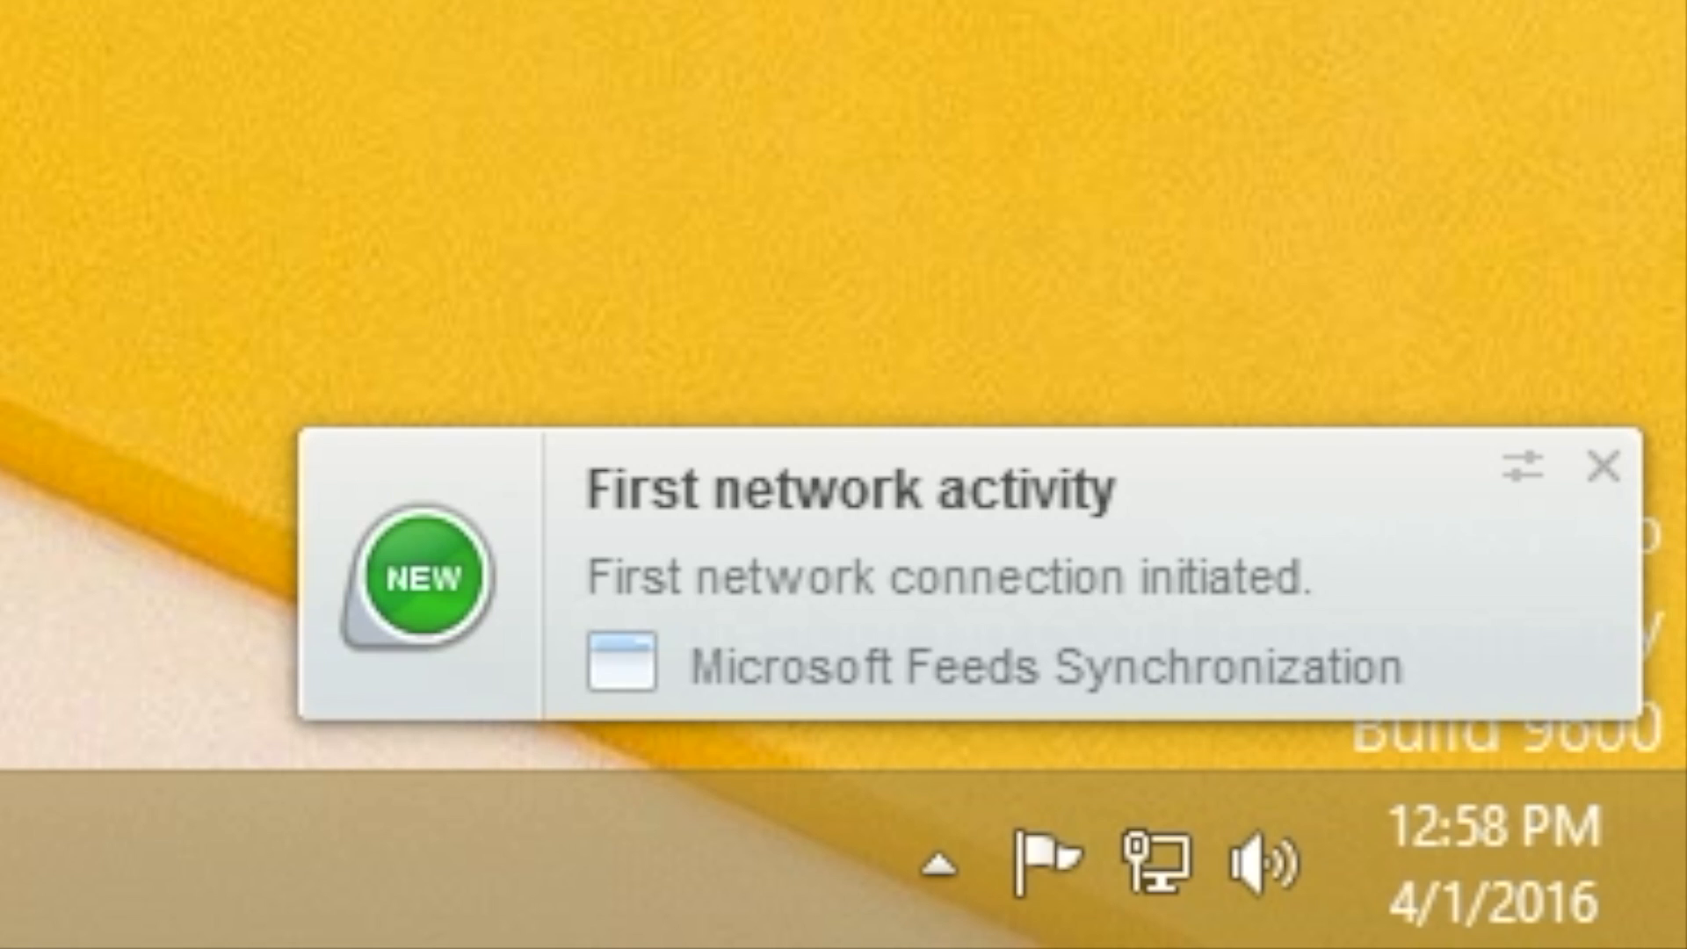
{"action": "mouse_move", "coordinate": [1345, 603]}
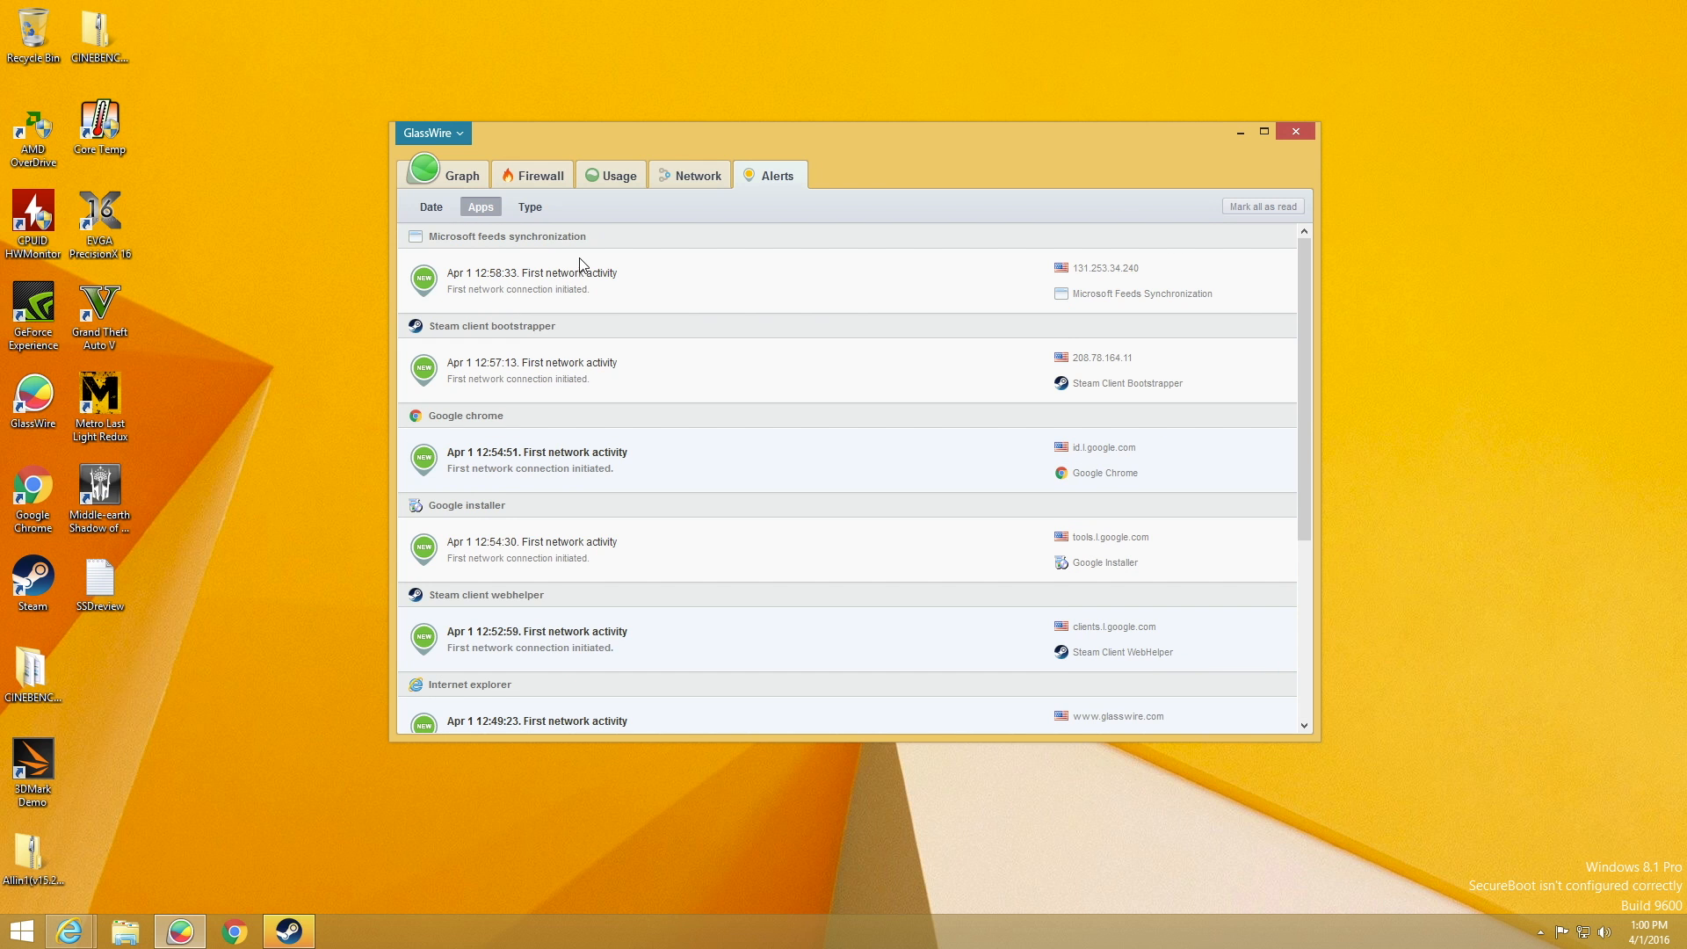
{"action": "left_click", "coordinate": [529, 208]}
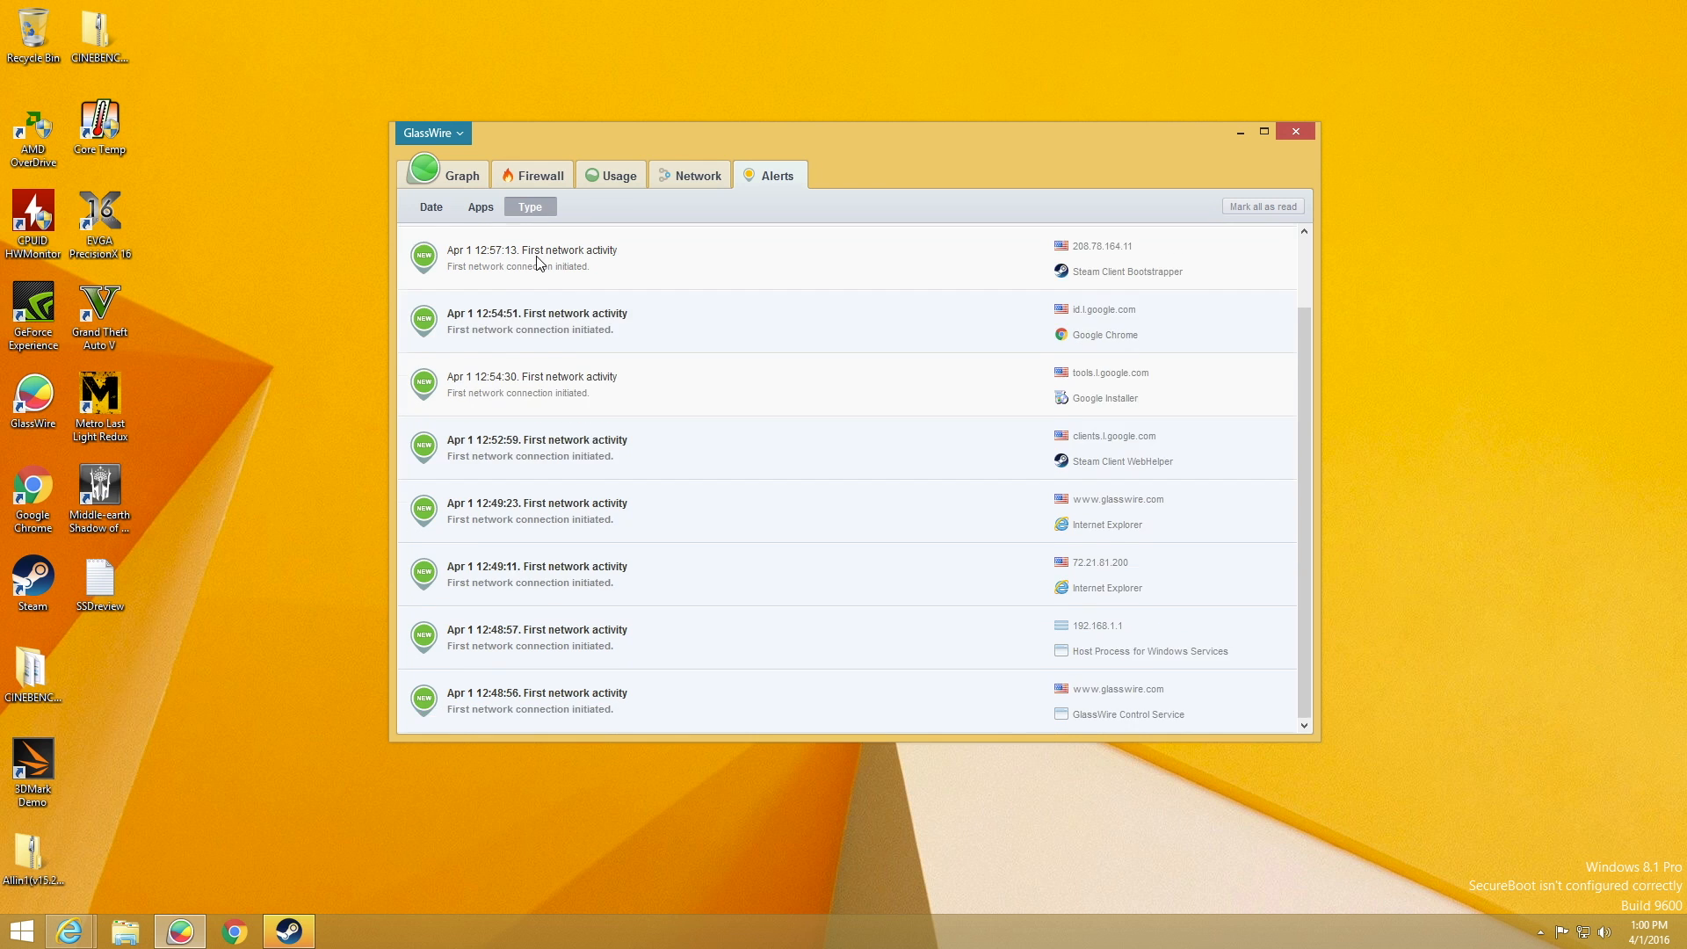
{"action": "left_click", "coordinate": [429, 207]}
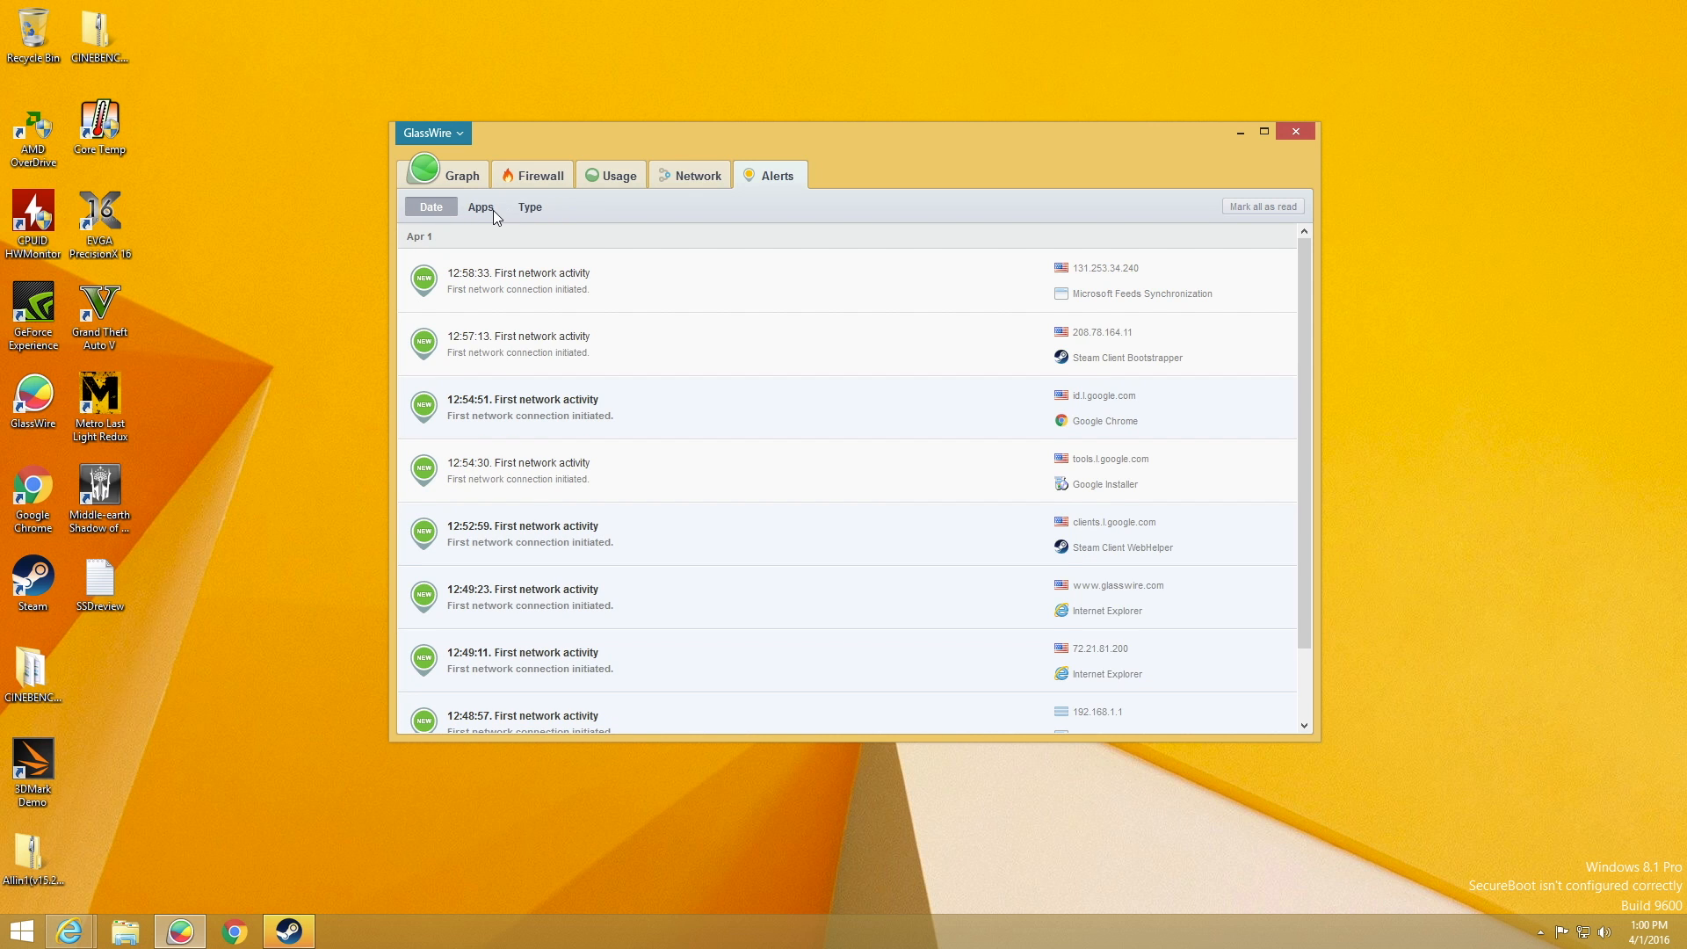
{"action": "left_click", "coordinate": [480, 207]}
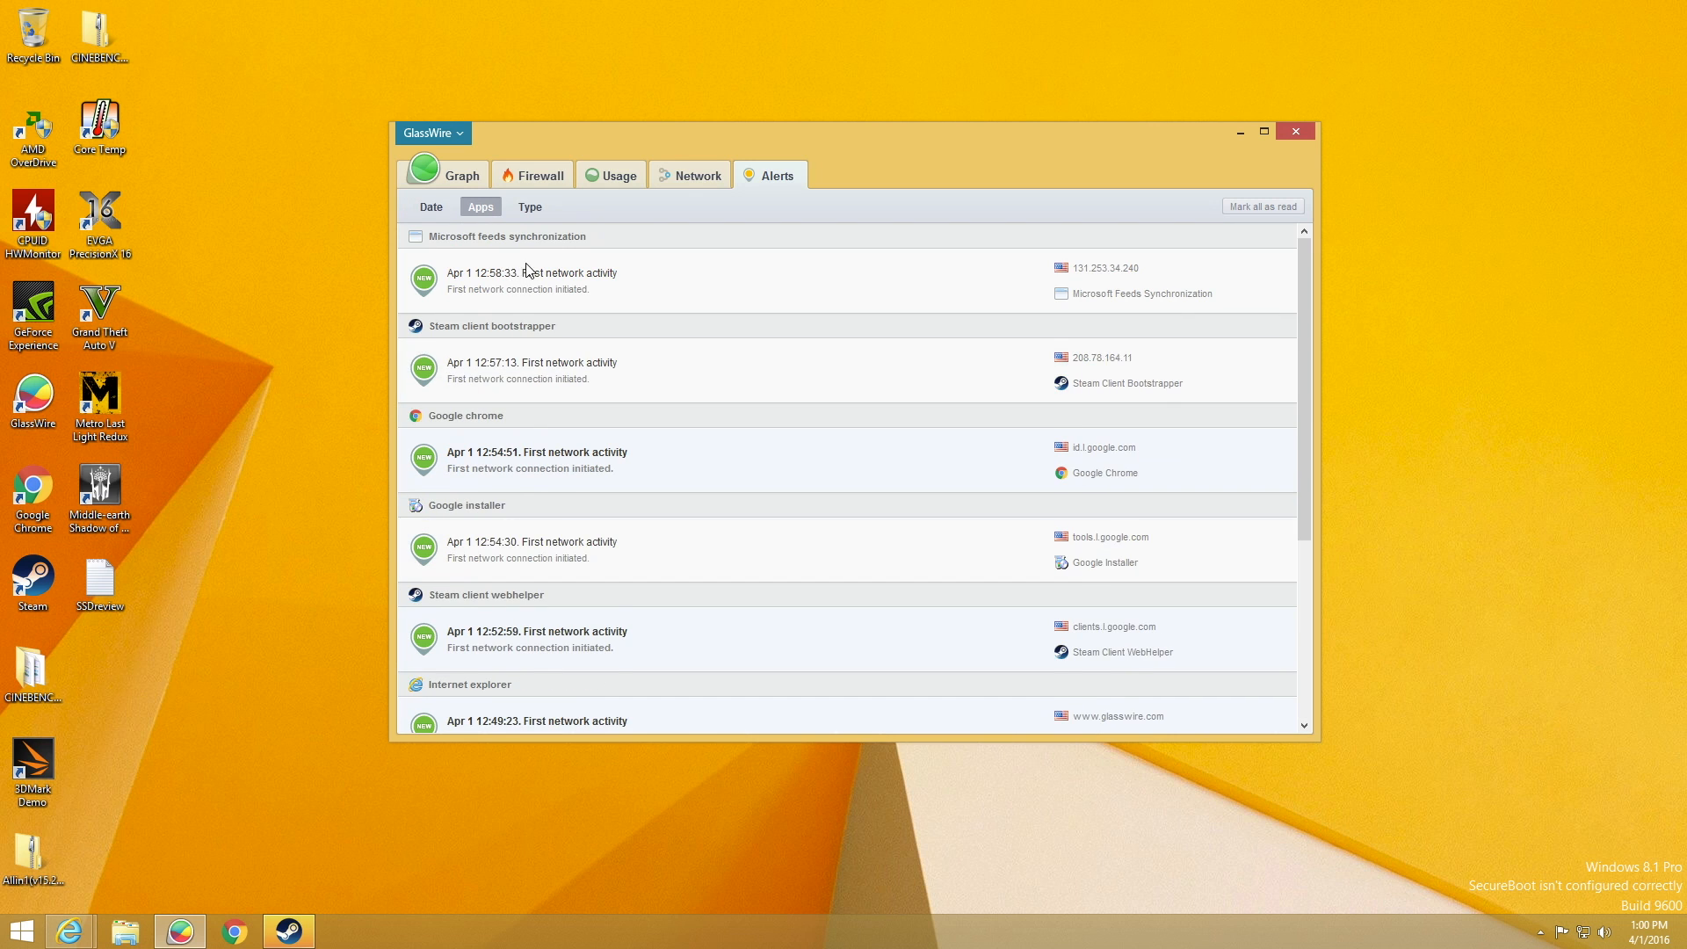
{"action": "left_click", "coordinate": [430, 206]}
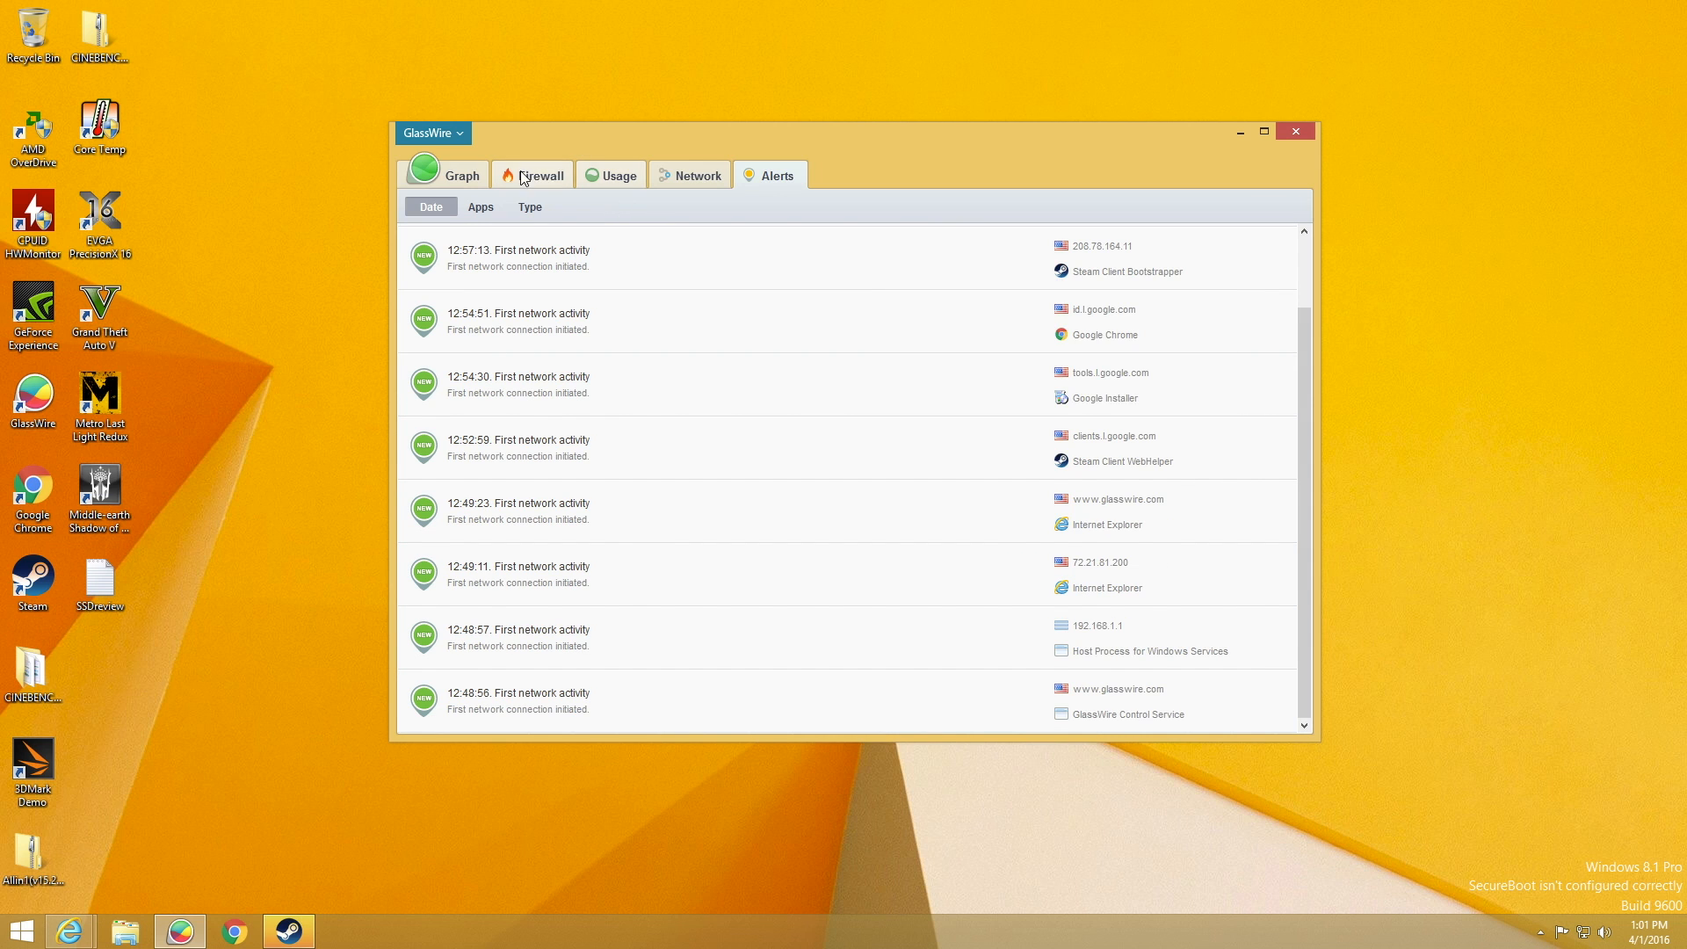
{"action": "left_click", "coordinate": [460, 174]}
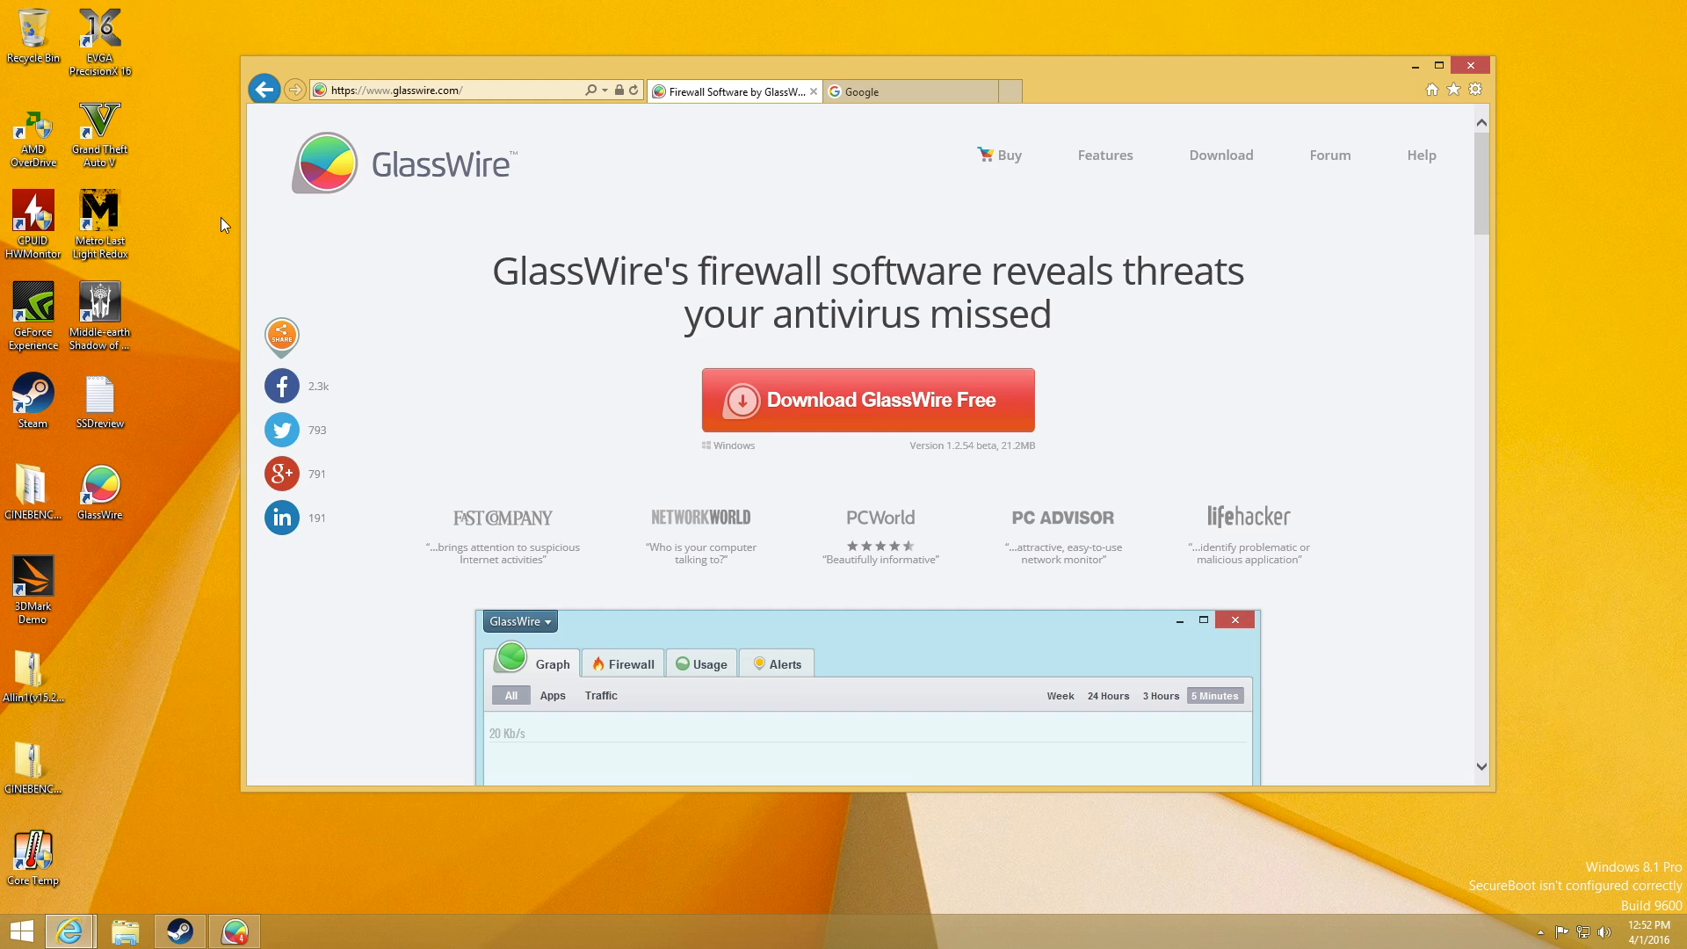
{"action": "mouse_move", "coordinate": [740, 267]}
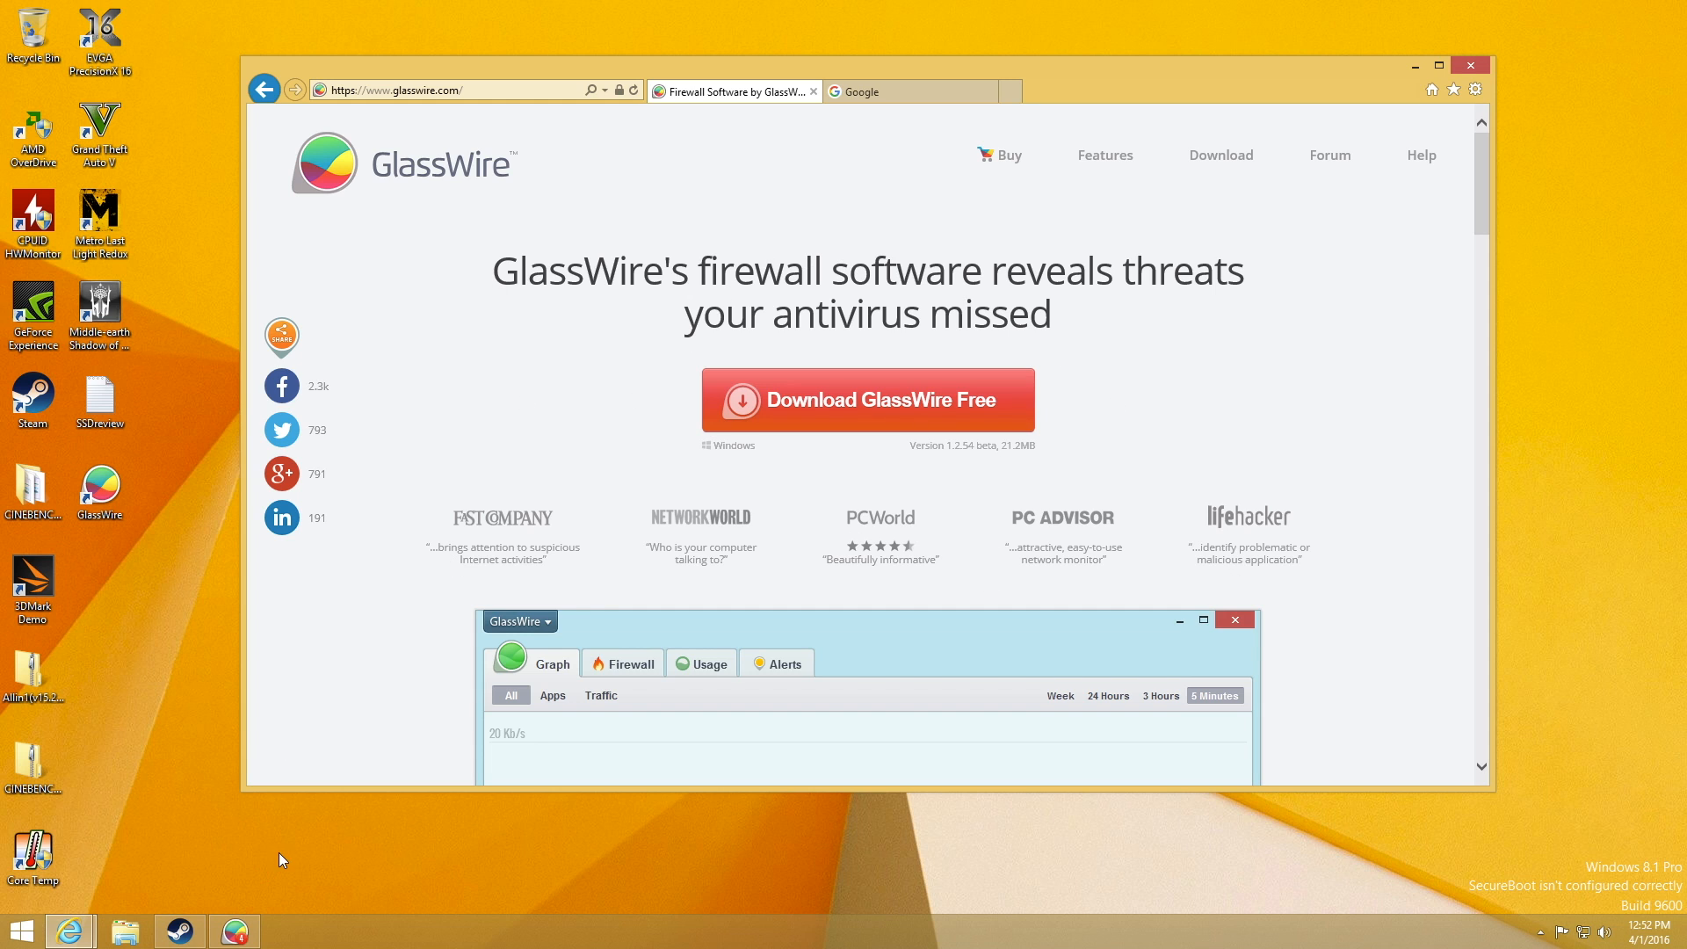
{"action": "mouse_move", "coordinate": [232, 914]}
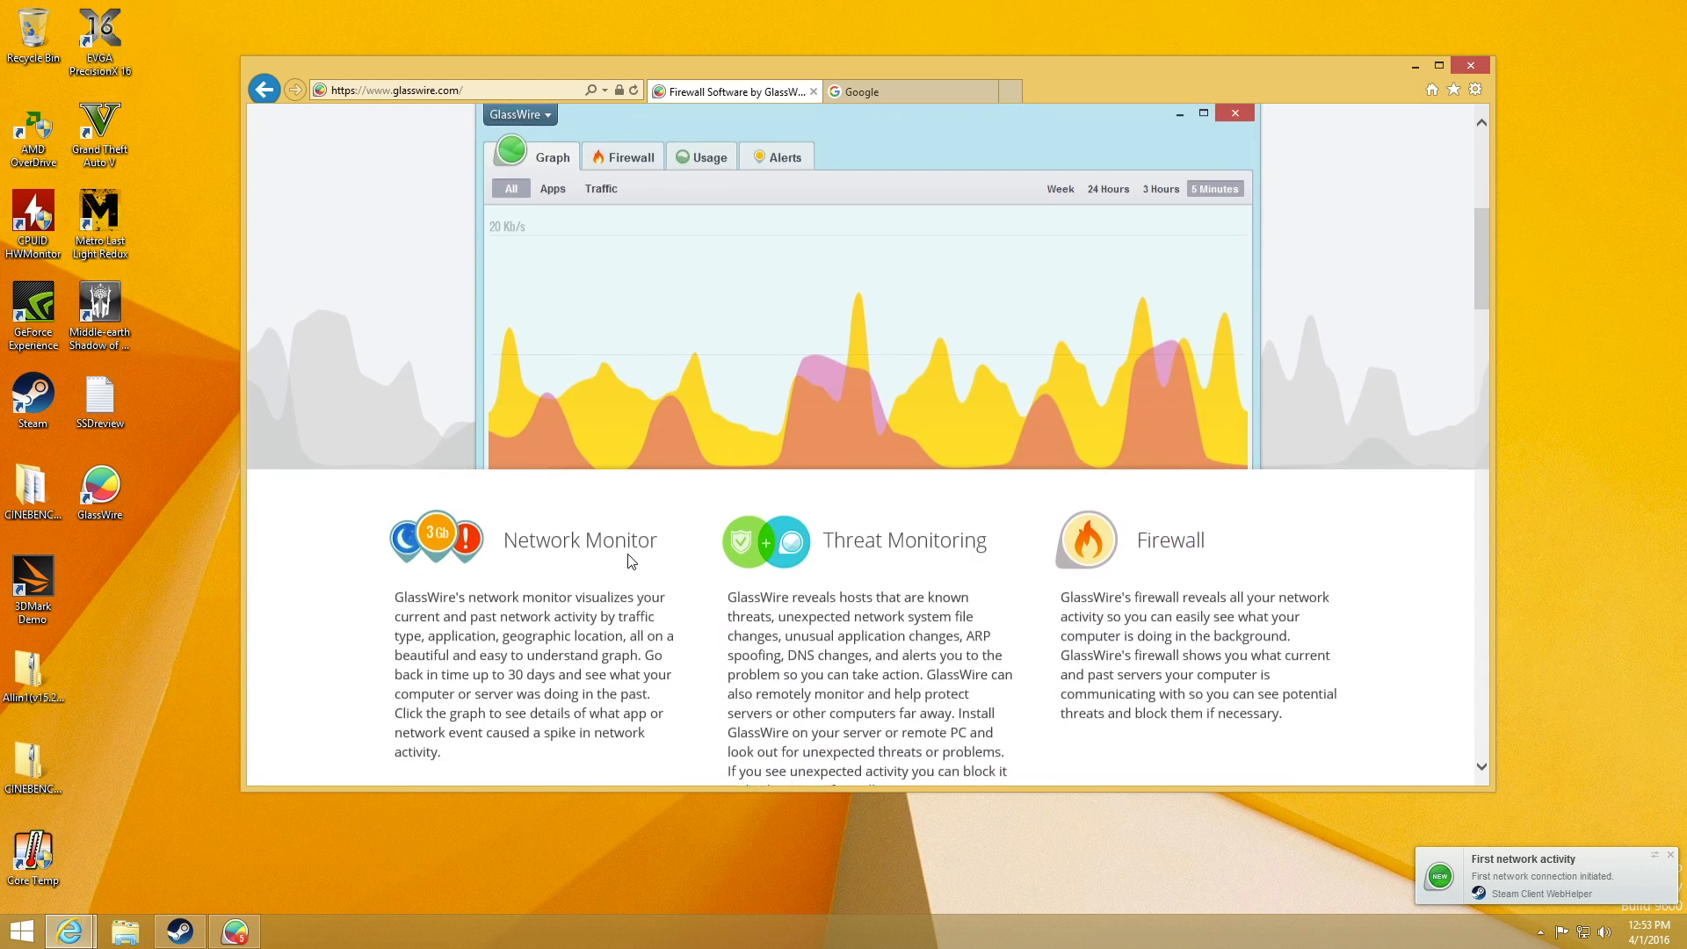
Scroll the glasswire.com homepage down to the Remote Server Monitoring feature section
{"action": "scroll", "scroll_direction": "down", "scroll_amount": 3}
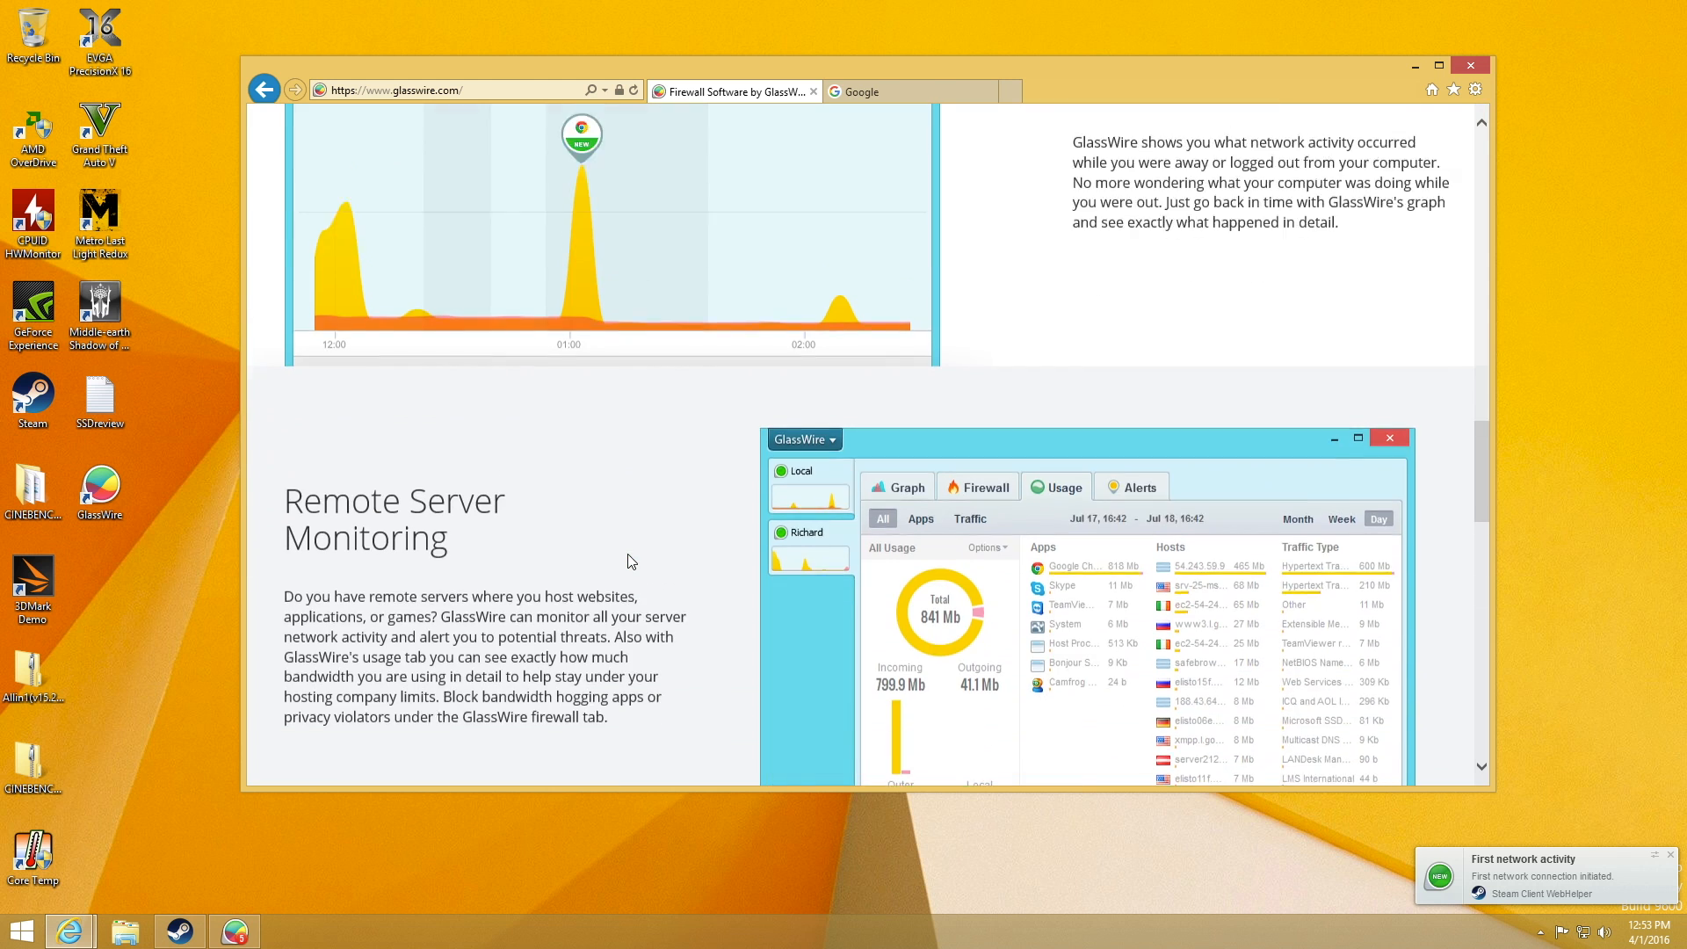
{"action": "scroll", "scroll_direction": "down", "scroll_amount": 3}
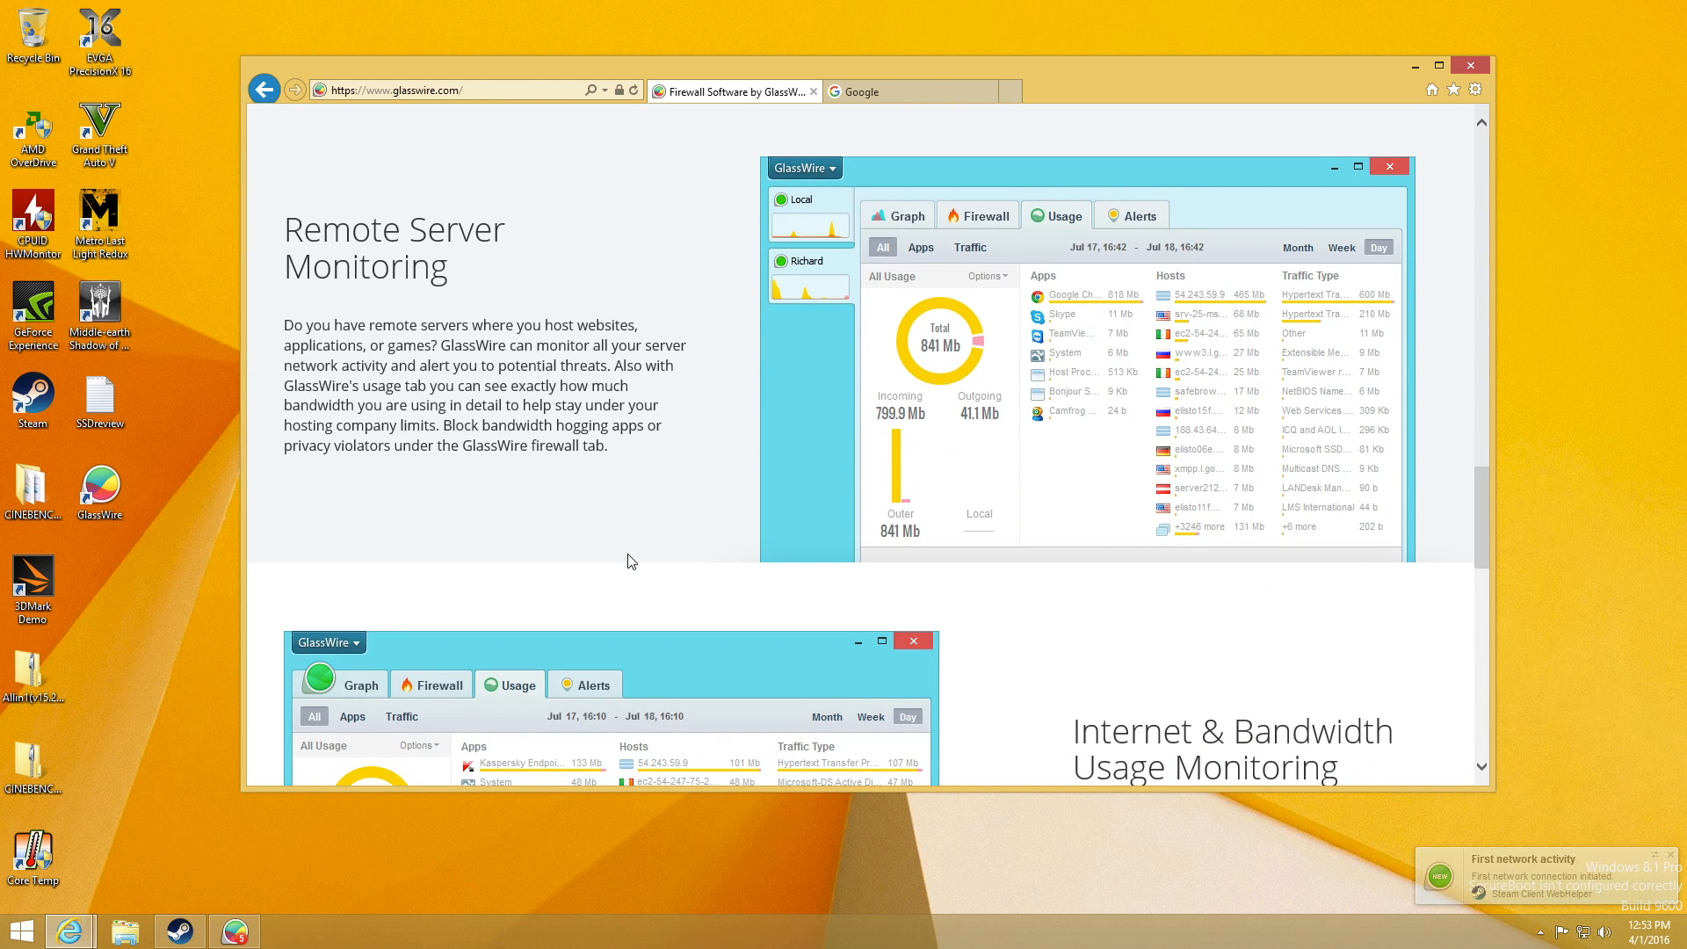
{"action": "scroll", "scroll_direction": "down", "scroll_amount": 3}
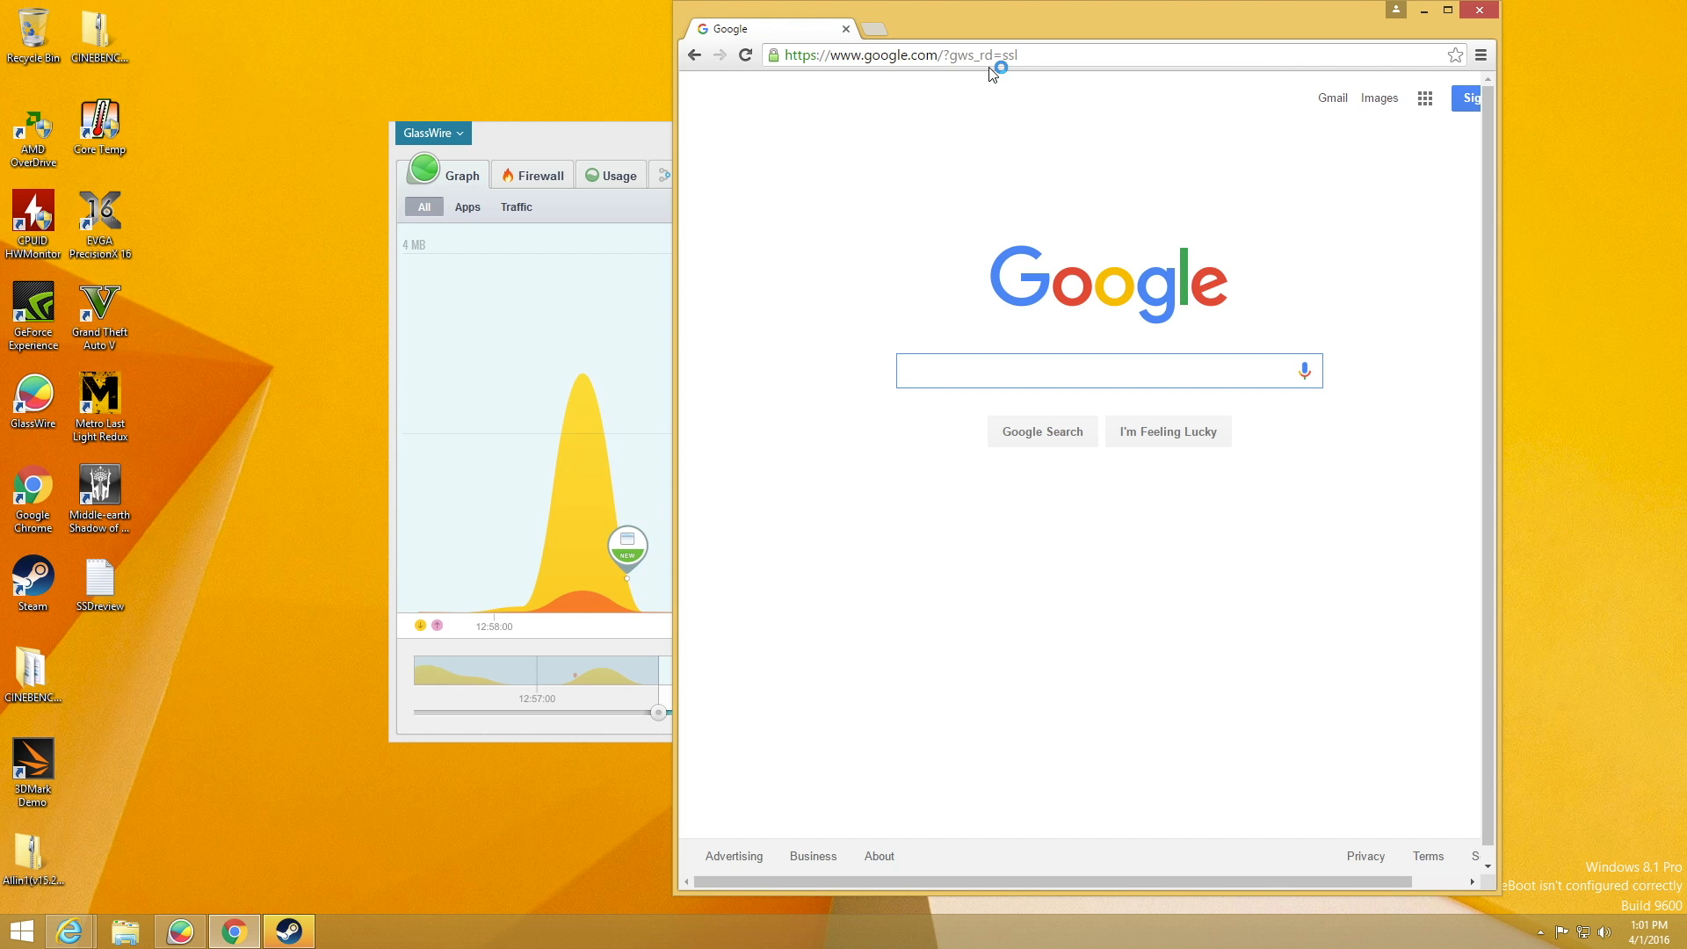
Search Google for techbymatt, open the Tech By Matt YouTube channel and start one of its videos
{"action": "type", "text": "youtube techby"}
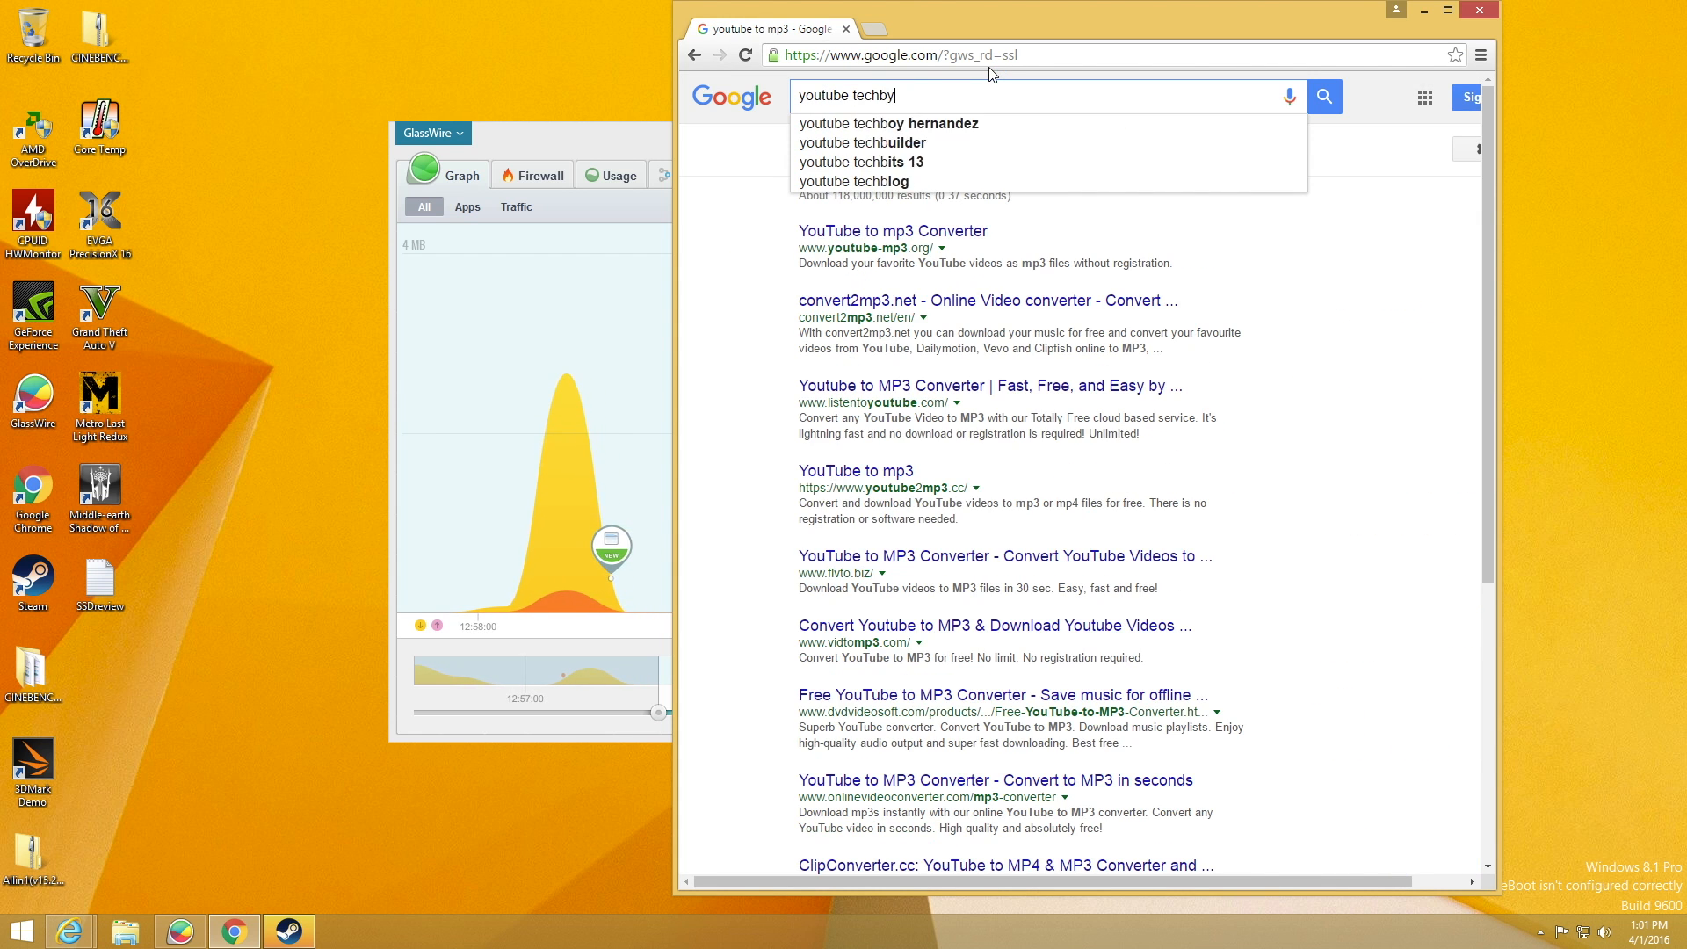
{"action": "type", "text": "matt"}
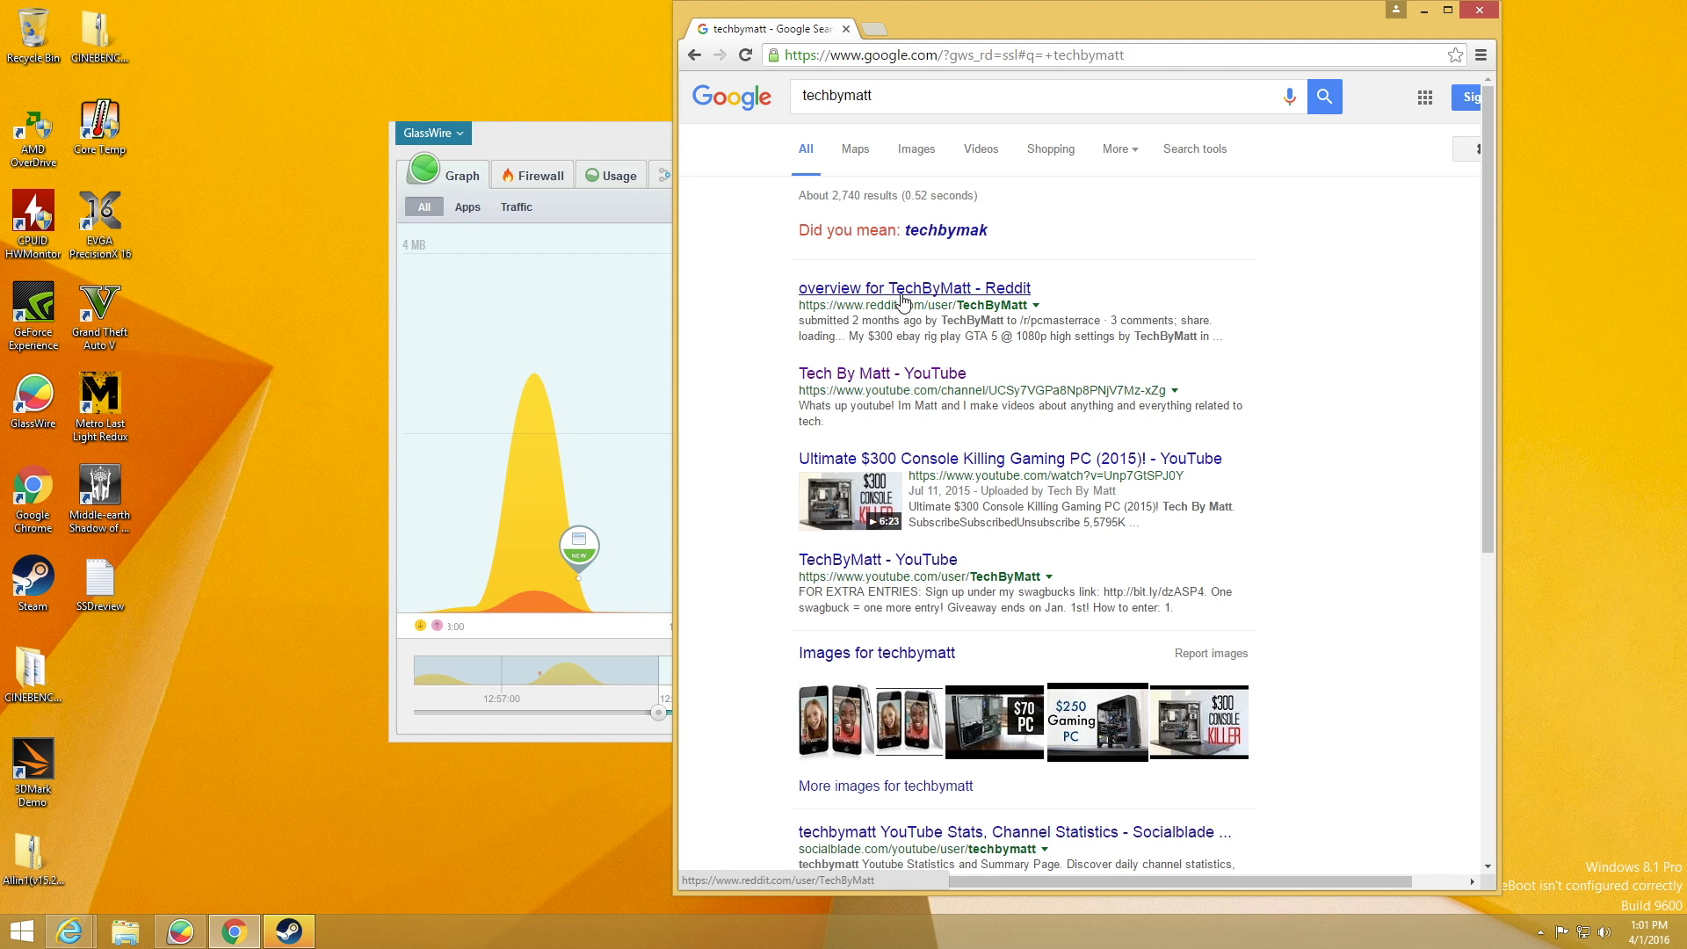
{"action": "left_click", "coordinate": [881, 372]}
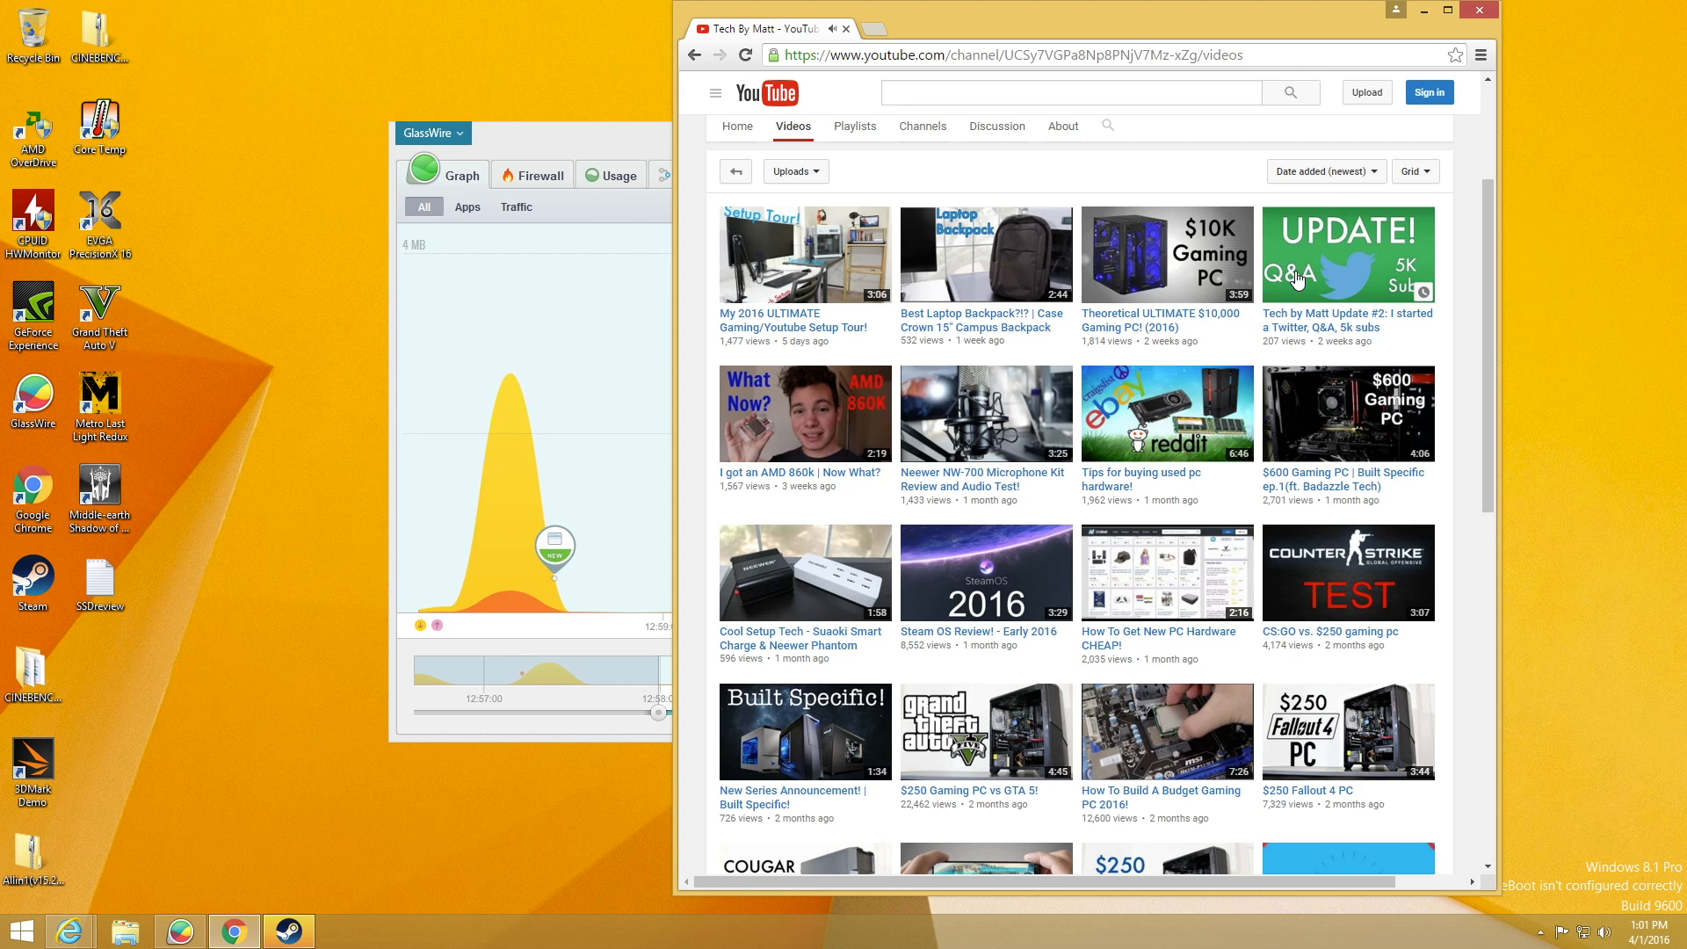
{"action": "left_click", "coordinate": [1348, 255]}
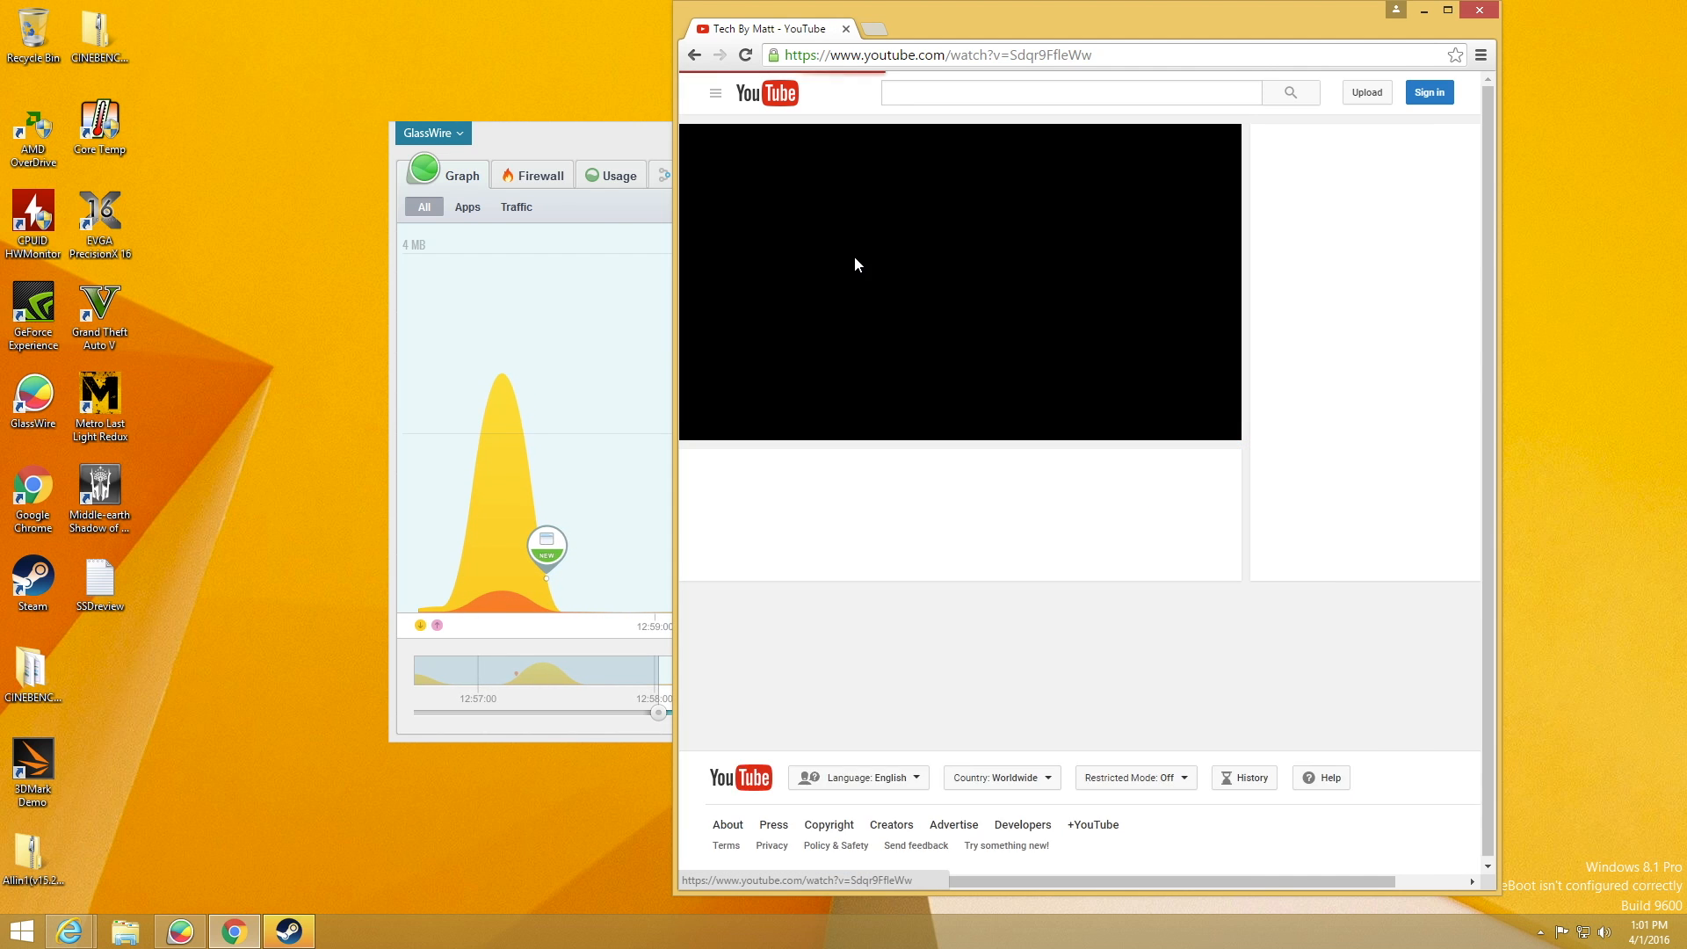